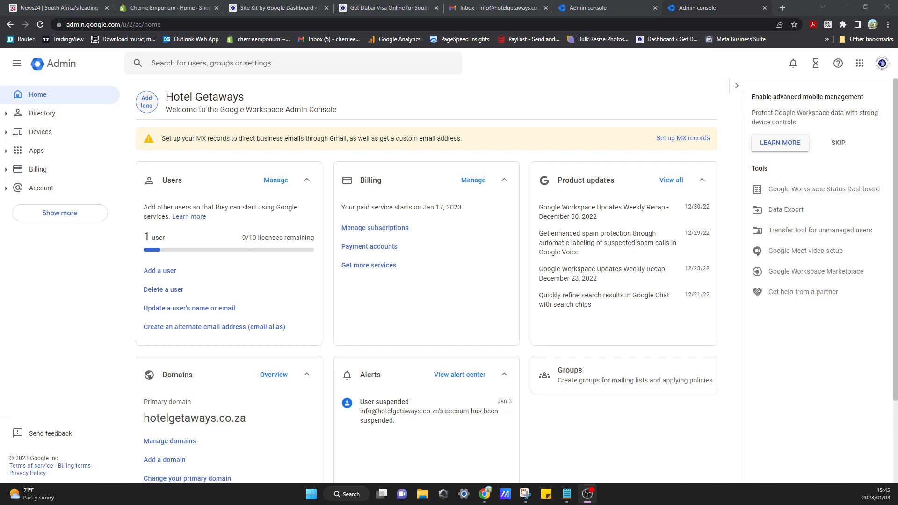
mouse_move(79, 309)
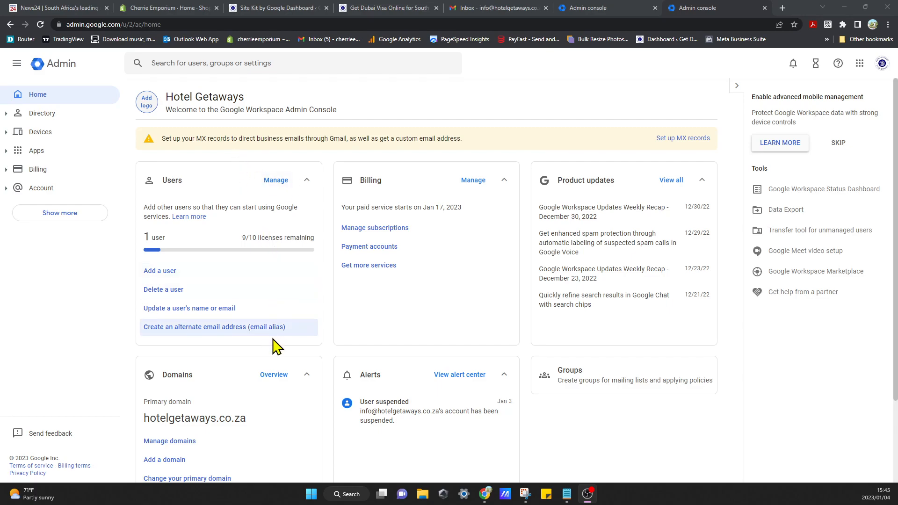
mouse_move(474, 366)
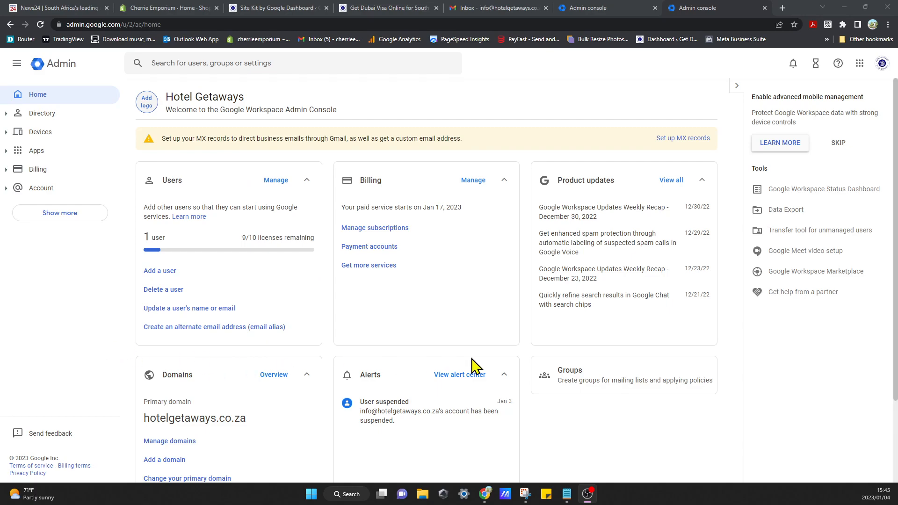
Start MX record setup from the banner to reach the Getting started page (33% complete).
scroll(down, 3)
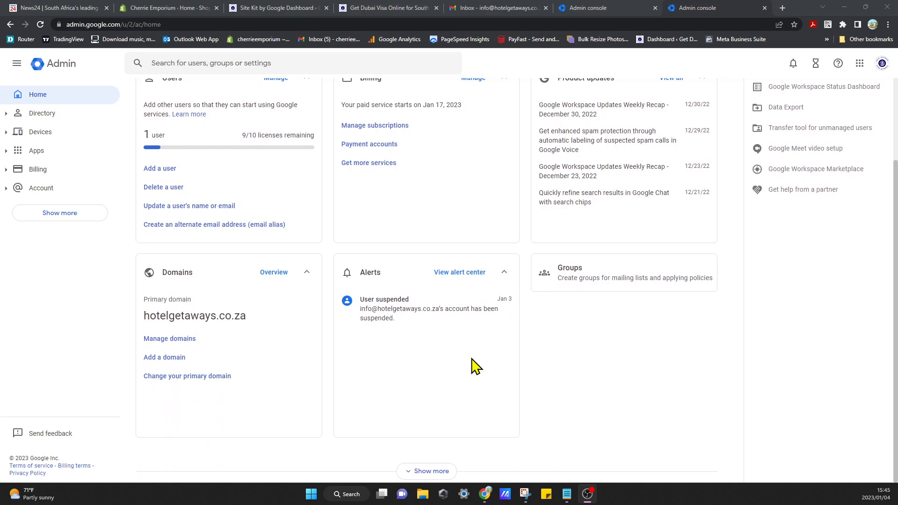
scroll(up, 3)
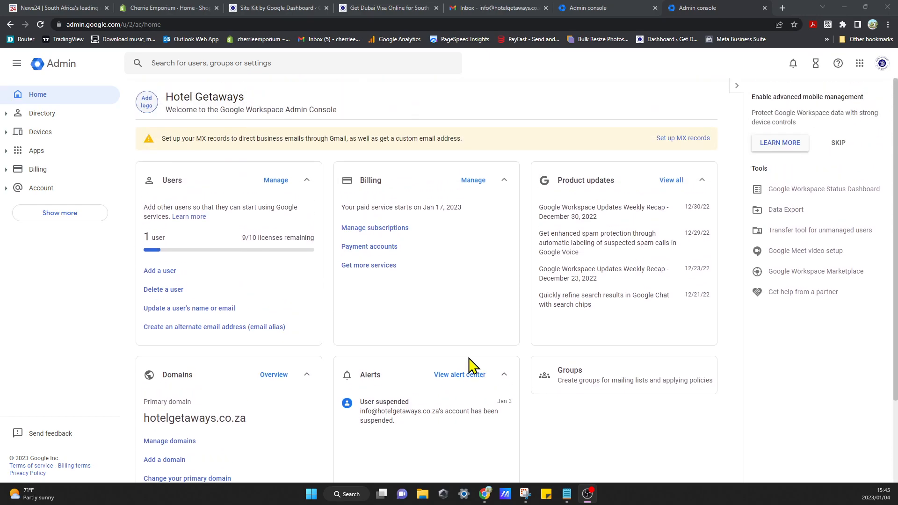
mouse_move(473, 349)
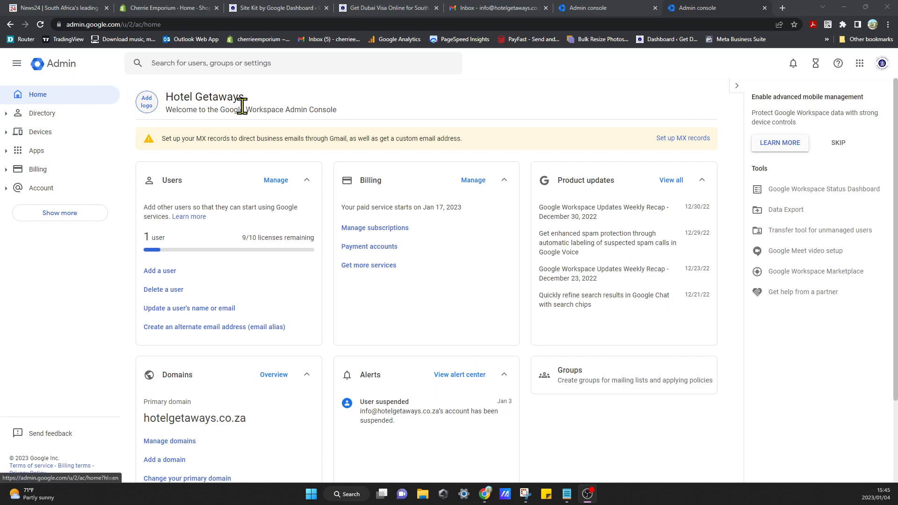
mouse_move(241, 127)
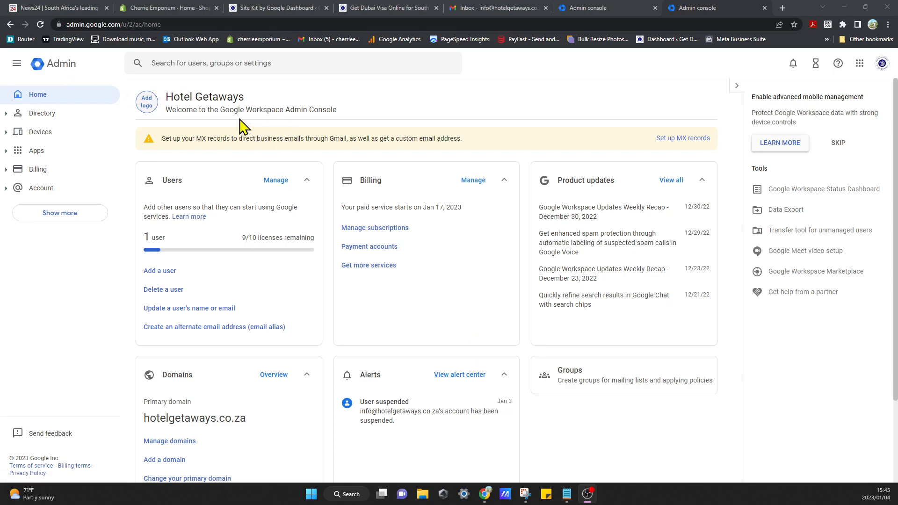
mouse_move(436, 163)
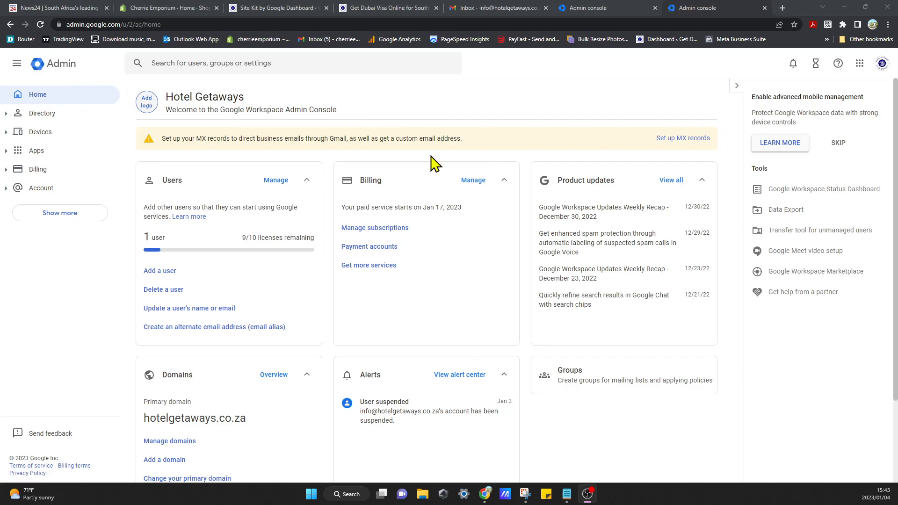
mouse_move(180, 159)
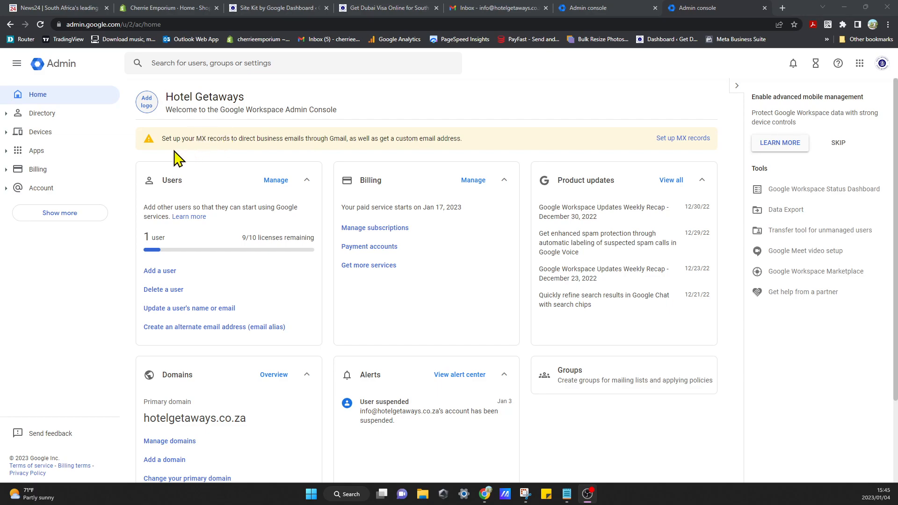
mouse_move(259, 153)
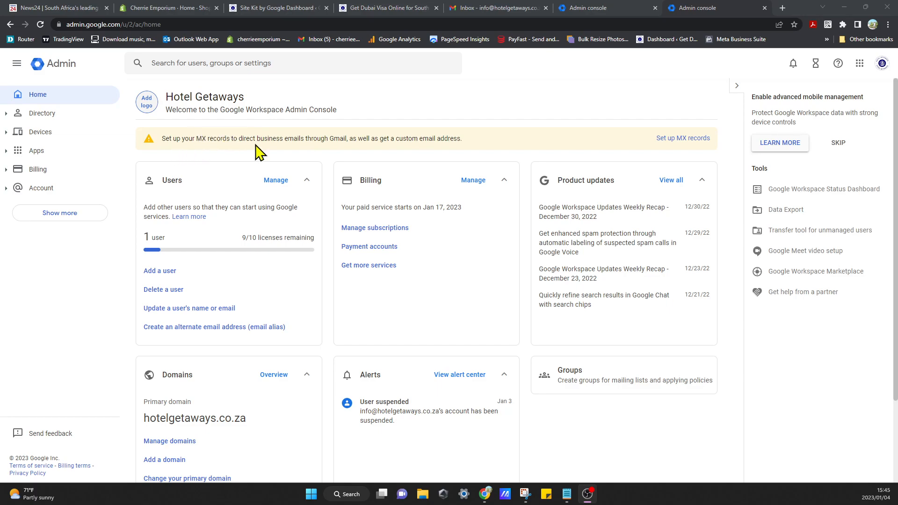
mouse_move(364, 157)
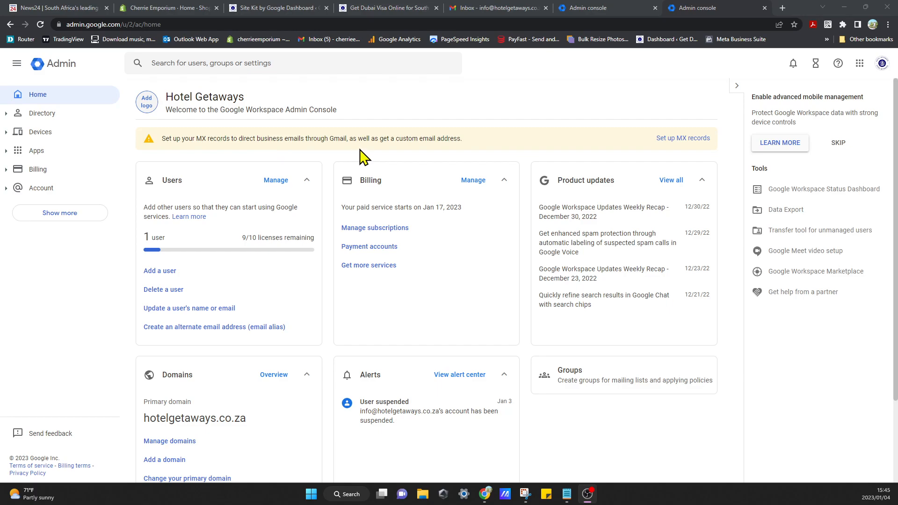
mouse_move(474, 163)
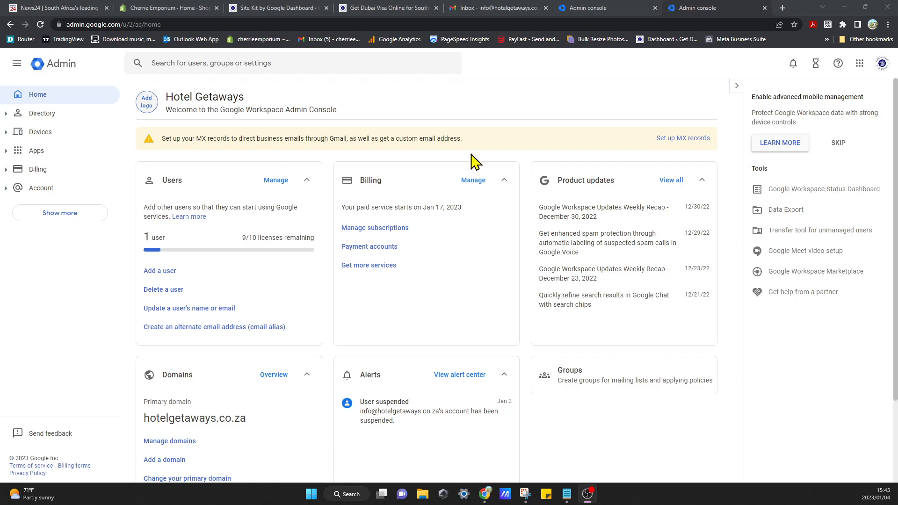
mouse_move(228, 271)
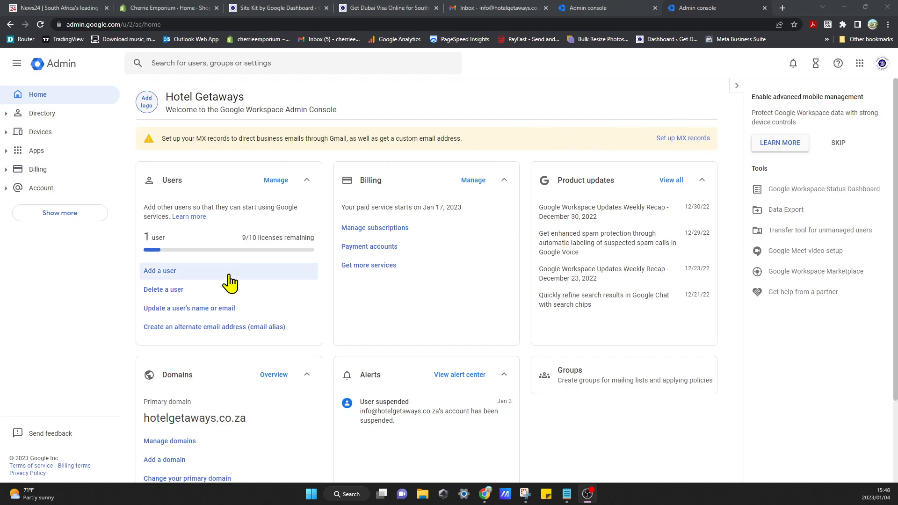
mouse_move(682, 138)
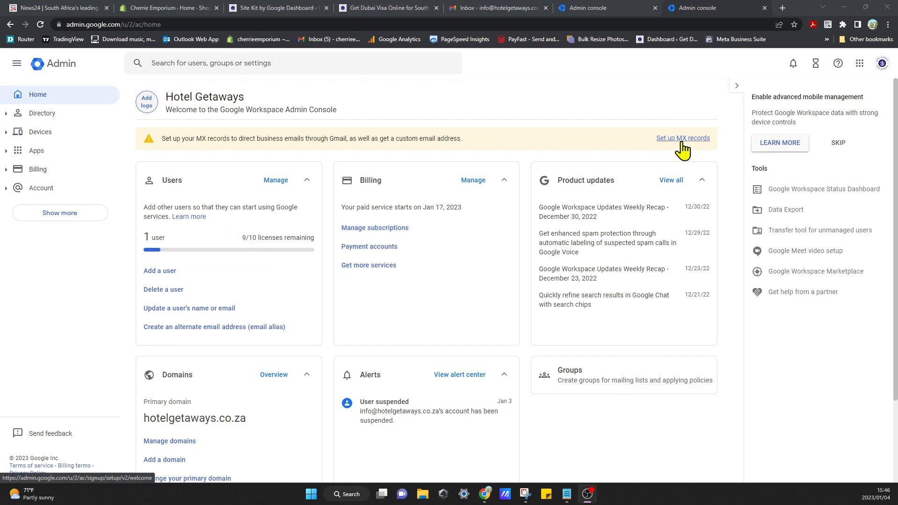
mouse_move(685, 150)
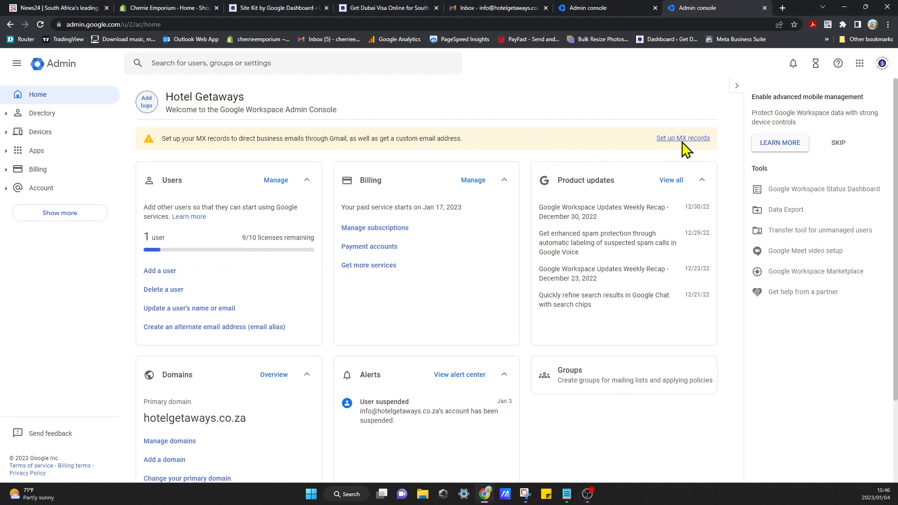
click(683, 138)
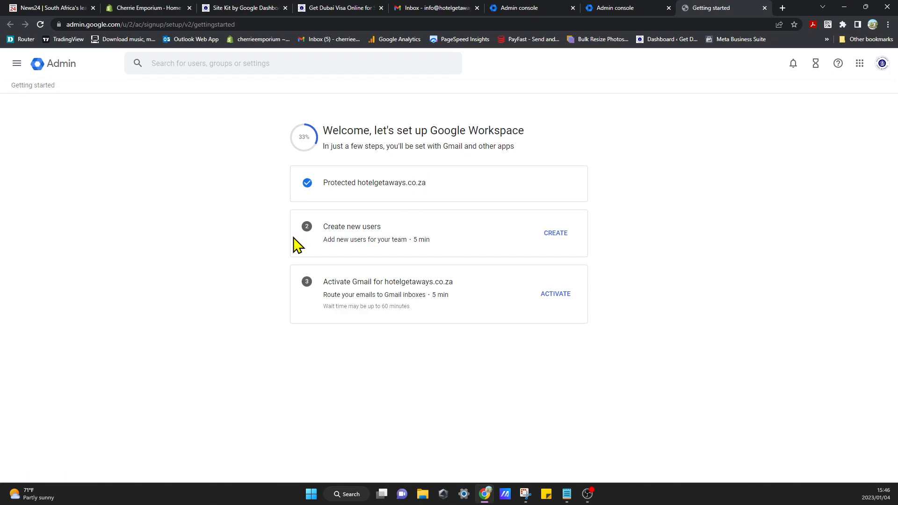
mouse_move(518, 355)
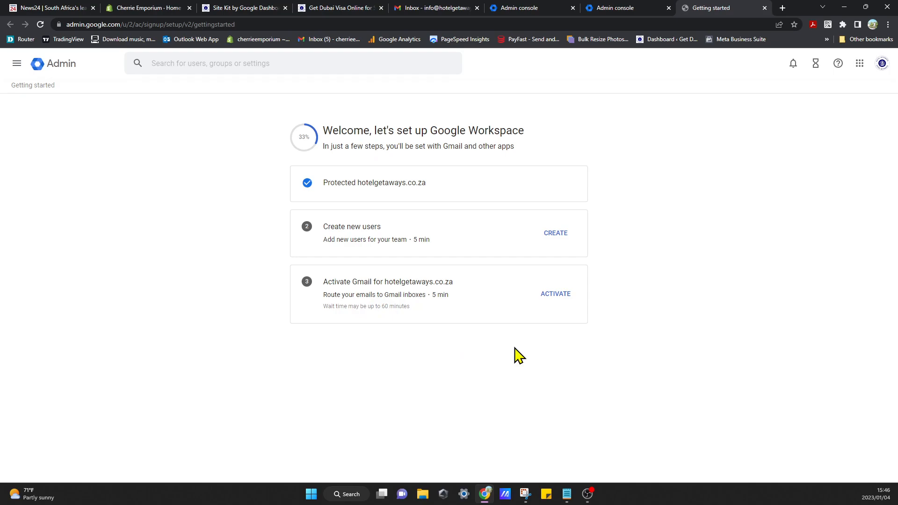
mouse_move(336, 294)
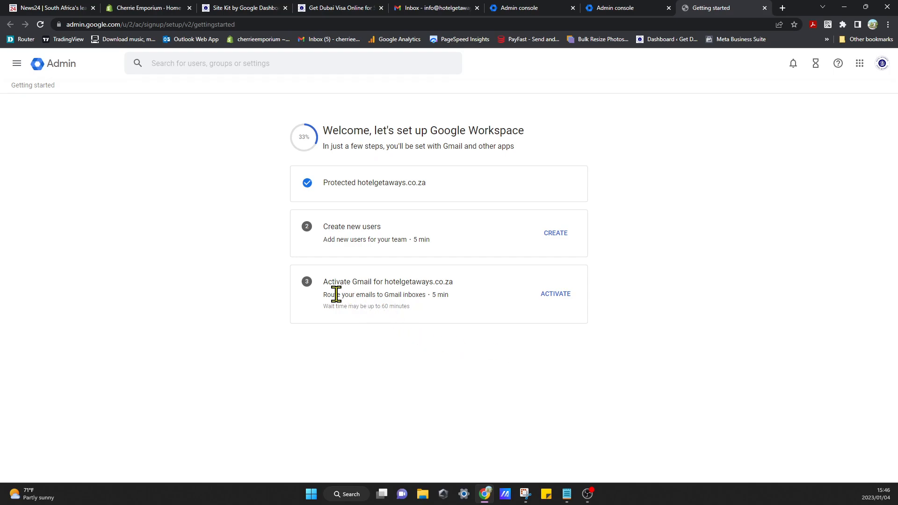
mouse_move(439, 295)
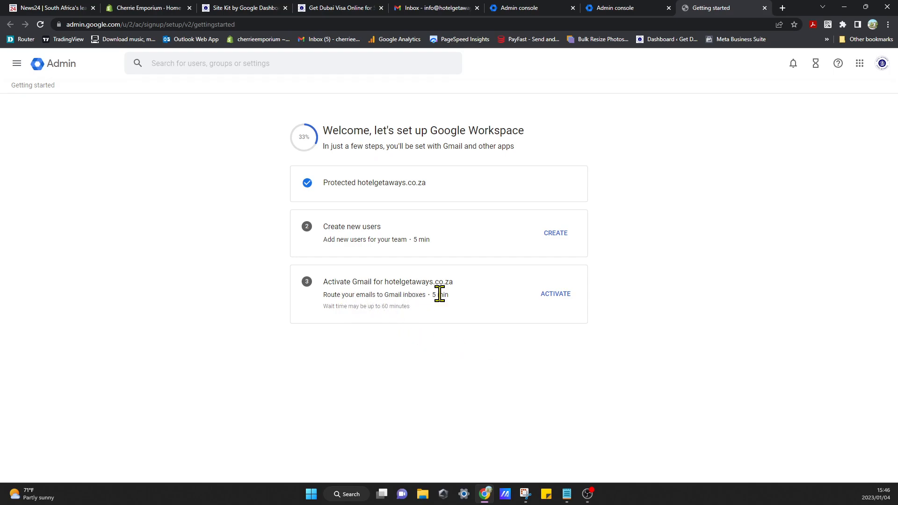
mouse_move(555, 293)
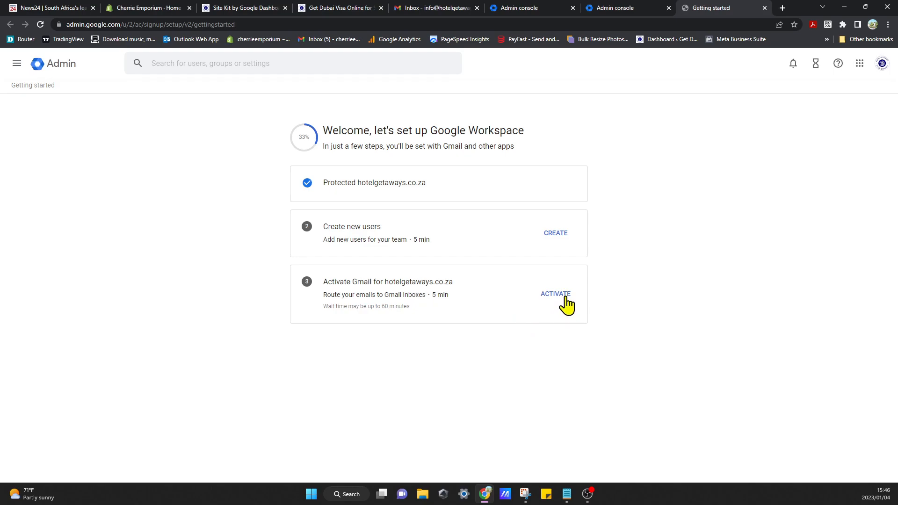
mouse_move(442, 296)
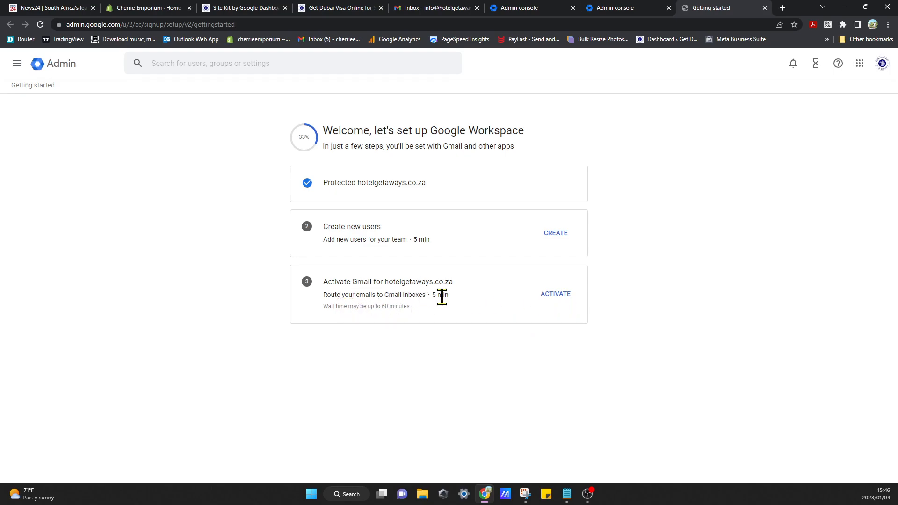
mouse_move(565, 306)
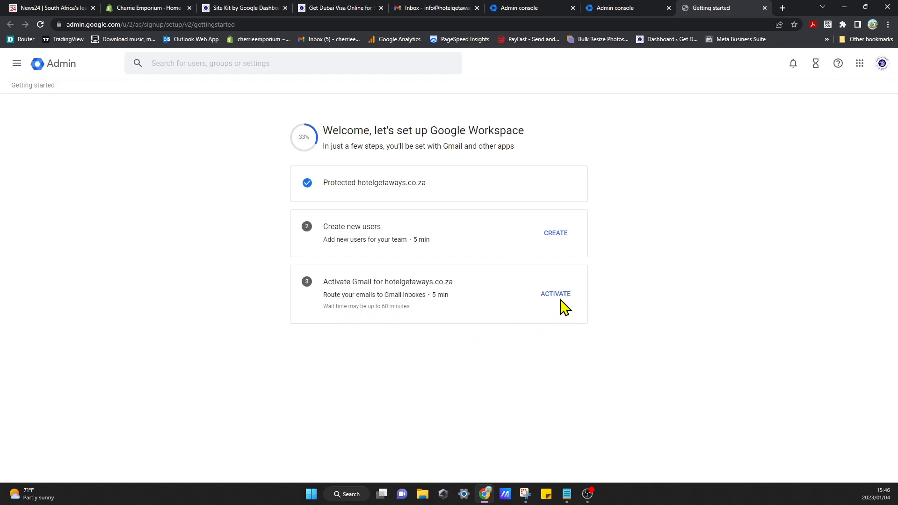
Begin activating Gmail for hotelgetaways.co.za from the Getting started page.
click(554, 294)
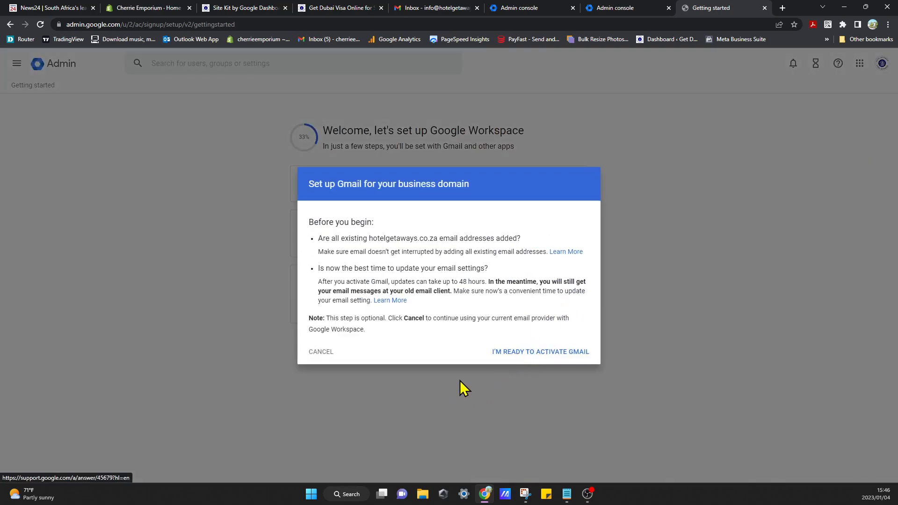
mouse_move(435, 265)
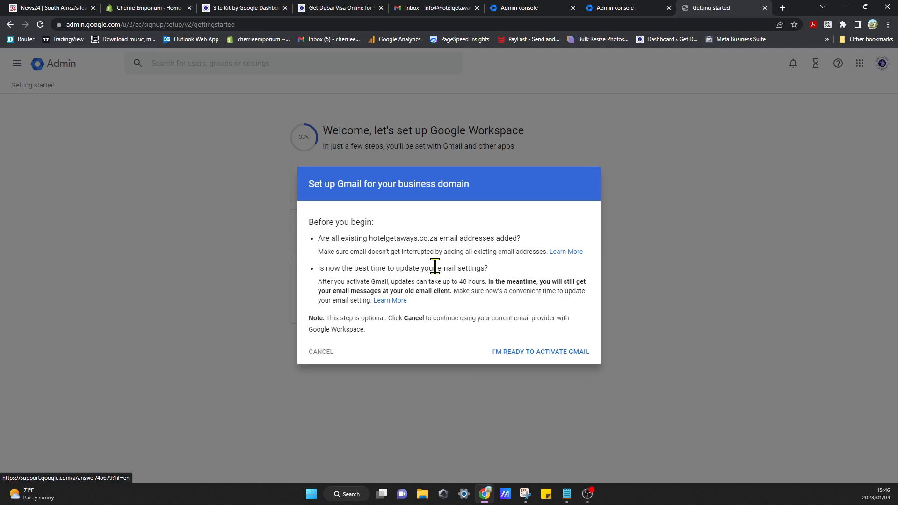
mouse_move(347, 272)
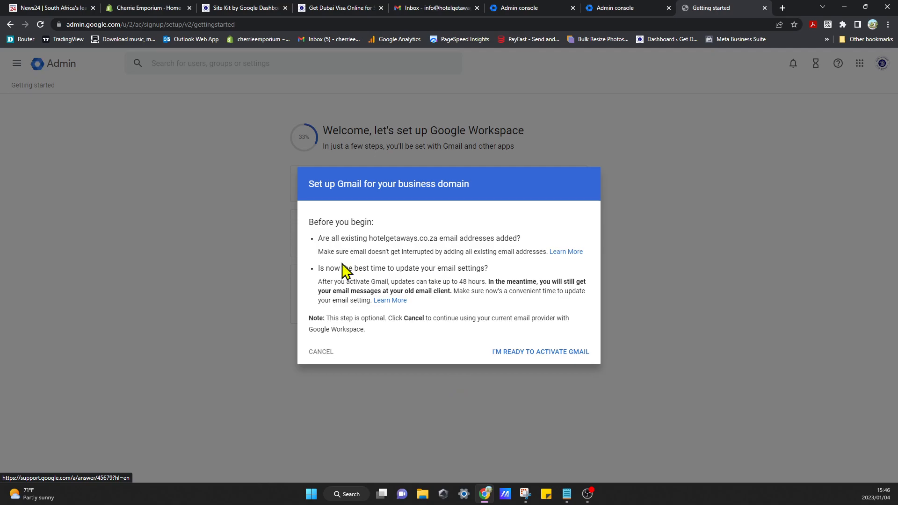
mouse_move(470, 285)
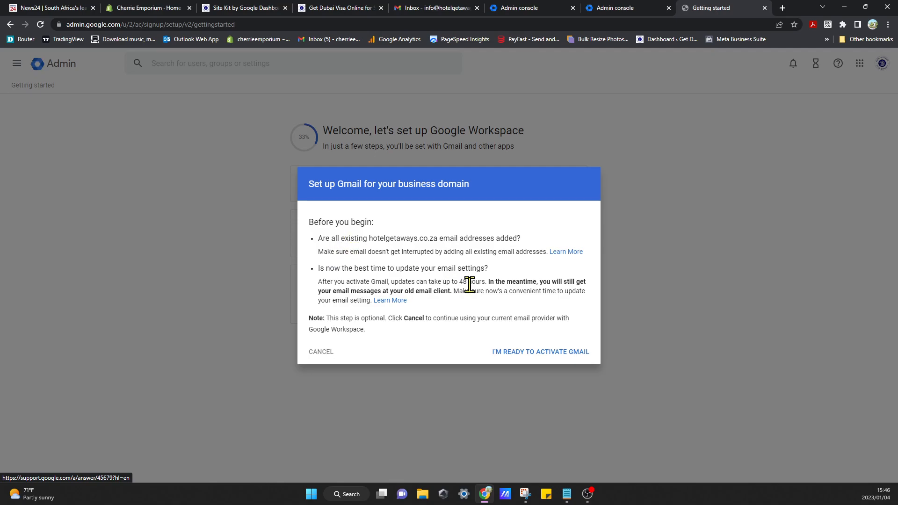
mouse_move(467, 282)
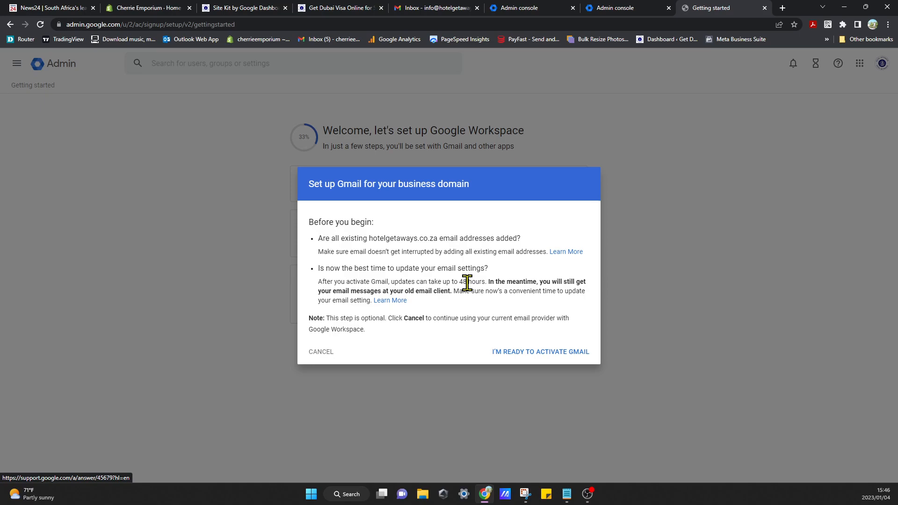
mouse_move(541, 334)
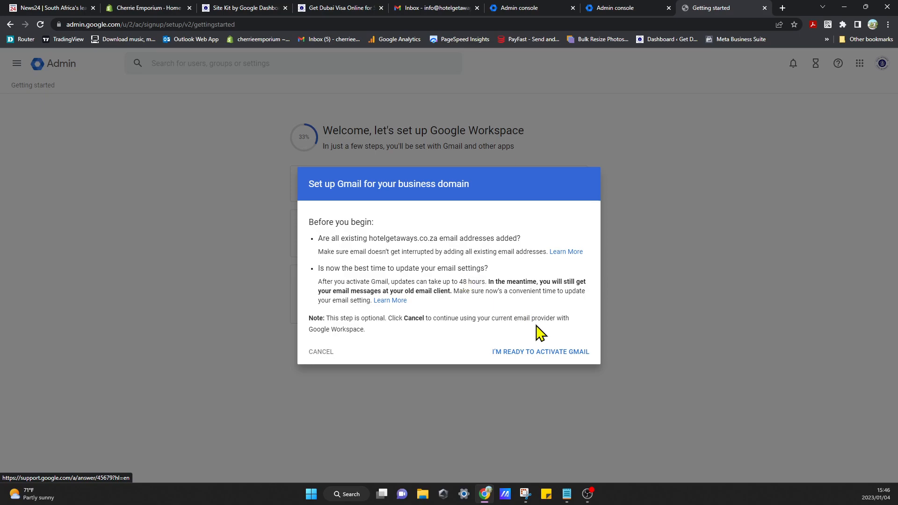
mouse_move(526, 366)
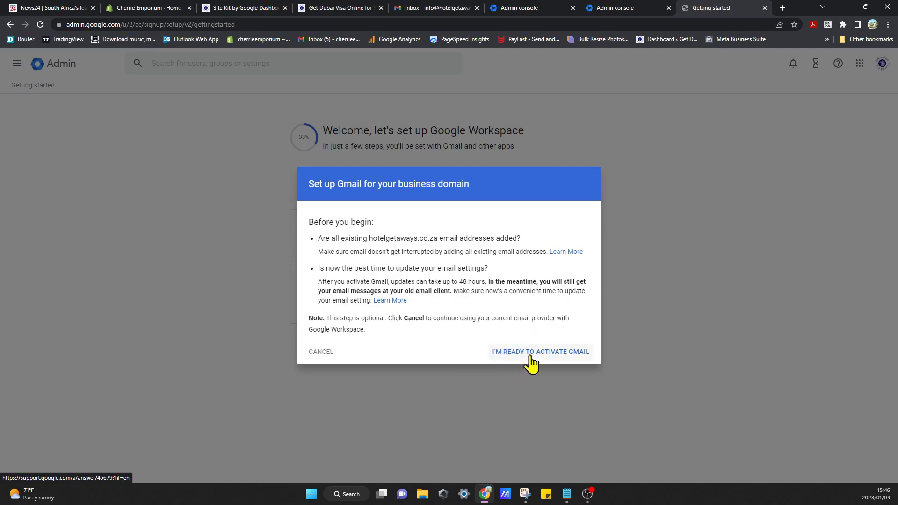
Confirm activation to reach Step 1 of the Activate Gmail guide: find DNS records at Afrihost.
click(539, 352)
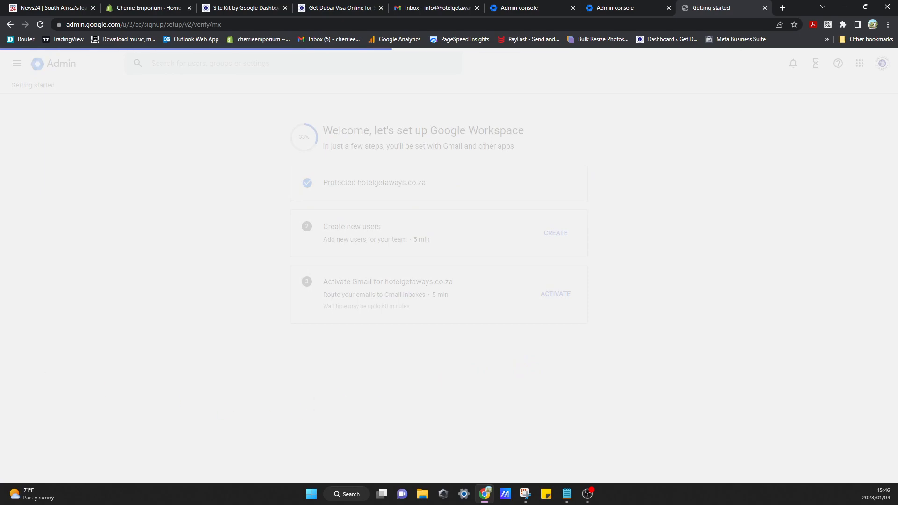
click(555, 294)
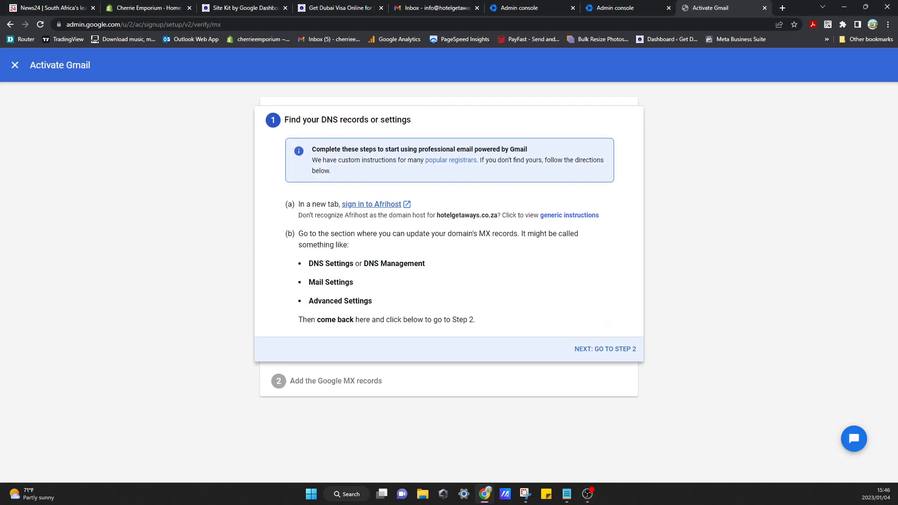
mouse_move(252, 296)
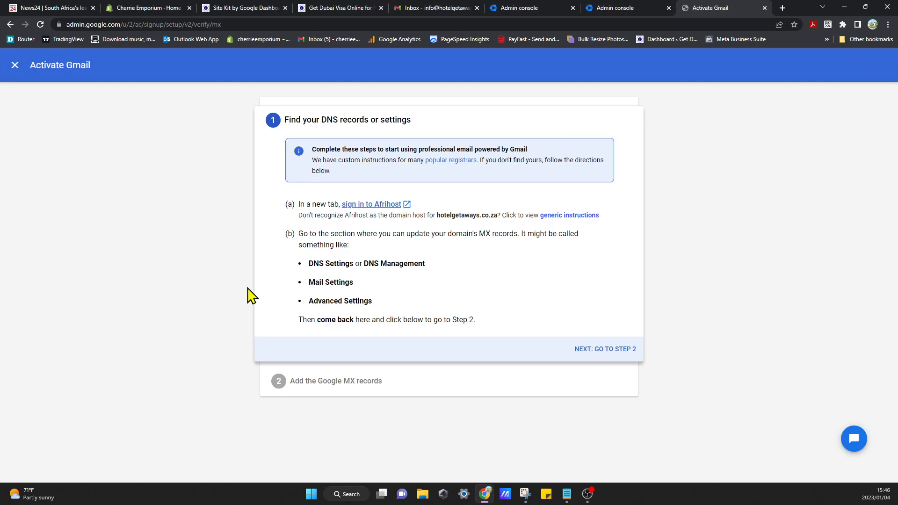
mouse_move(339, 158)
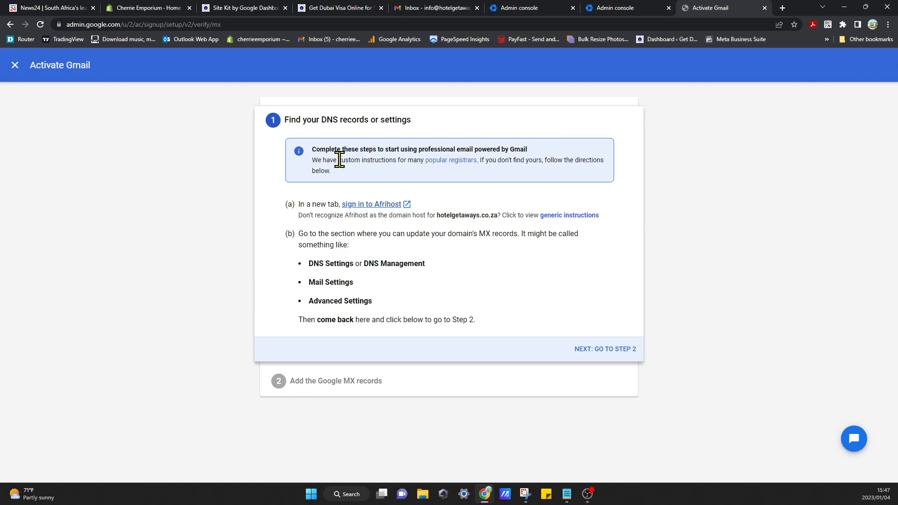
mouse_move(463, 103)
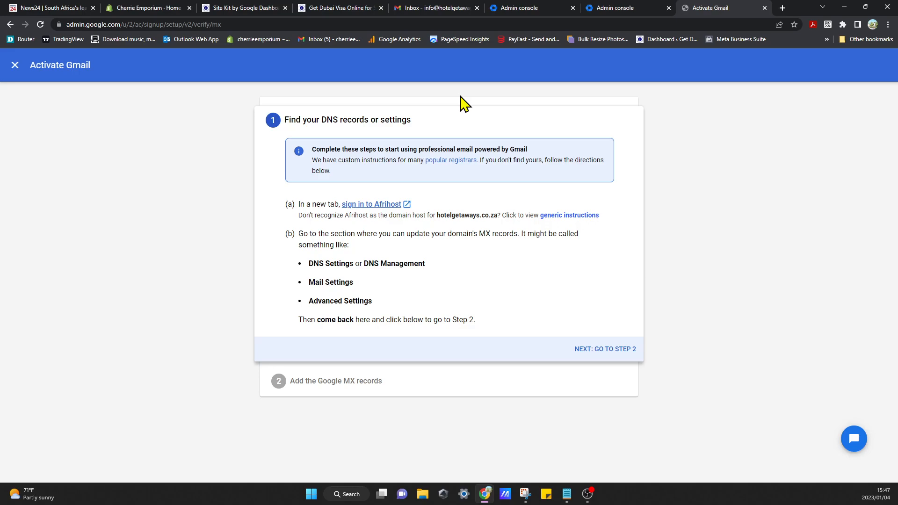
mouse_move(407, 220)
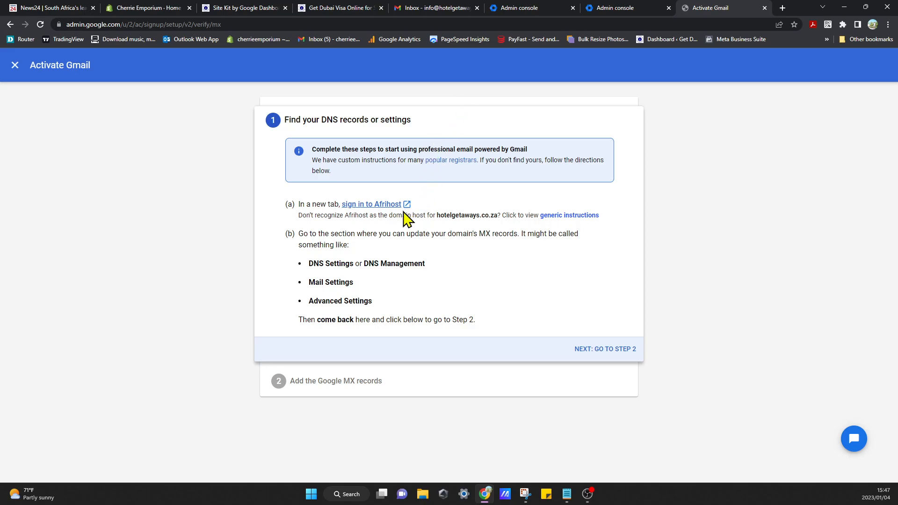
mouse_move(401, 235)
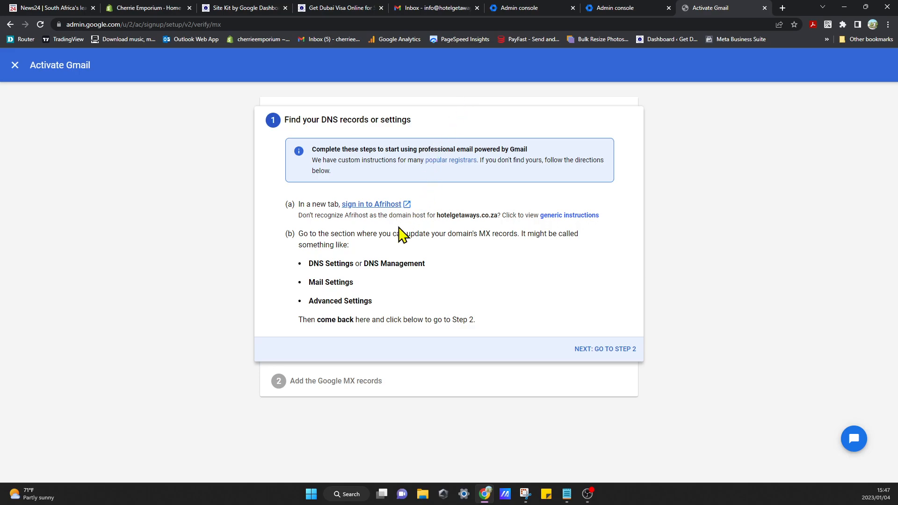
mouse_move(397, 218)
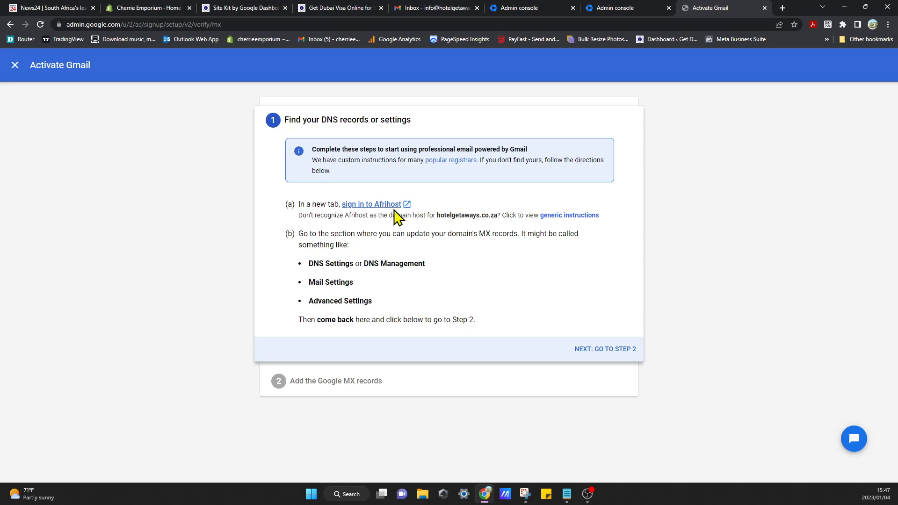
mouse_move(386, 230)
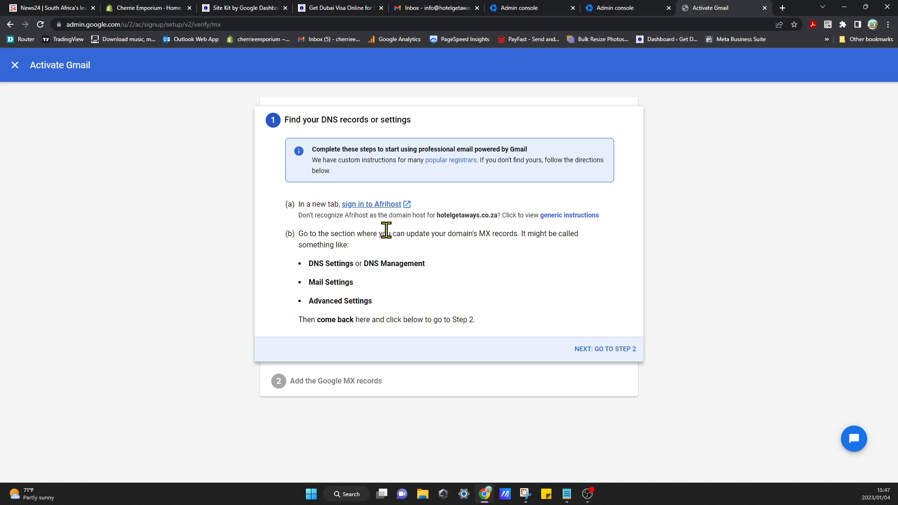
mouse_move(382, 235)
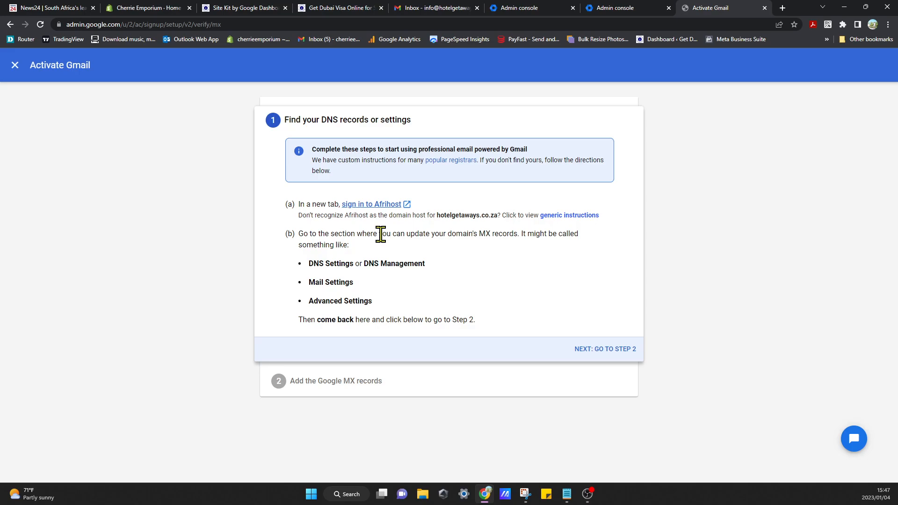
mouse_move(389, 237)
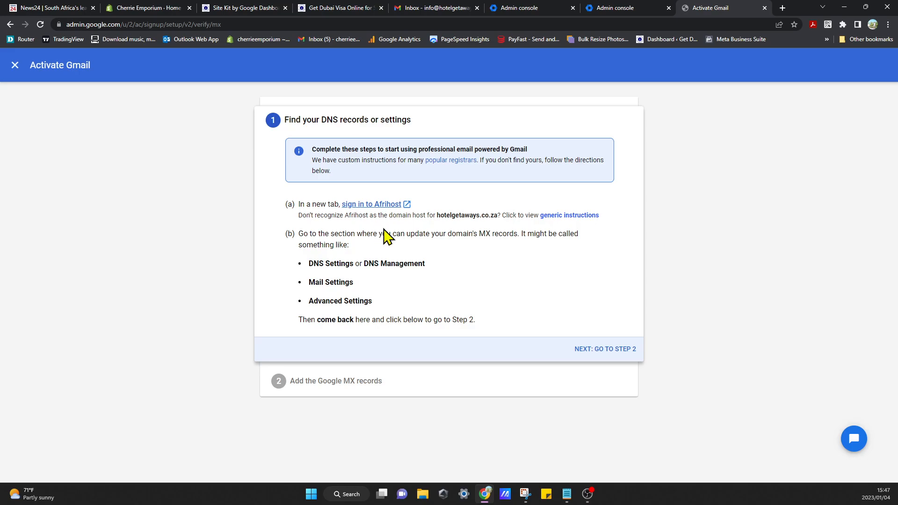
mouse_move(352, 285)
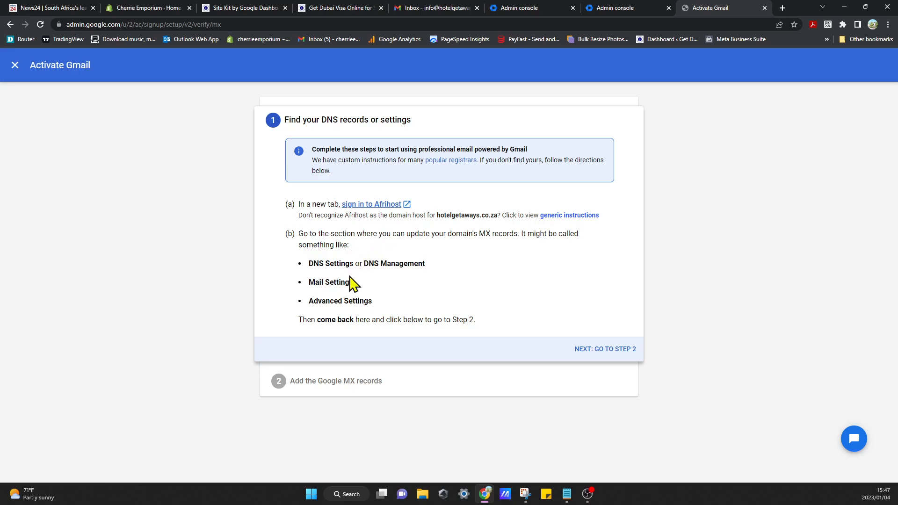
mouse_move(360, 299)
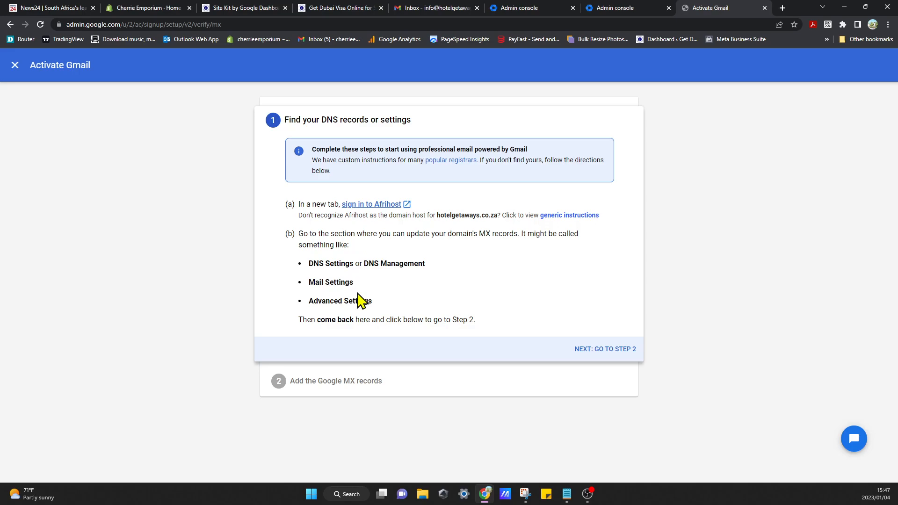
mouse_move(557, 270)
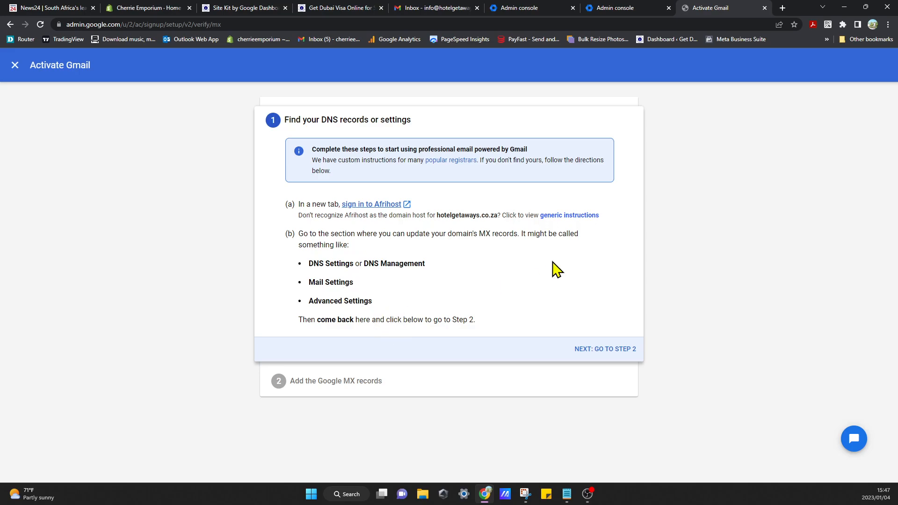
mouse_move(386, 204)
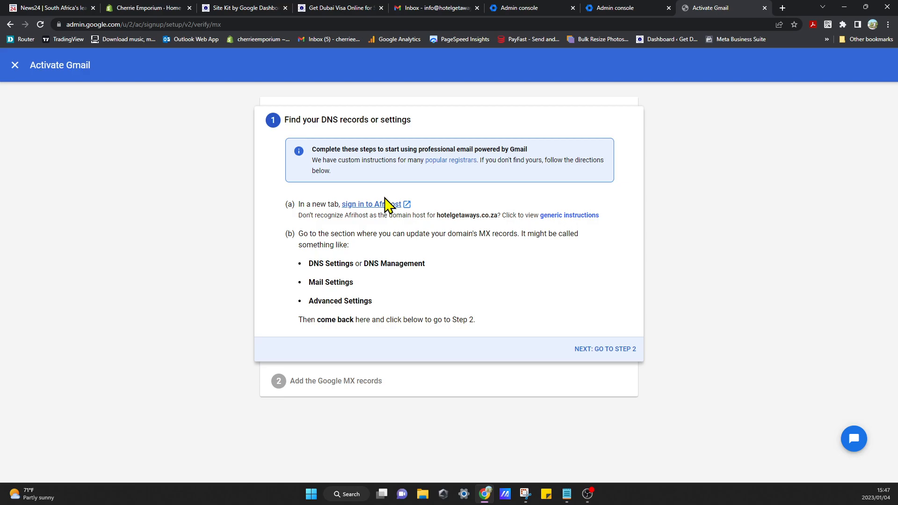
Sign in to Afrihost ClientZone and reach Hosting Settings for hotelgetaways.co.za.
click(369, 204)
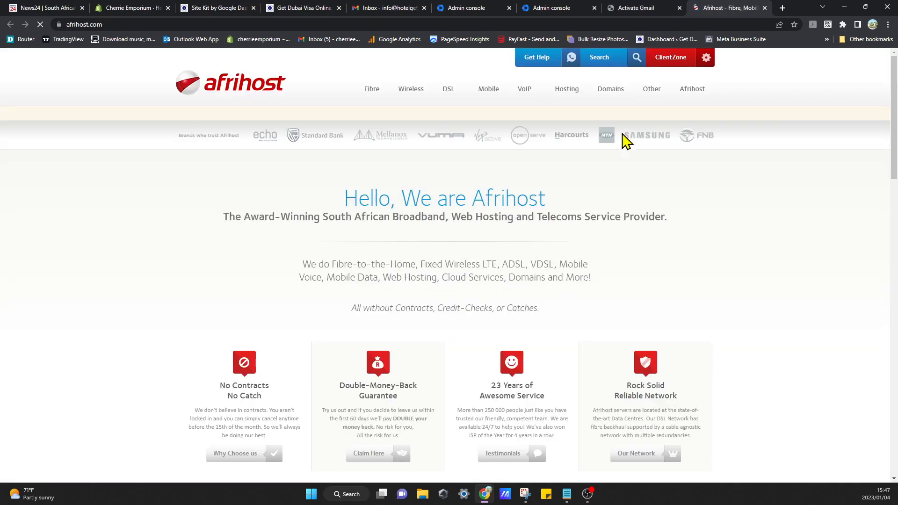
click(671, 57)
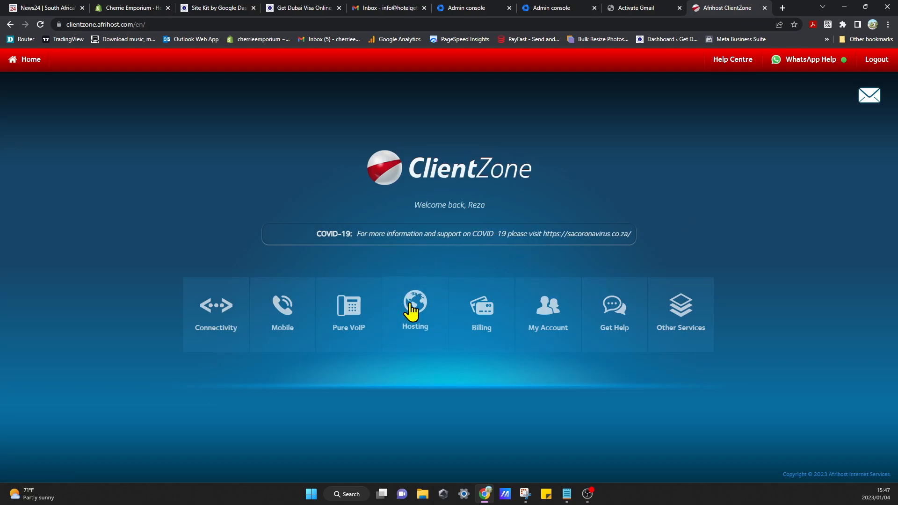
click(415, 309)
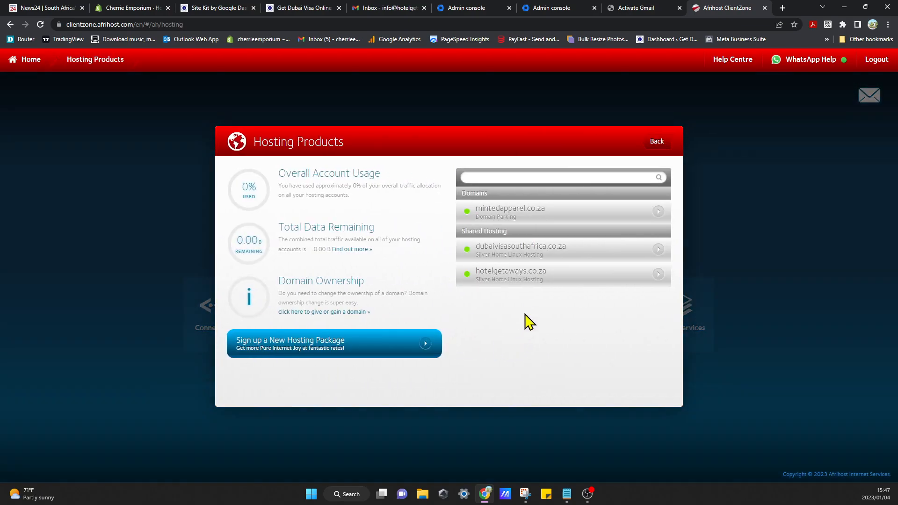
click(562, 275)
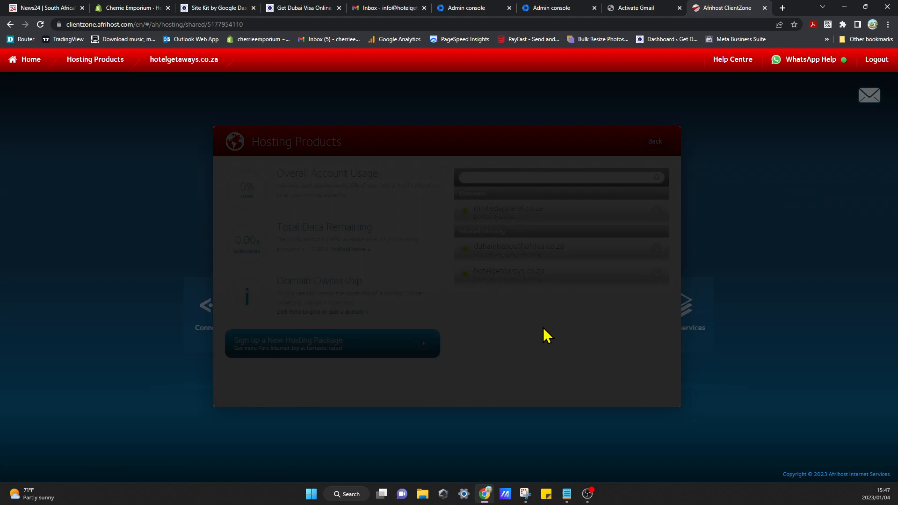
click(509, 271)
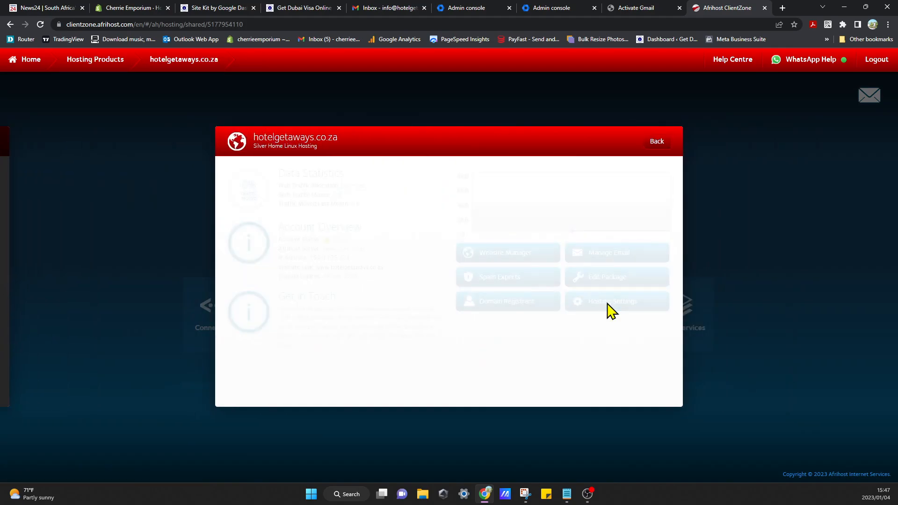
click(613, 301)
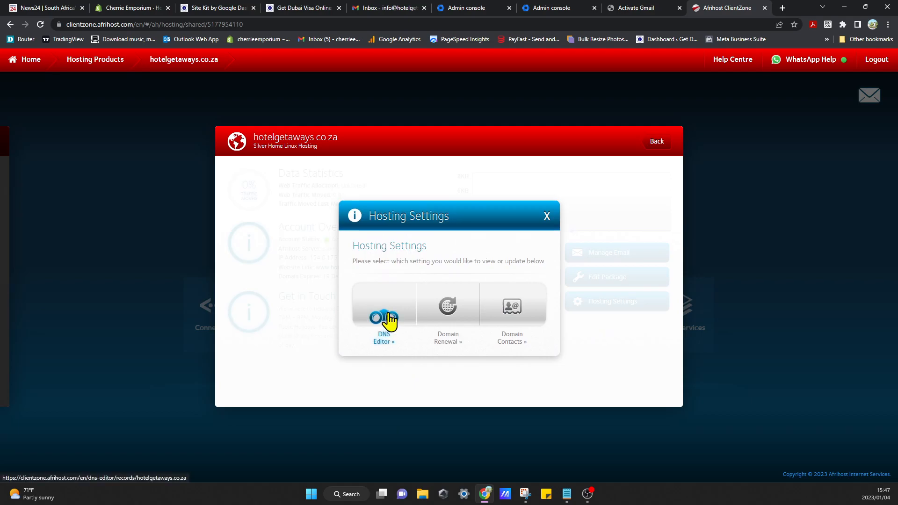
View the DNS Management records (NS, MX, A, TXT, SRV) for hotelgetaways.co.za in the DNS Editor.
click(383, 318)
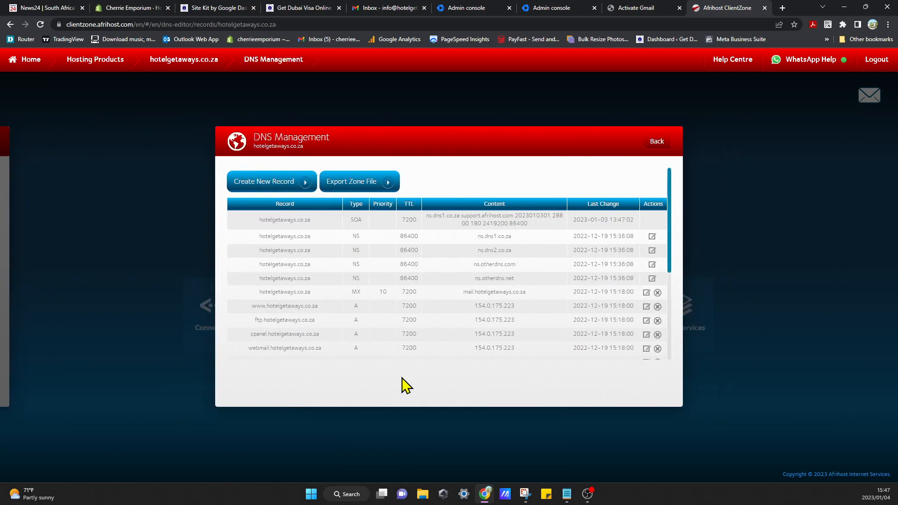
scroll(down, 3)
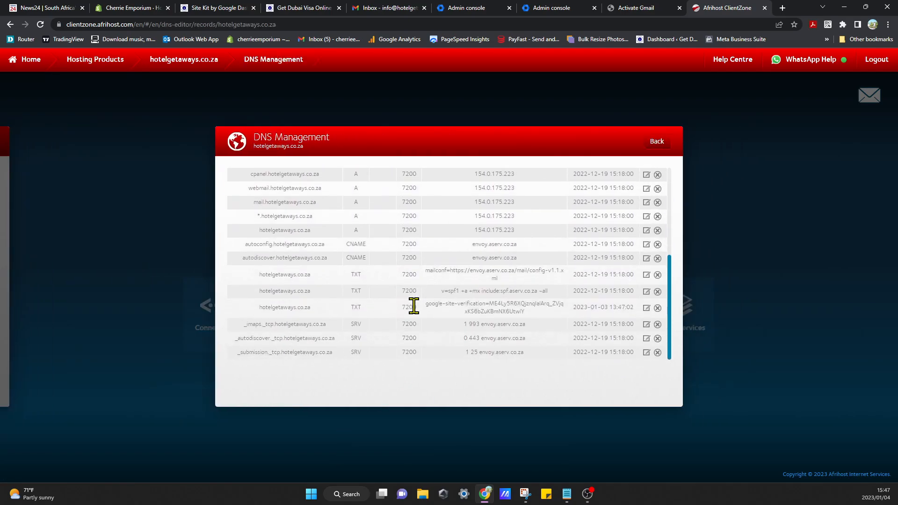
scroll(up, 3)
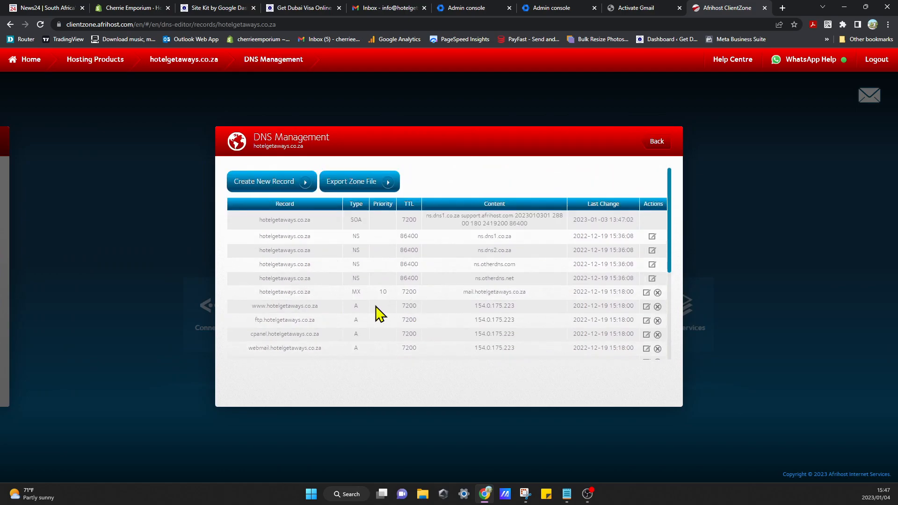
mouse_move(371, 296)
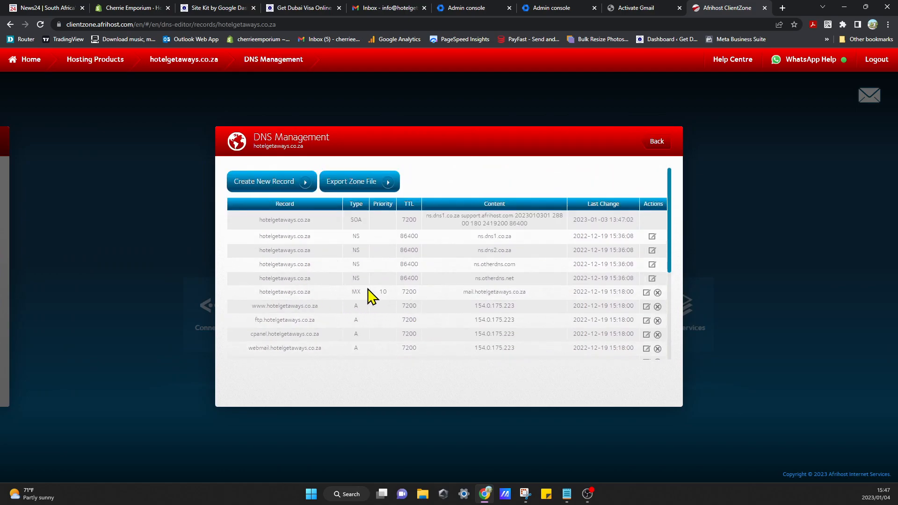
Switch back to the Activate Gmail guide at Step 1 on finding DNS records.
click(631, 8)
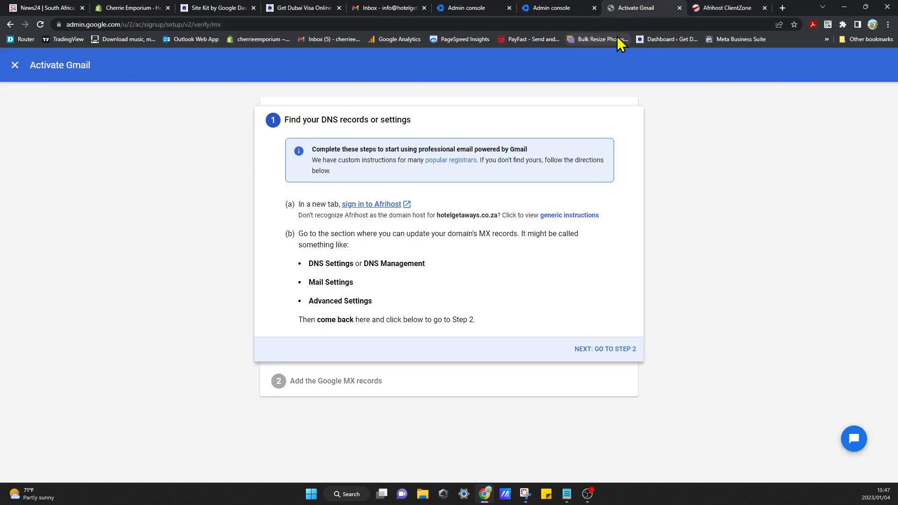
mouse_move(495, 219)
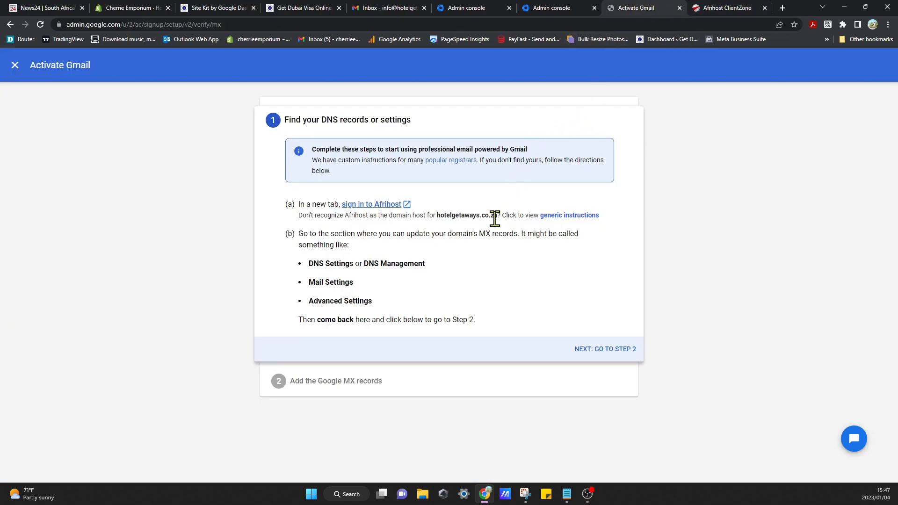
mouse_move(613, 348)
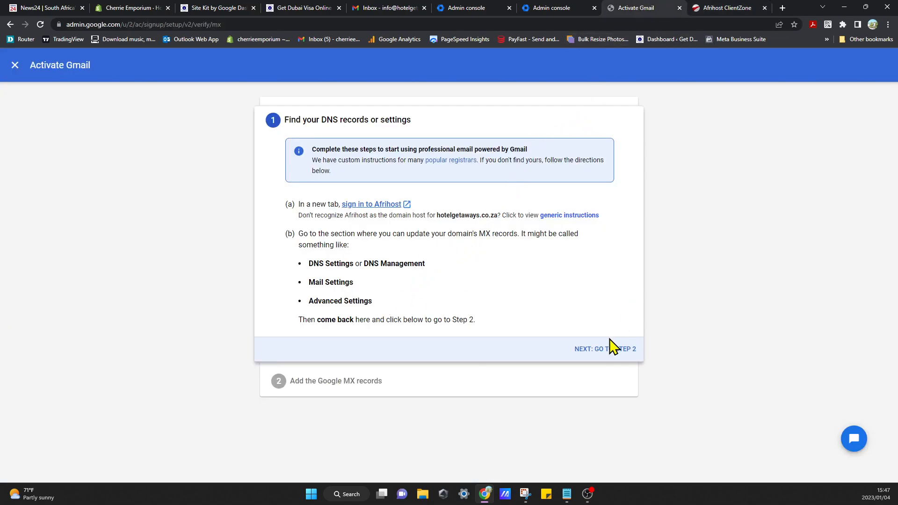
mouse_move(616, 355)
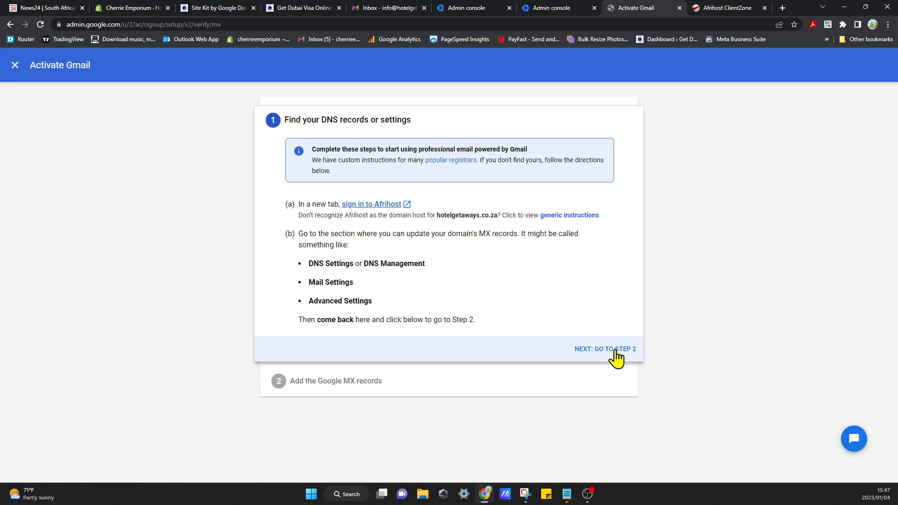
Review the Add the Google MX records steps and copy the ASPMX.L.GOOGLE.COM server value.
click(606, 349)
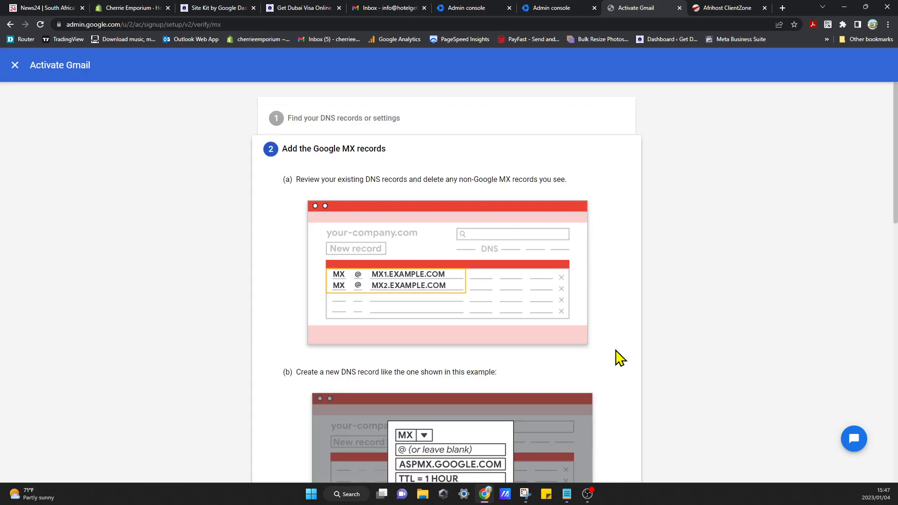
mouse_move(298, 168)
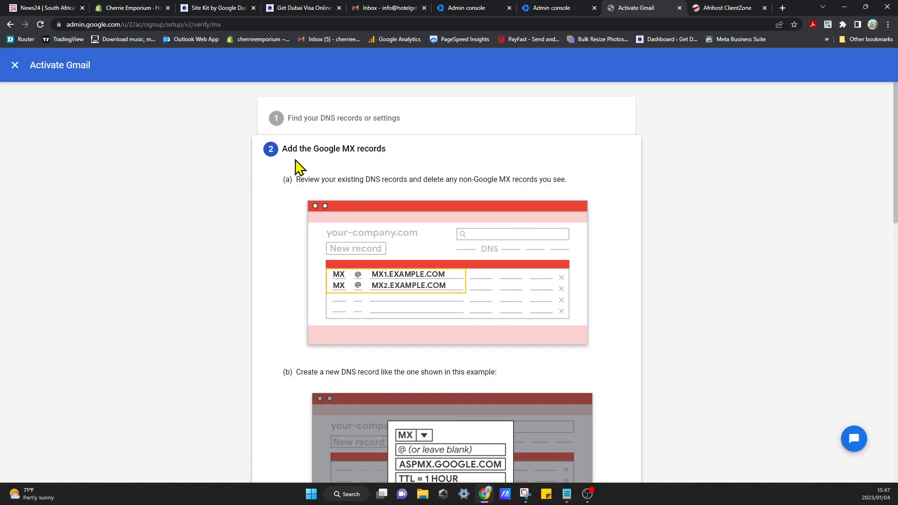
mouse_move(321, 194)
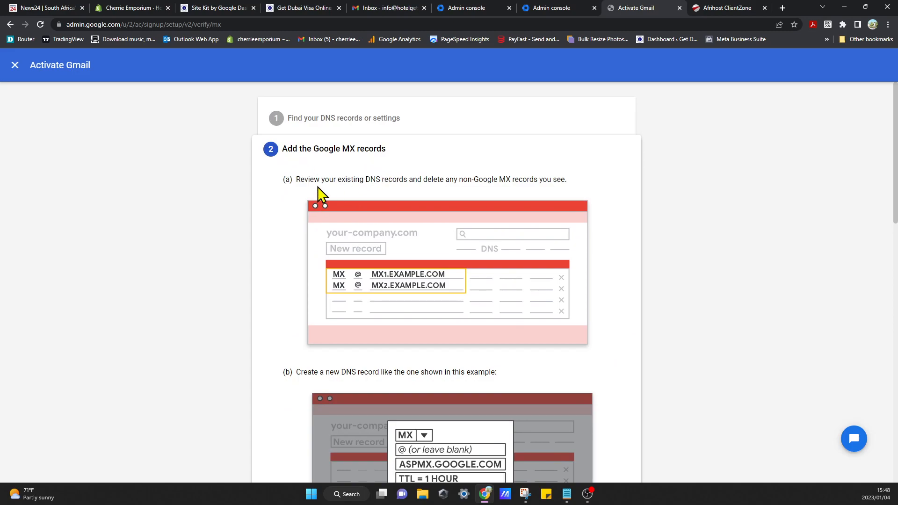
mouse_move(390, 197)
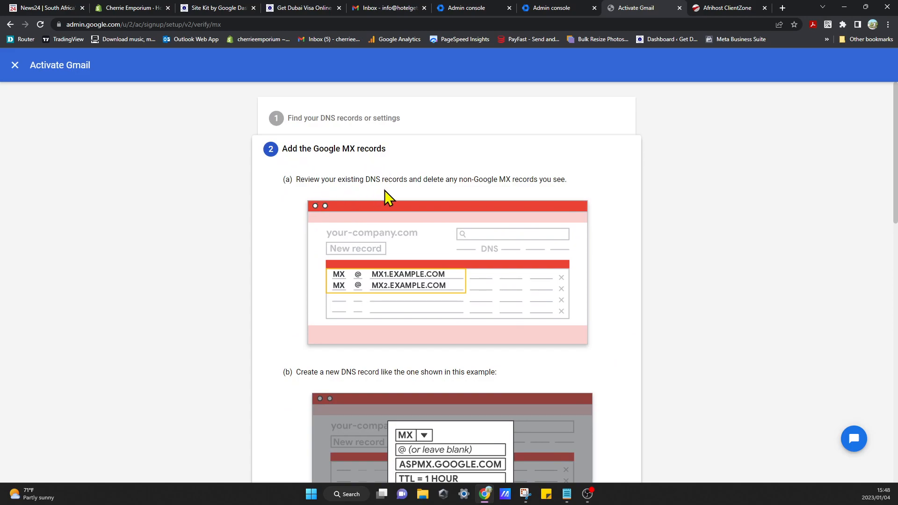
mouse_move(458, 195)
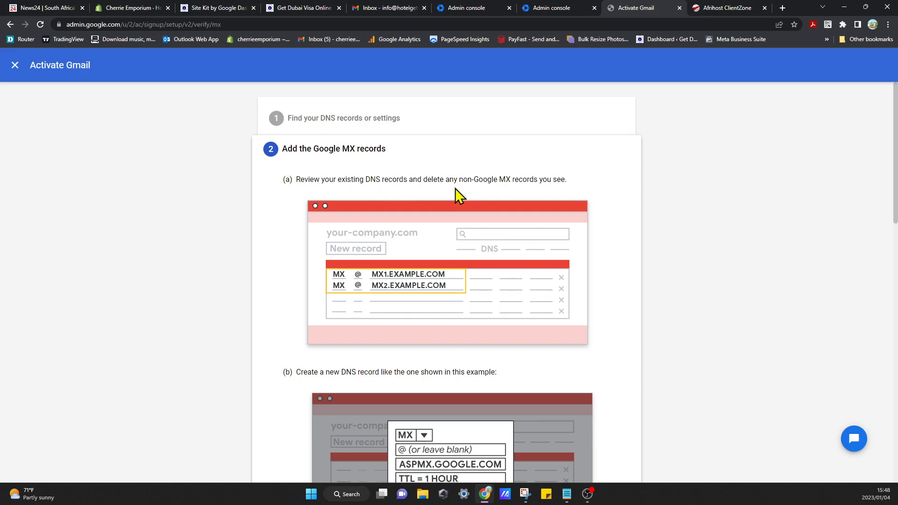
mouse_move(510, 195)
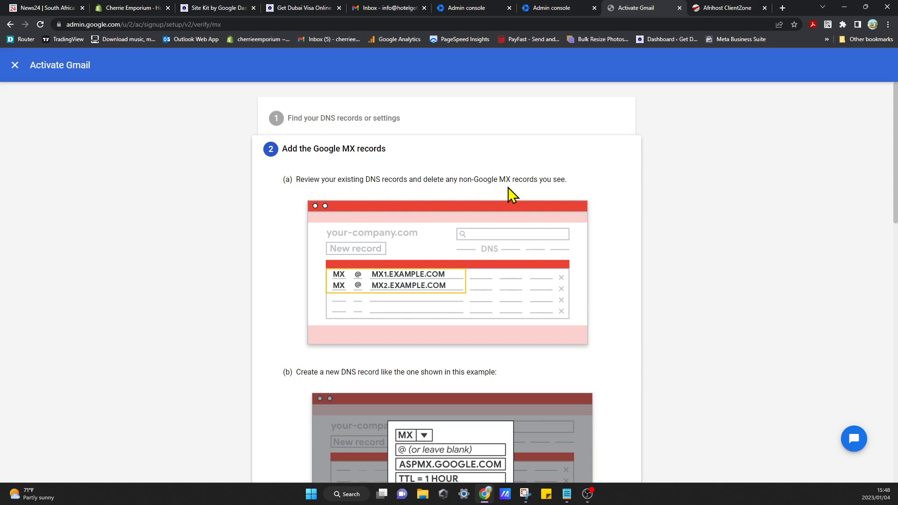
mouse_move(449, 337)
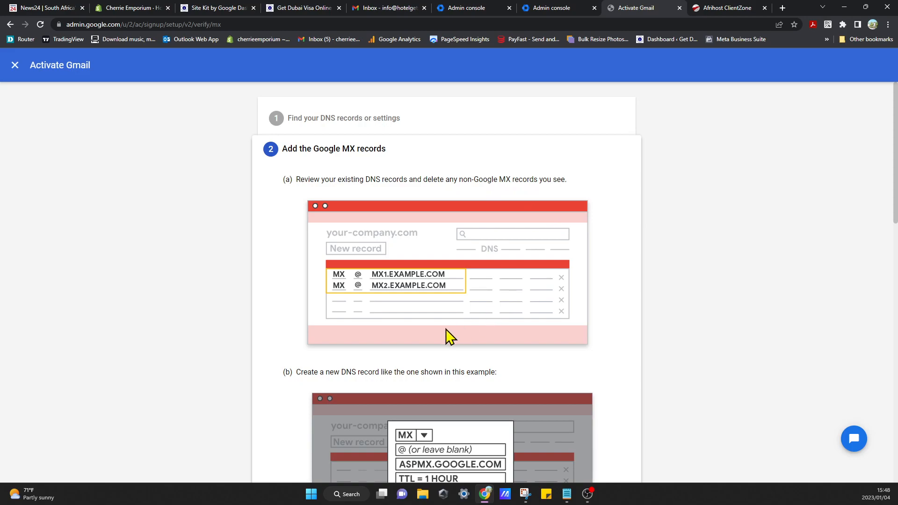
scroll(down, 3)
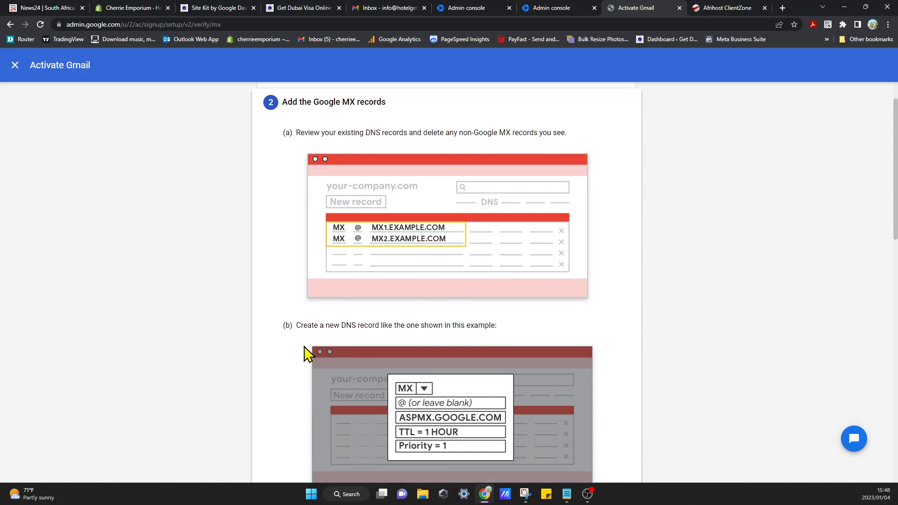
mouse_move(430, 327)
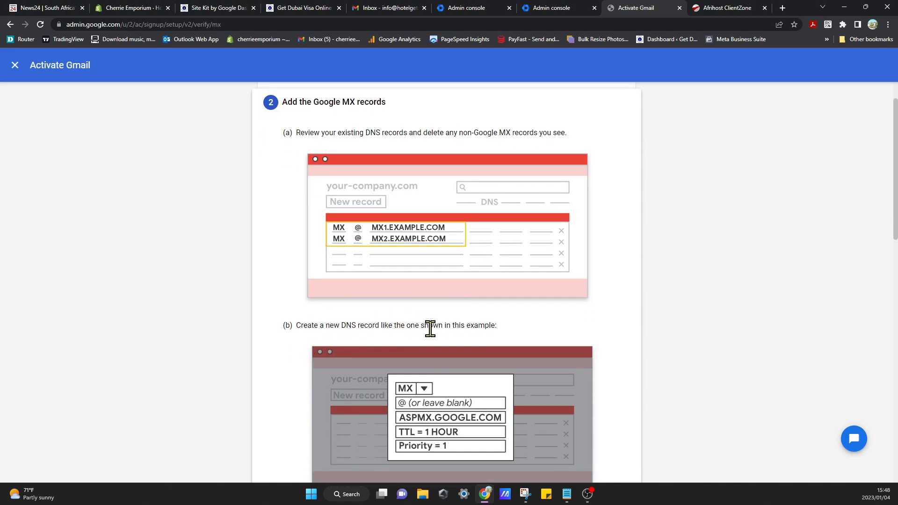
scroll(down, 3)
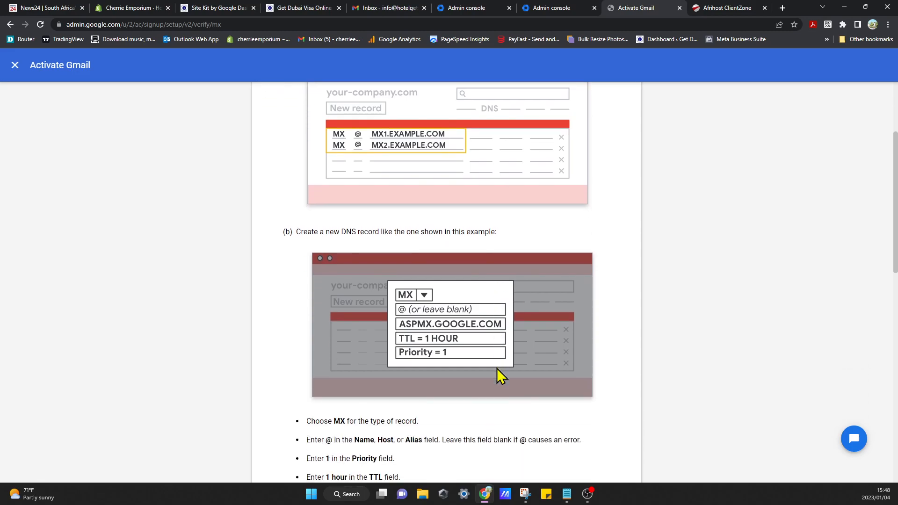
scroll(down, 3)
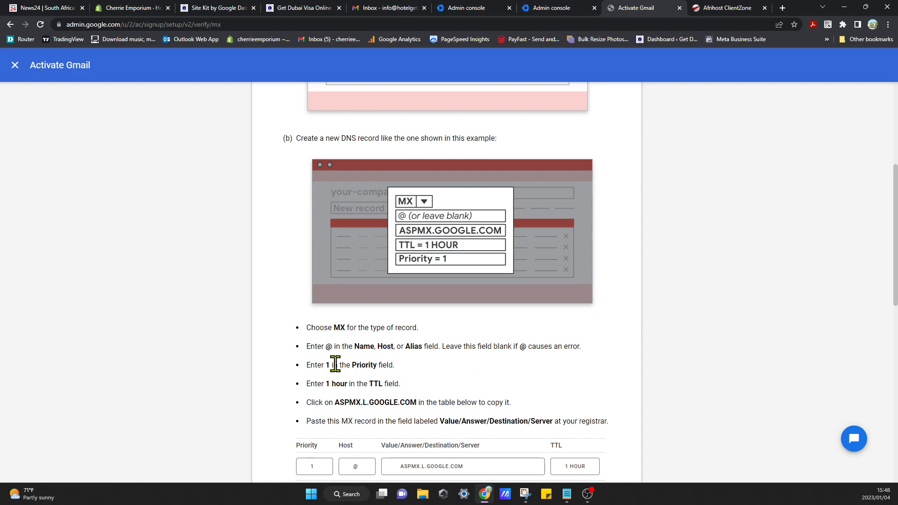
mouse_move(548, 366)
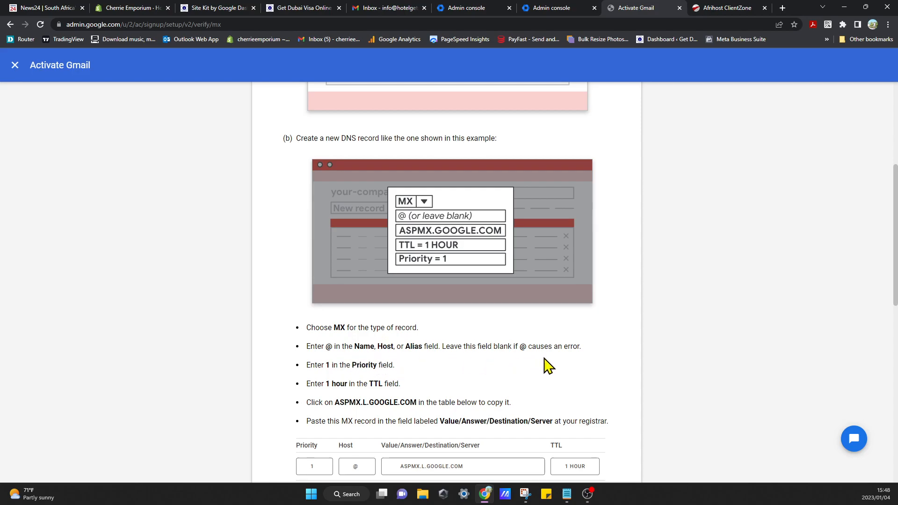
mouse_move(521, 362)
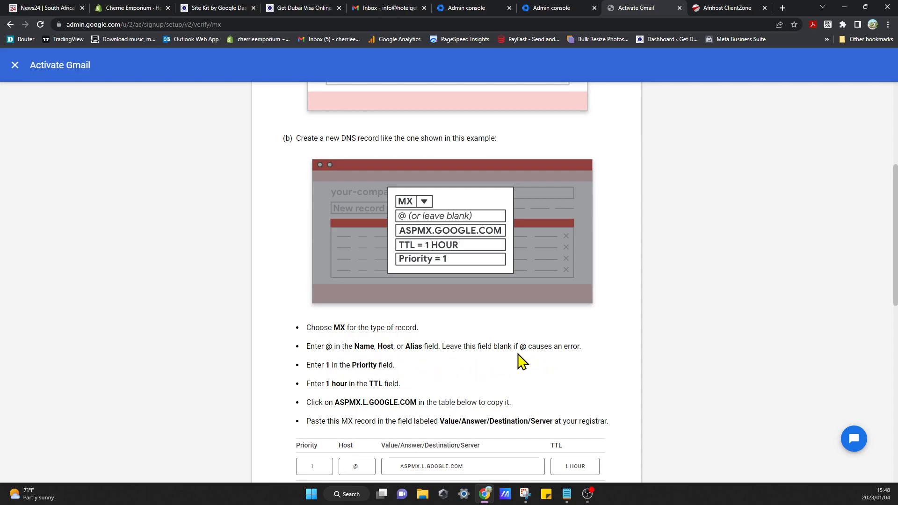
scroll(down, 3)
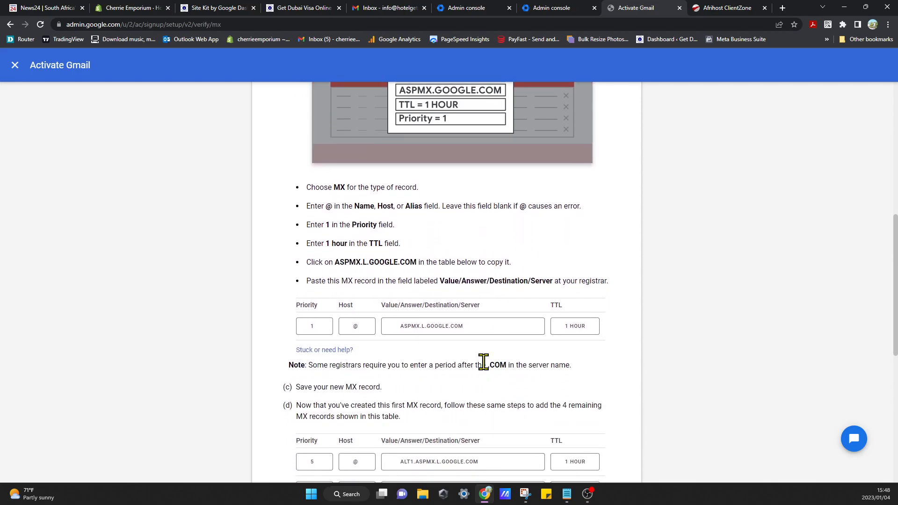
mouse_move(285, 413)
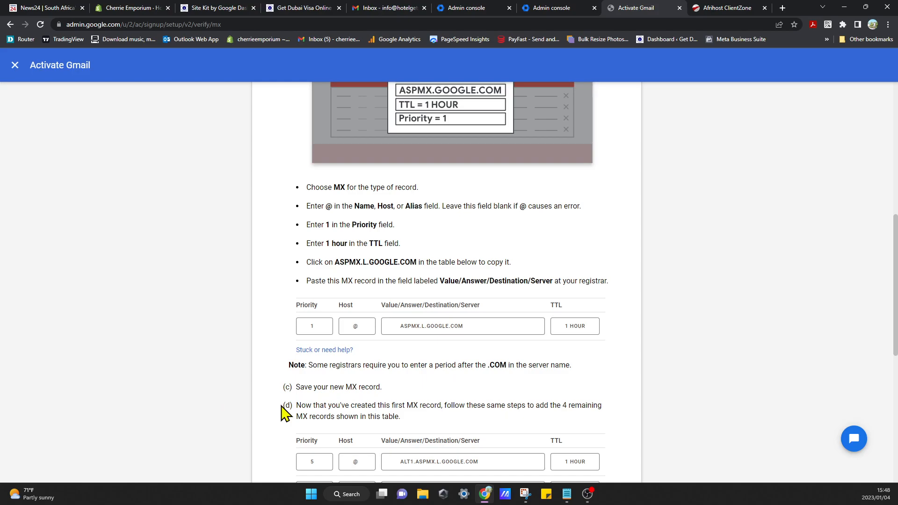
scroll(down, 3)
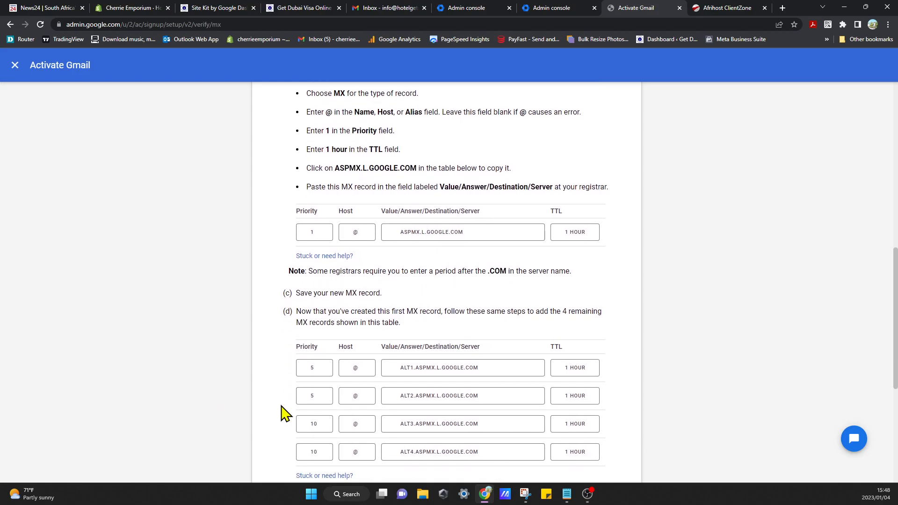
scroll(up, 3)
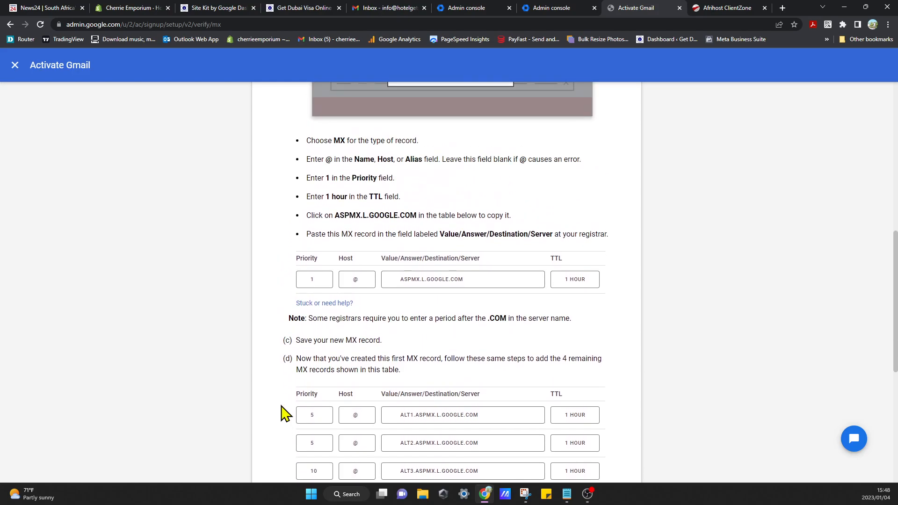
scroll(down, 3)
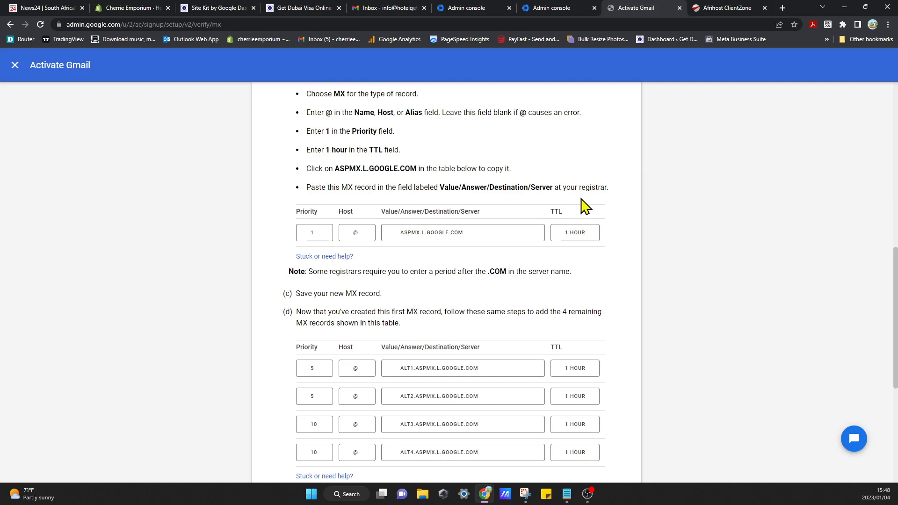
mouse_move(501, 186)
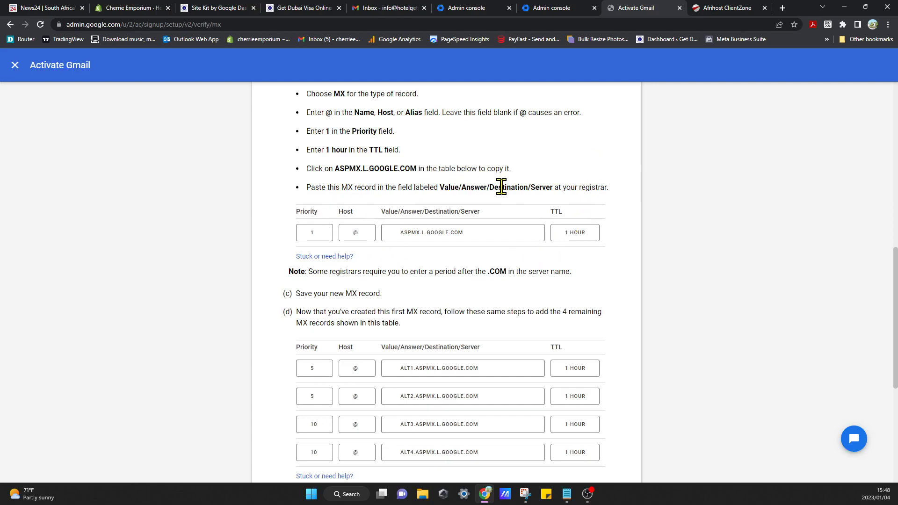
mouse_move(628, 197)
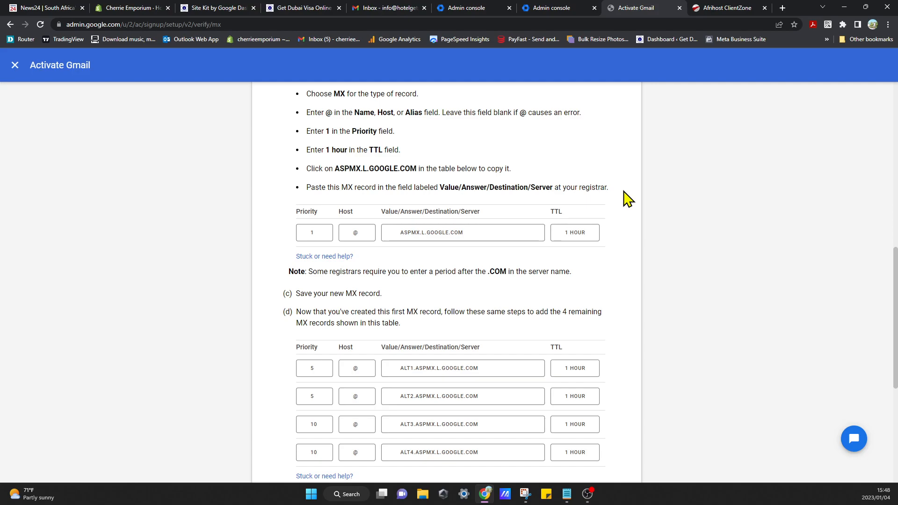
mouse_move(514, 301)
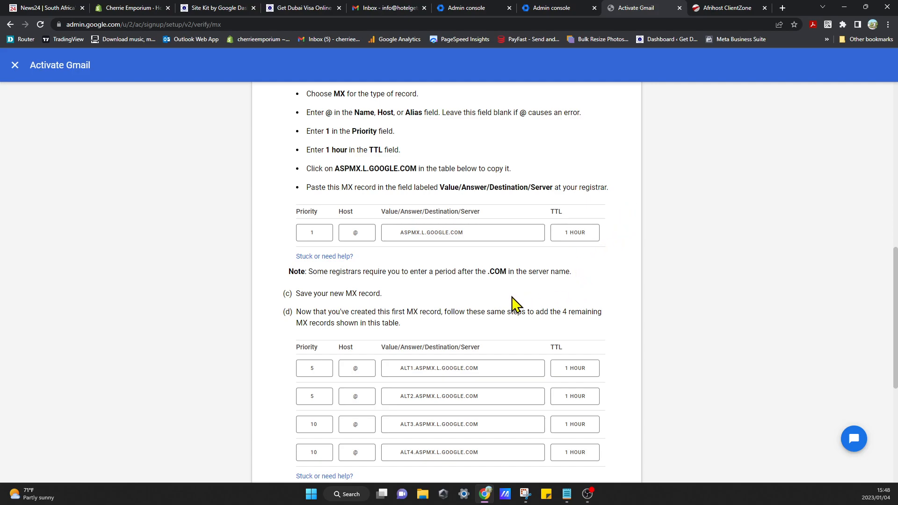
scroll(up, 3)
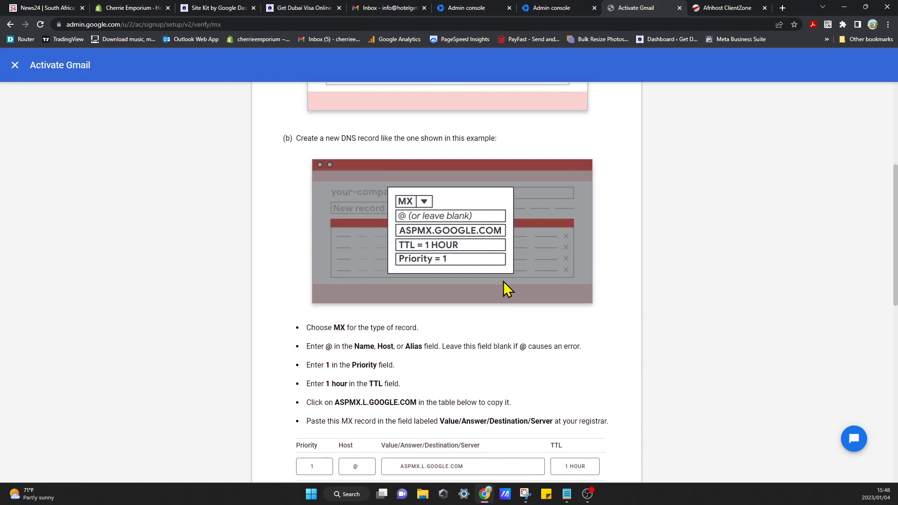
scroll(down, 3)
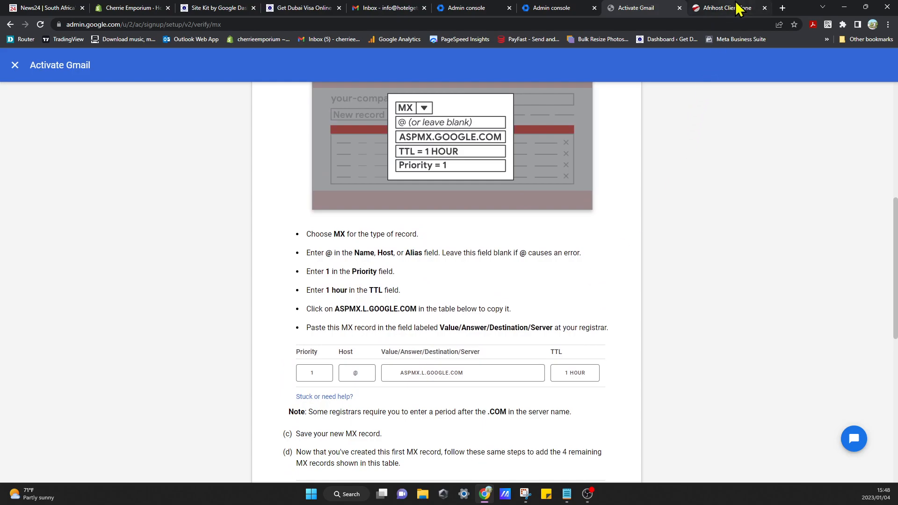
mouse_move(592, 234)
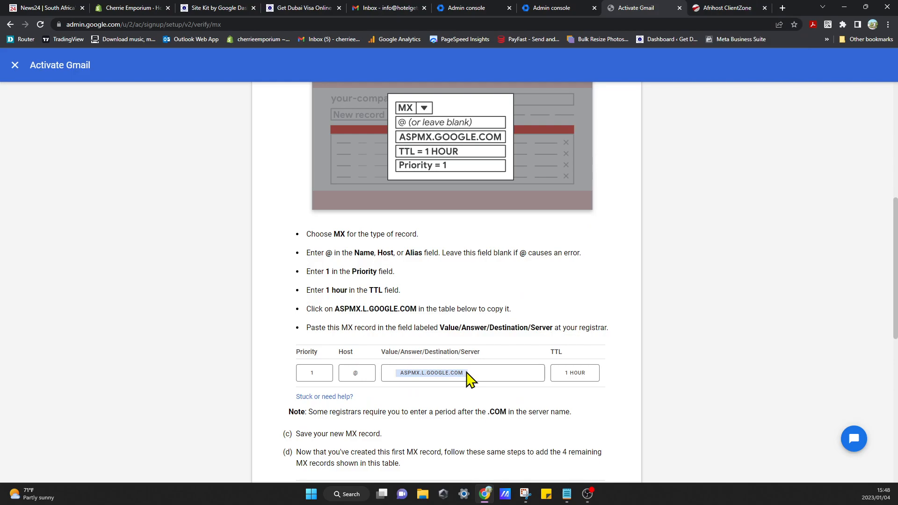
click(430, 373)
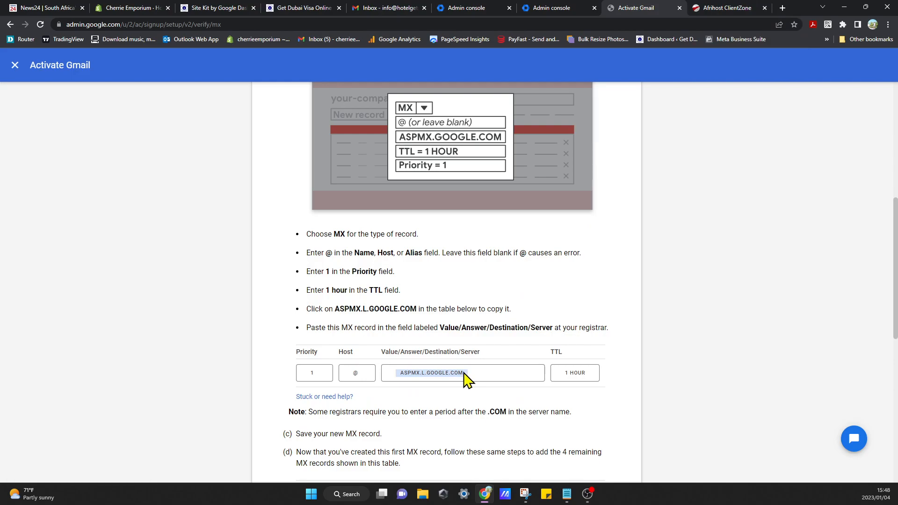
Delete the old MX record pointing to mail.hotelgetaways.co.za from the Afrihost DNS records.
click(728, 8)
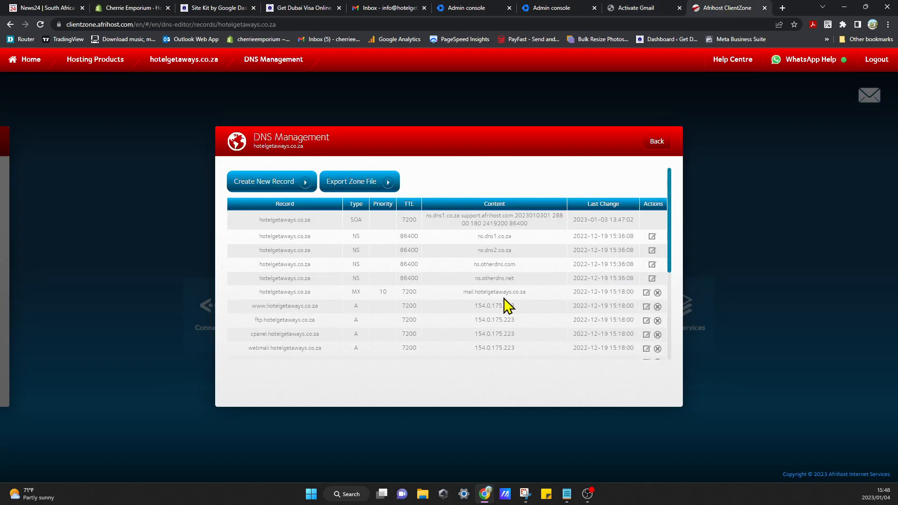
mouse_move(426, 306)
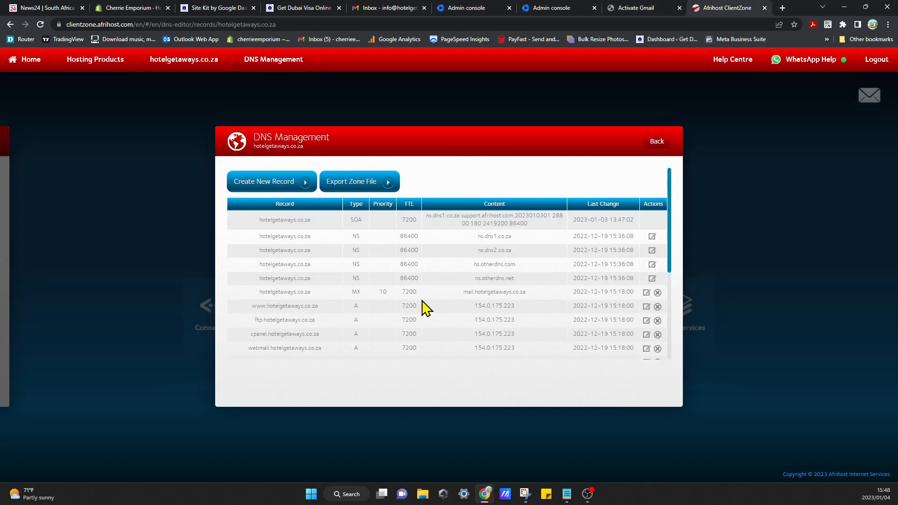
mouse_move(307, 292)
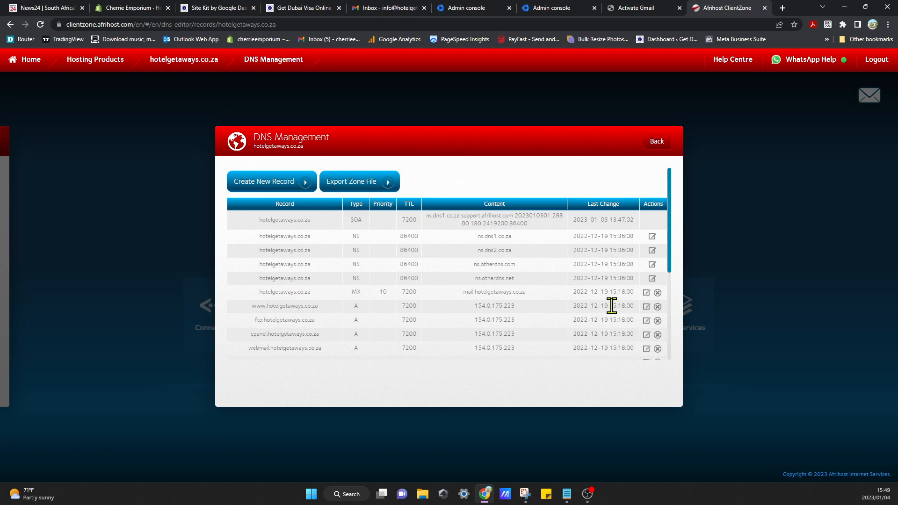
mouse_move(646, 299)
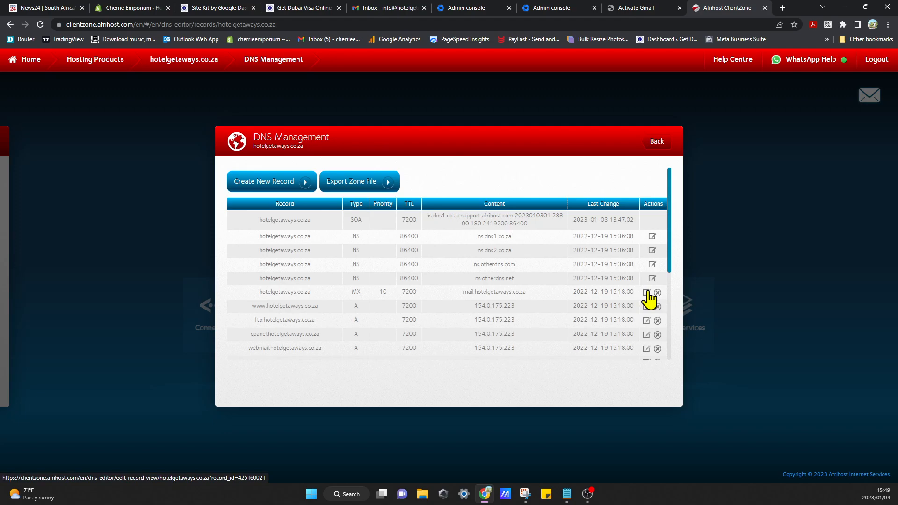
click(646, 292)
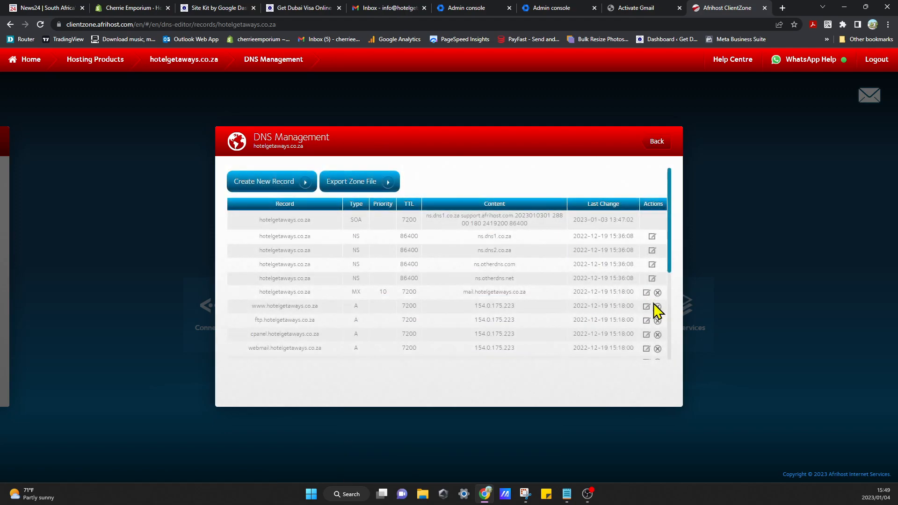
mouse_move(611, 304)
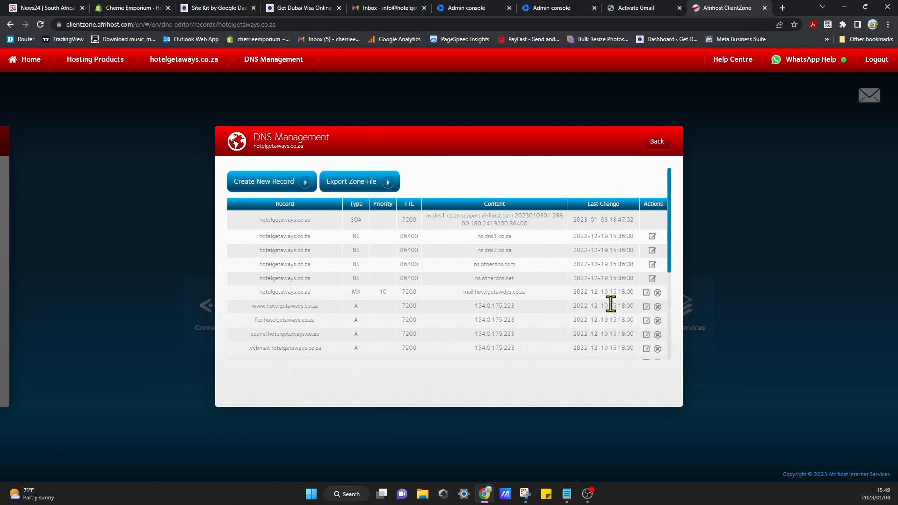
click(658, 293)
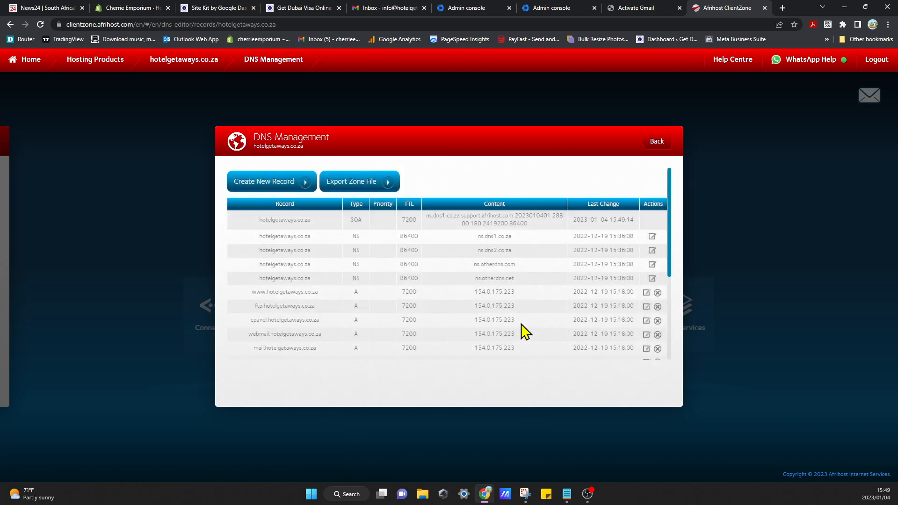
mouse_move(356, 217)
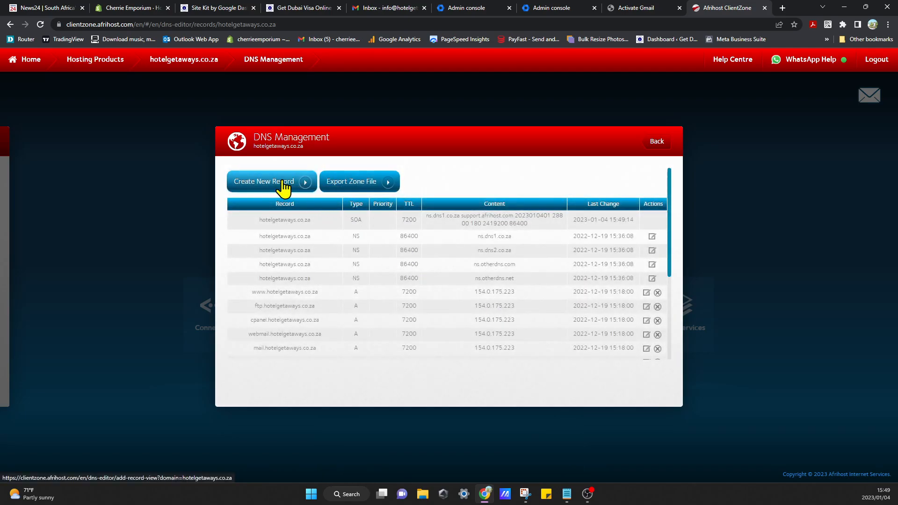
Start a new MX record and fill its content with ASPMX.L.GOOGLE.COM, checking Google's instructions.
click(264, 182)
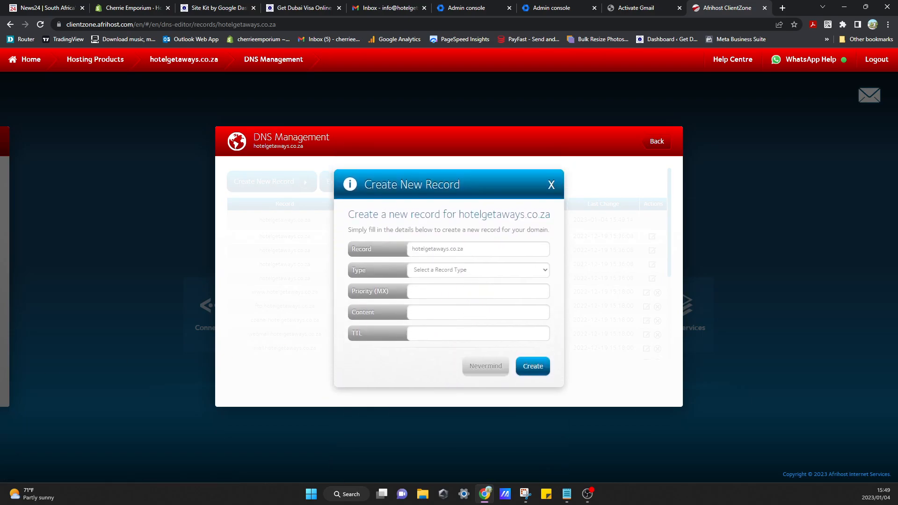
mouse_move(487, 280)
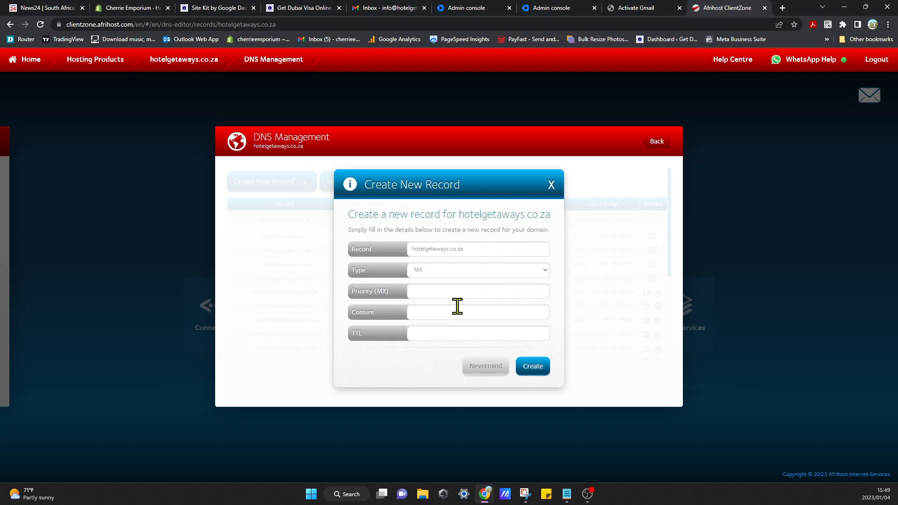
click(459, 291)
text(1)
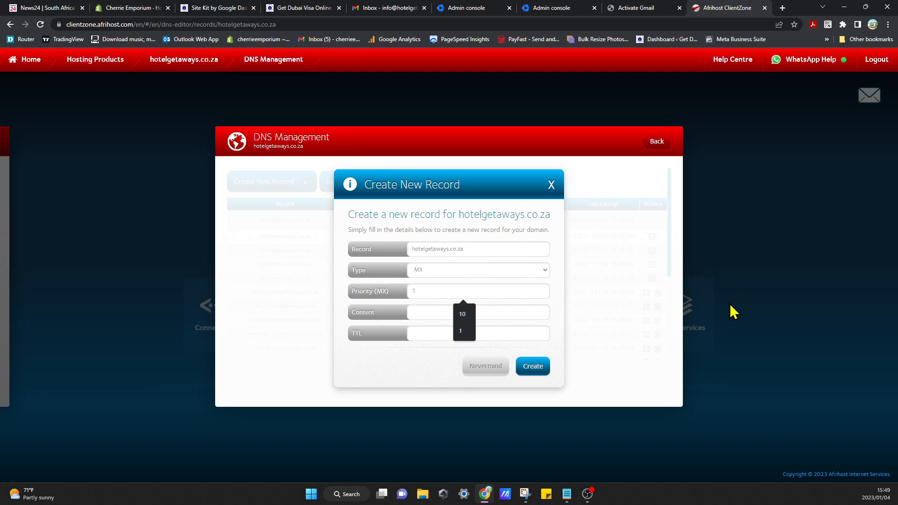
click(641, 8)
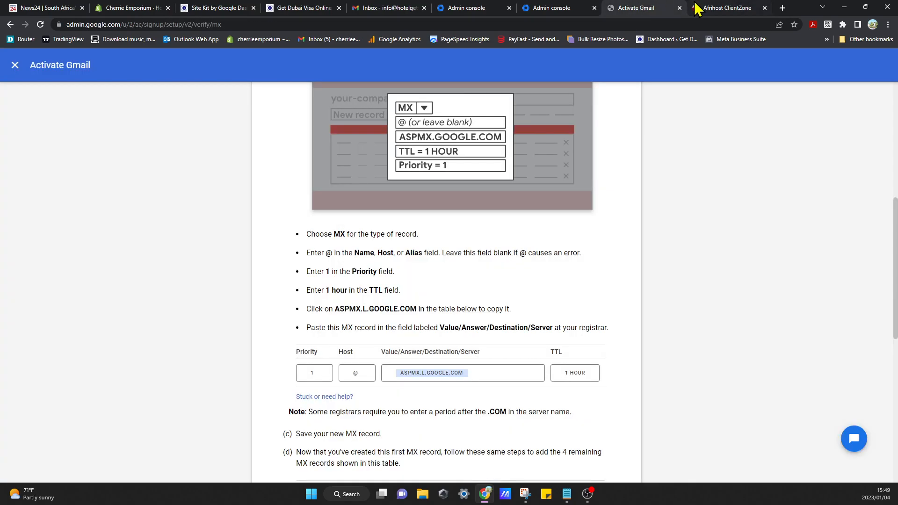
click(725, 7)
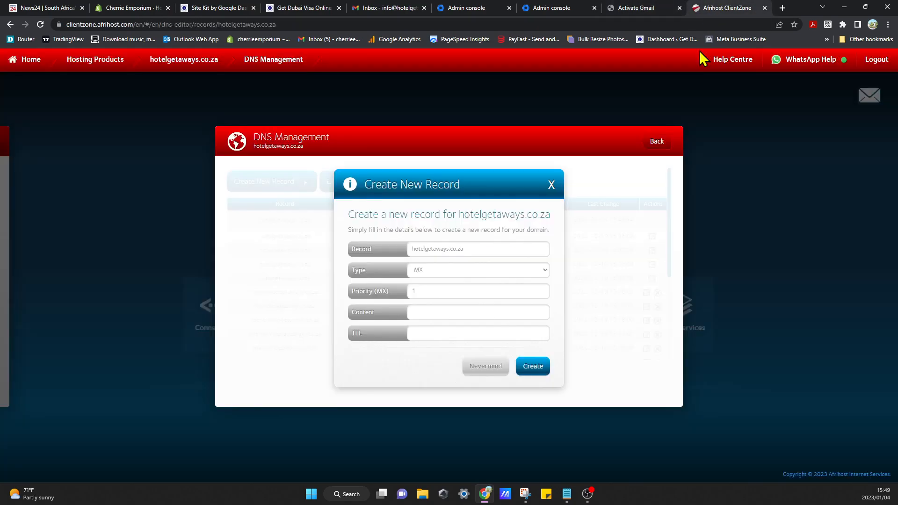
click(478, 312)
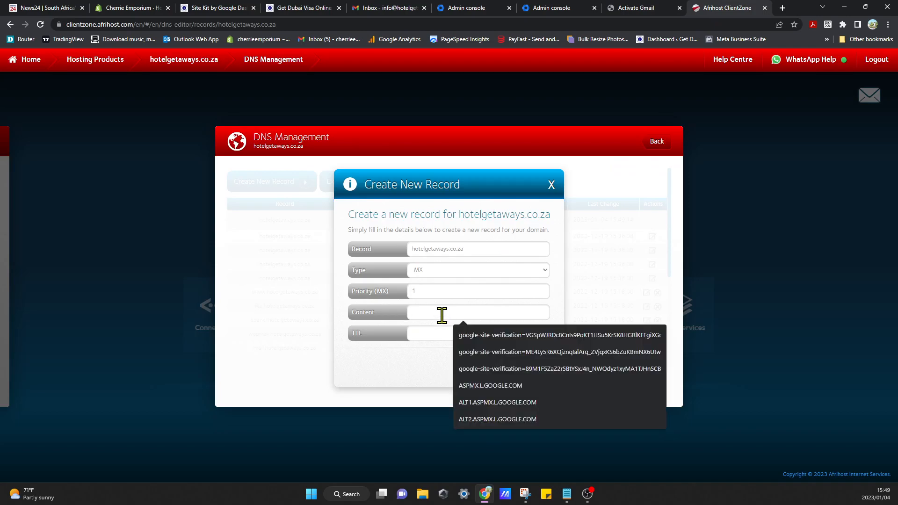
click(490, 385)
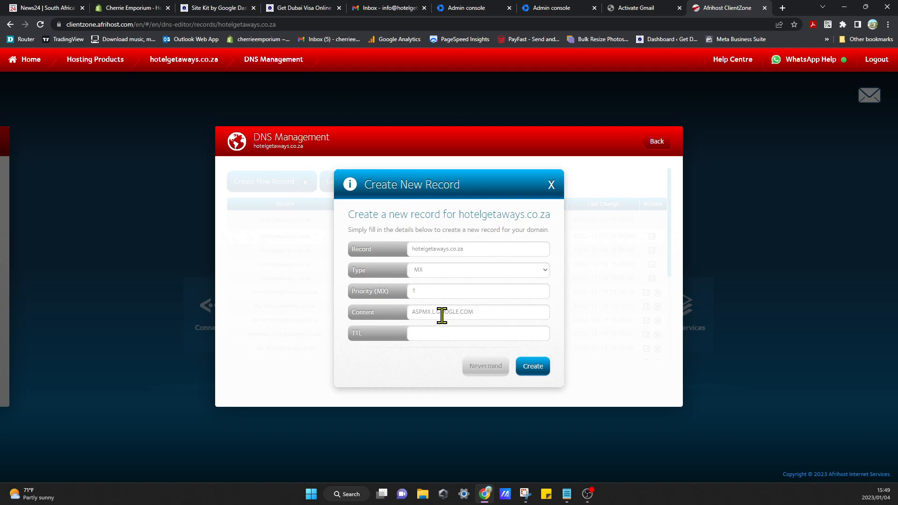
click(475, 334)
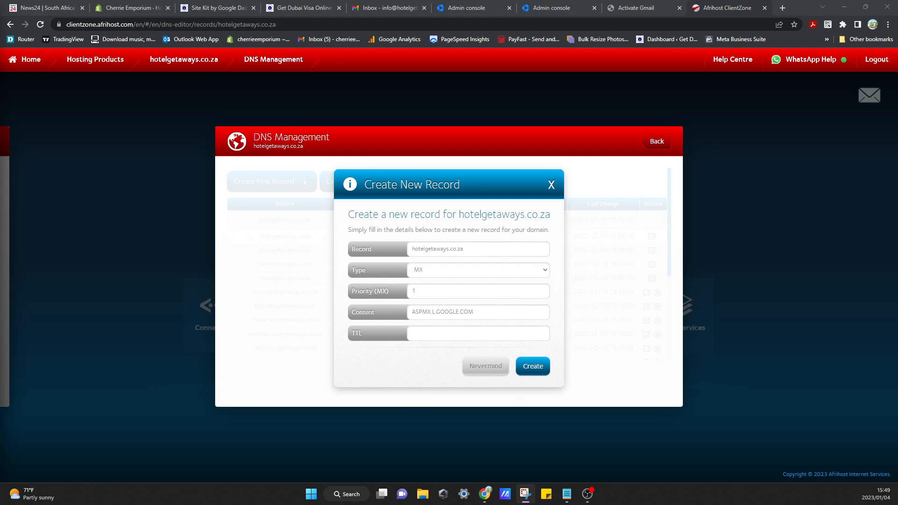
mouse_move(758, 22)
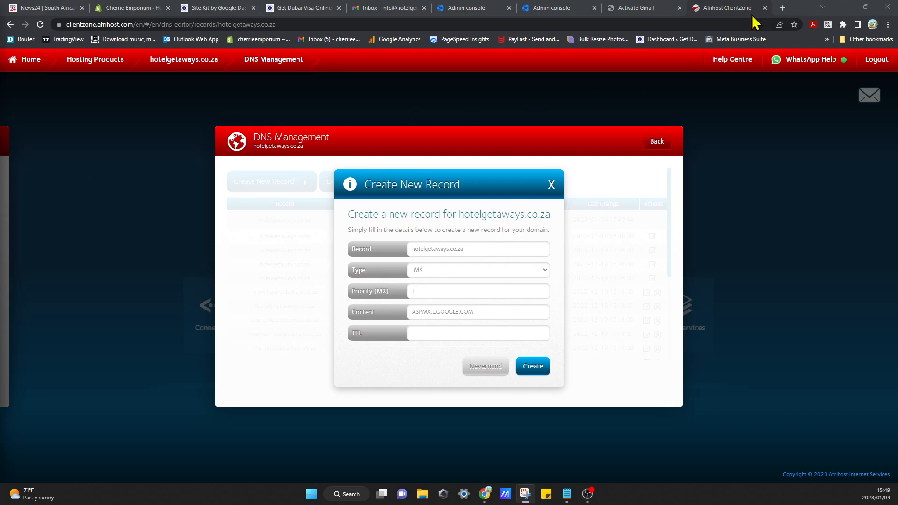
Enter priority 1 per Google's instructions and create the new MX record.
click(642, 7)
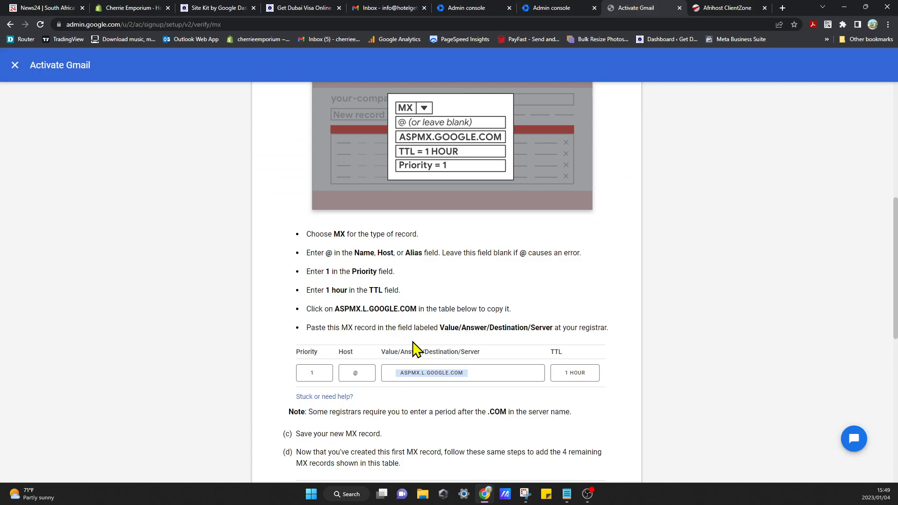
mouse_move(349, 303)
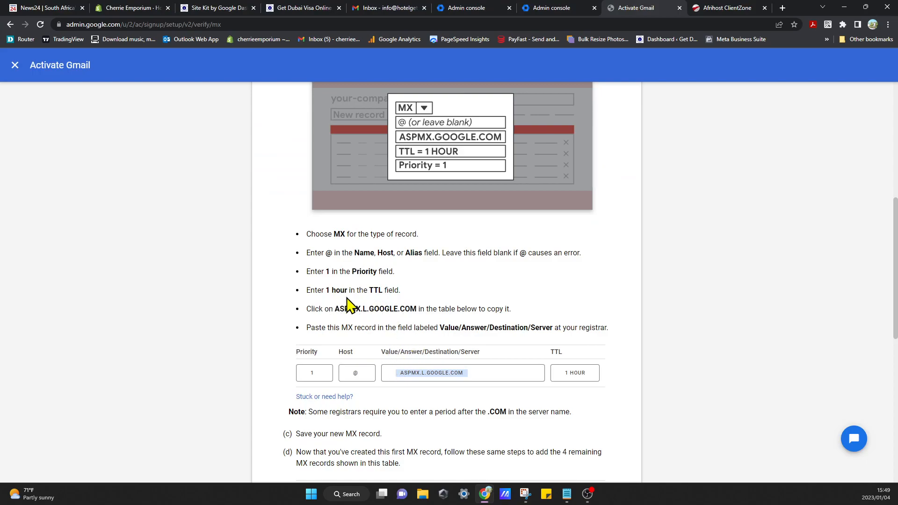
mouse_move(601, 441)
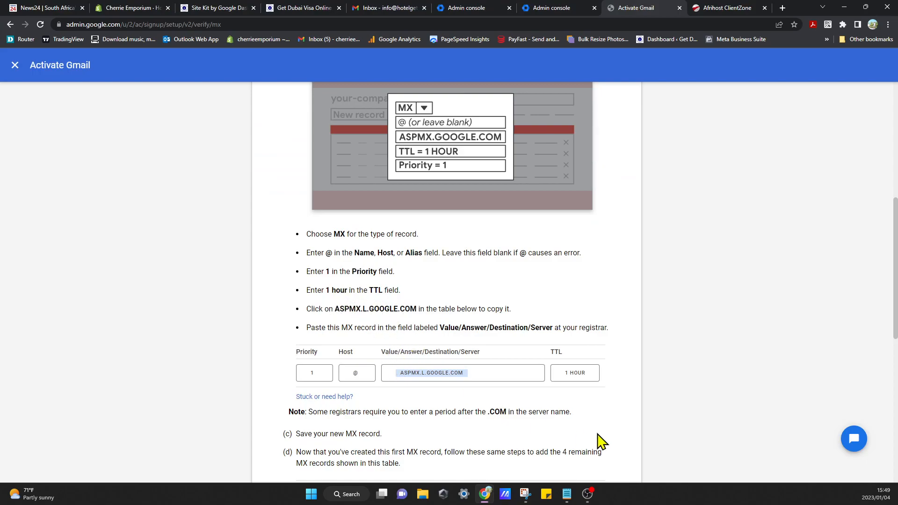
click(727, 7)
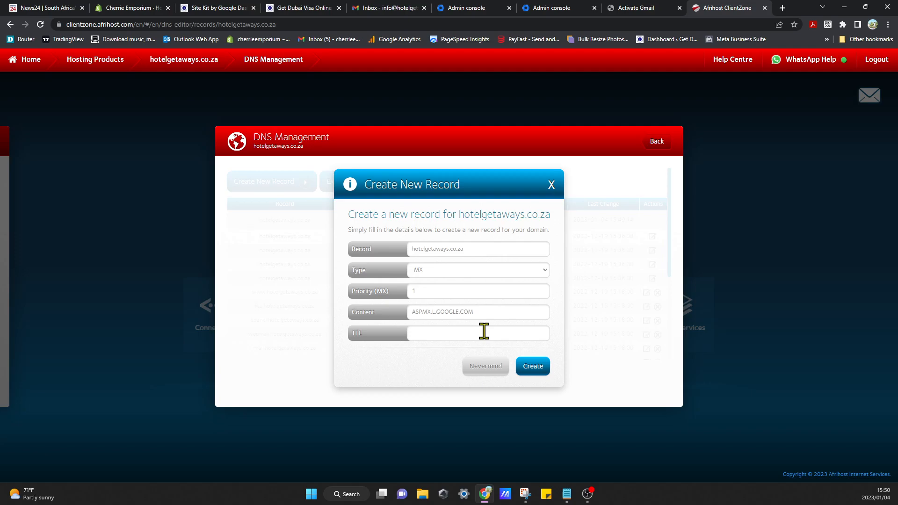
text(1)
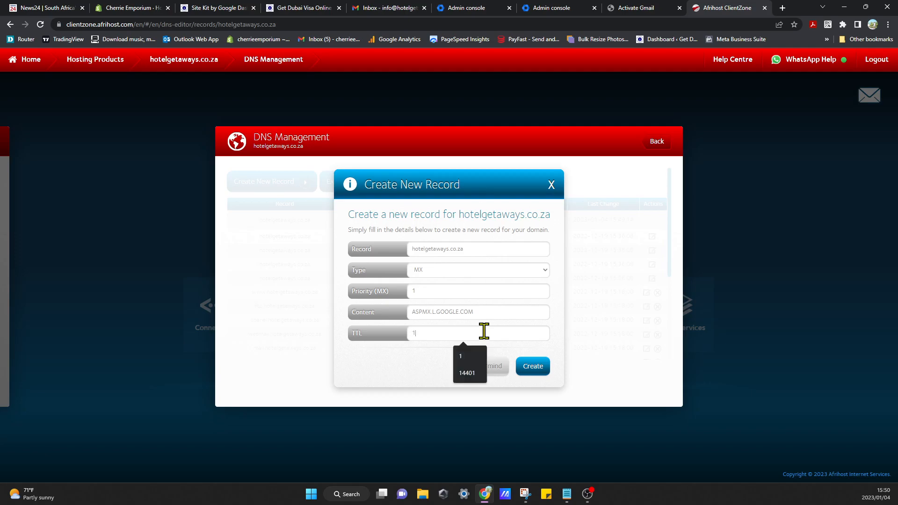
mouse_move(549, 393)
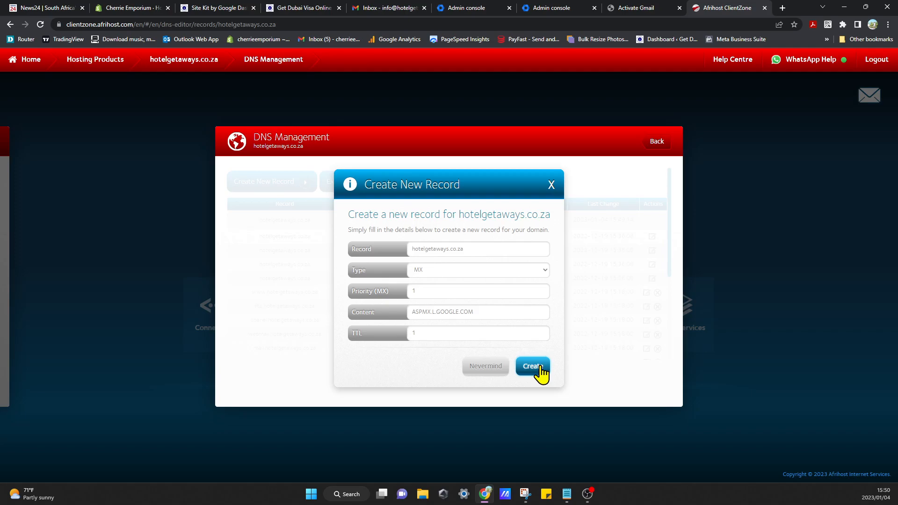
click(532, 367)
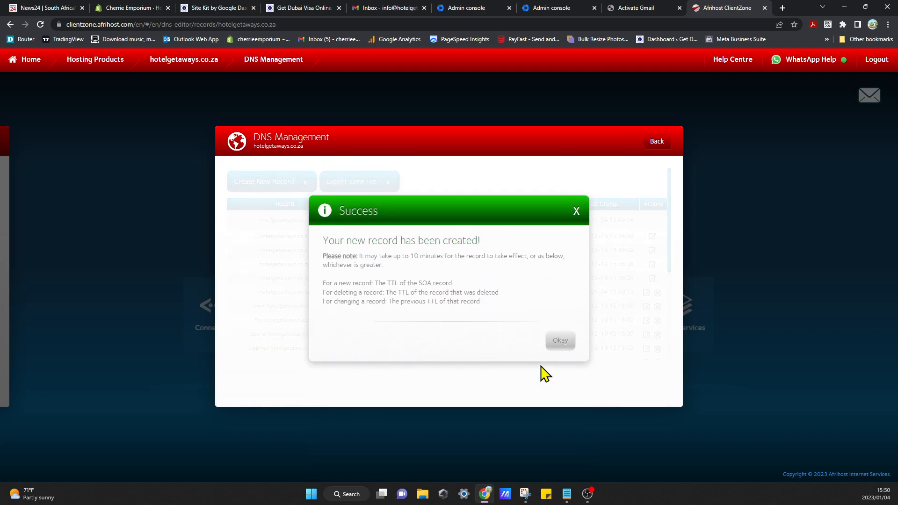
Edit the ASPMX.L.GOOGLE.COM MX record's TTL to 14401, save it, and return to the Activate Gmail guide.
click(560, 341)
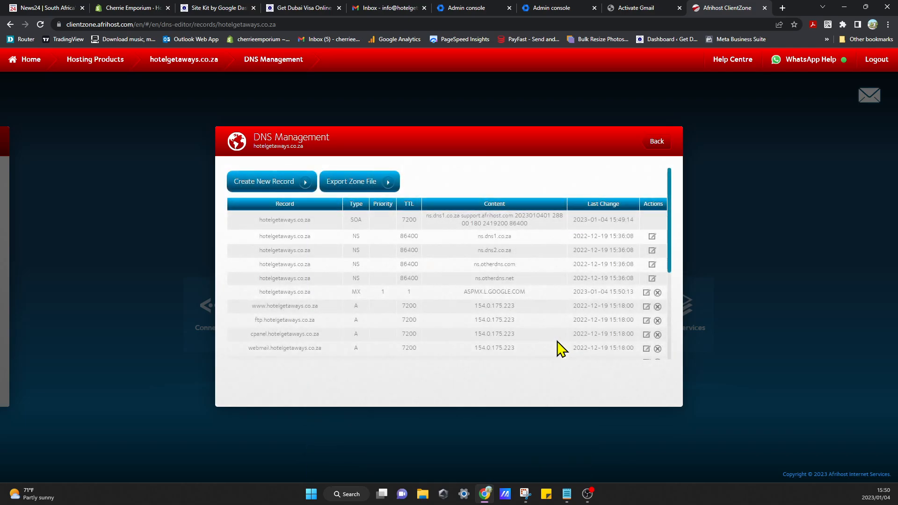
mouse_move(391, 304)
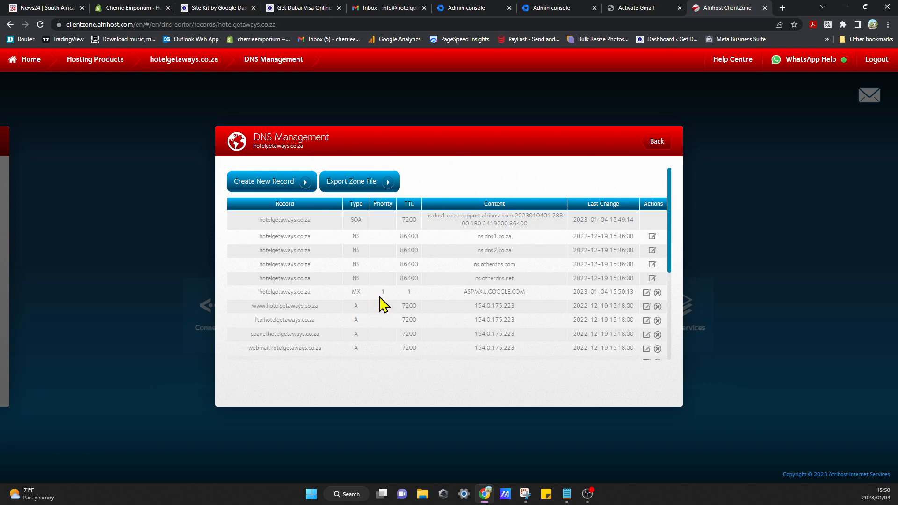
mouse_move(657, 205)
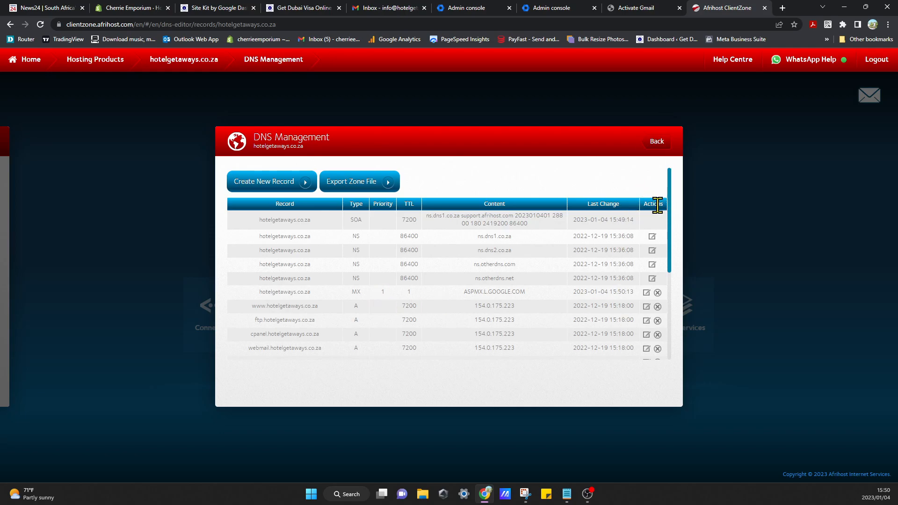
mouse_move(640, 304)
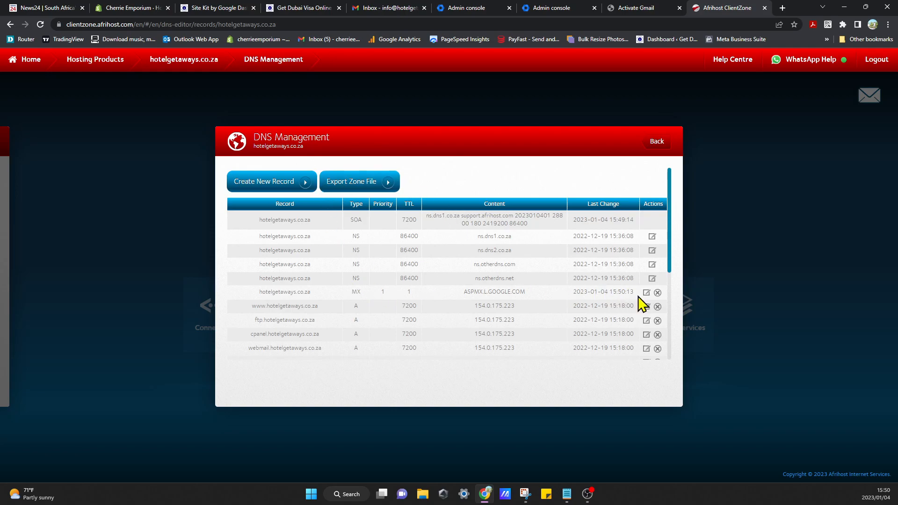
click(646, 293)
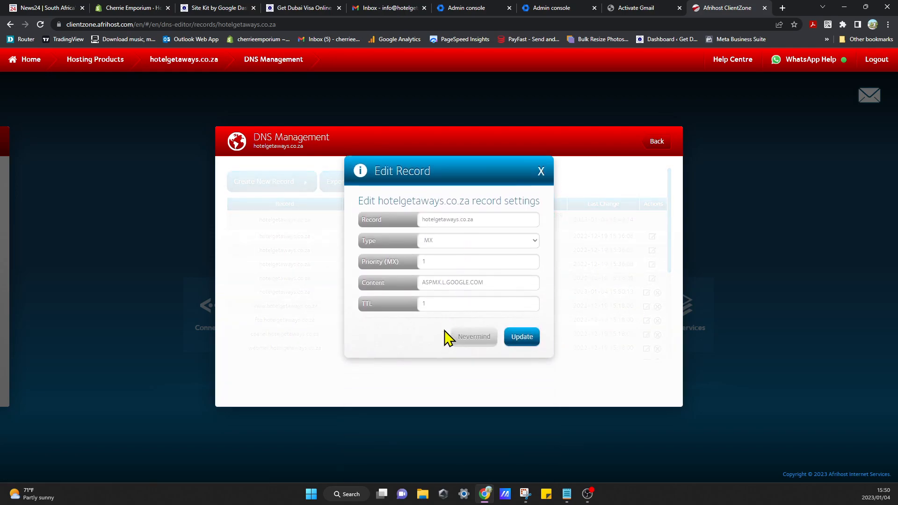
click(478, 303)
text(440)
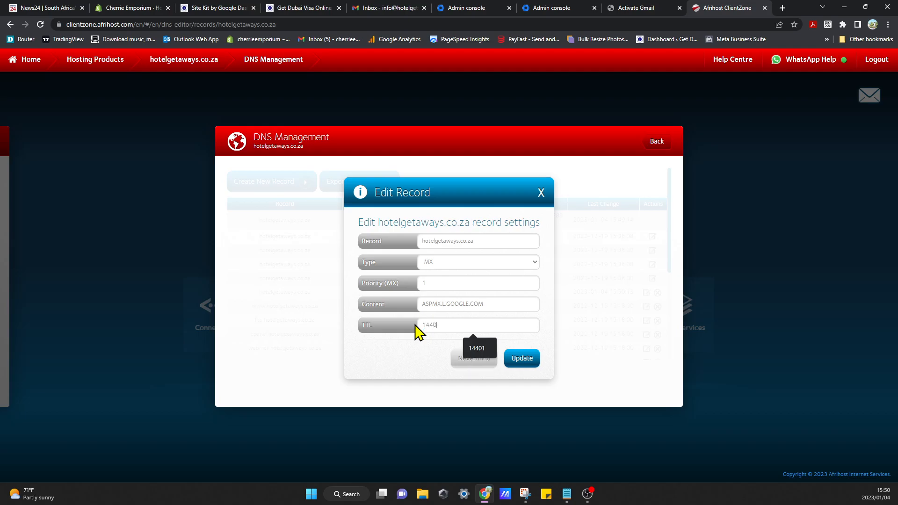
mouse_move(404, 367)
text(1)
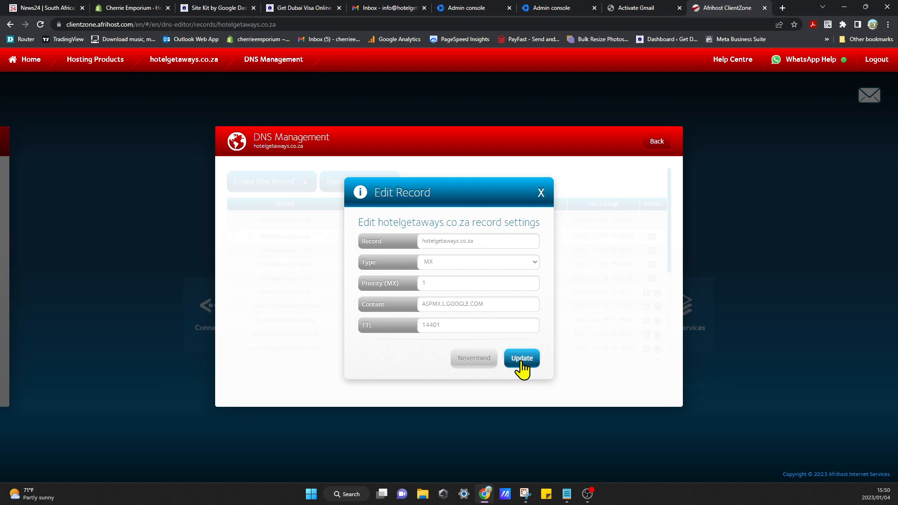
click(521, 358)
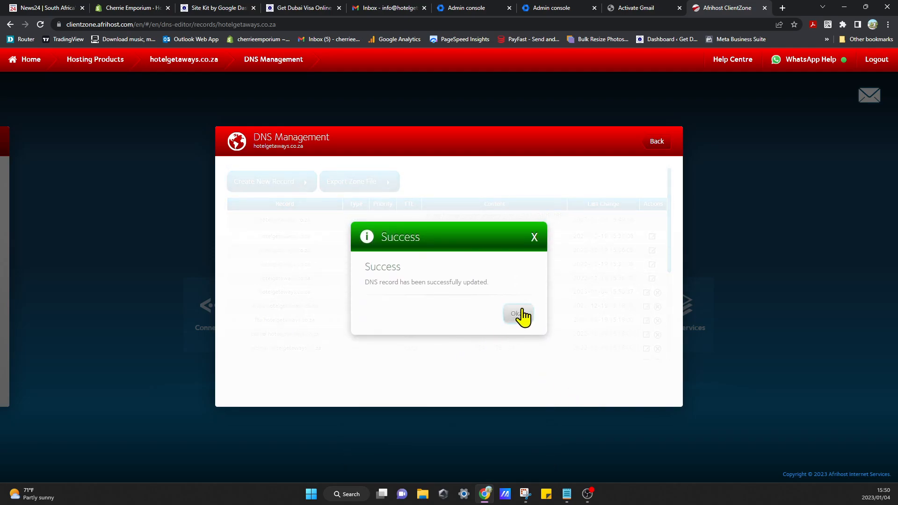
click(630, 7)
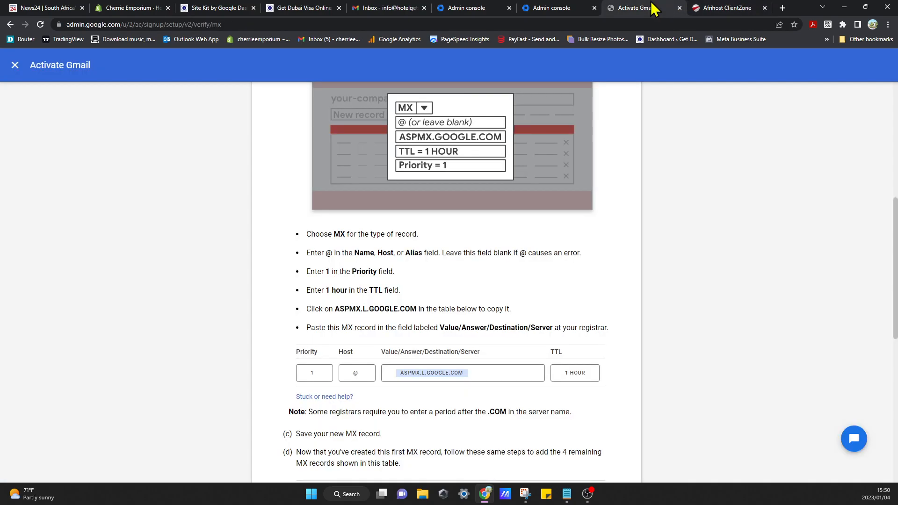
Add an MX record for ALT1.ASPMX.L.GOOGLE.COM with priority 5 and TTL 14401.
scroll(down, 3)
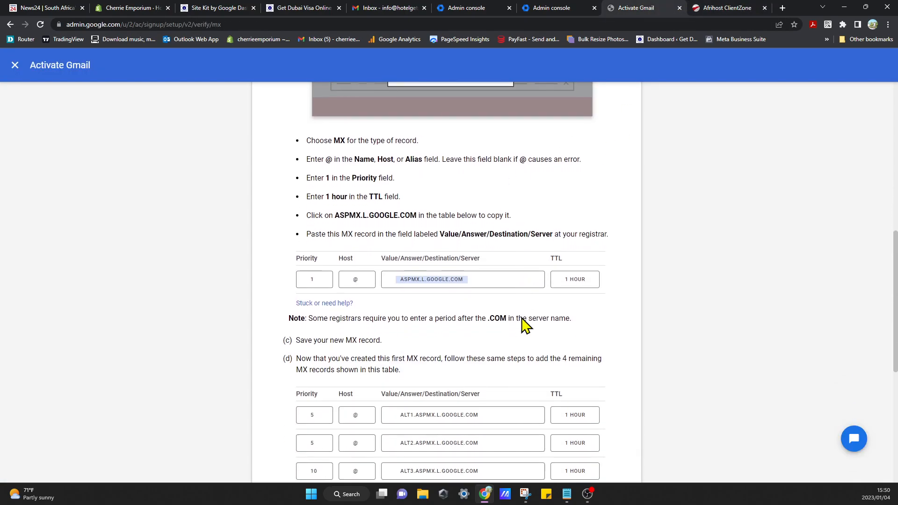
scroll(down, 3)
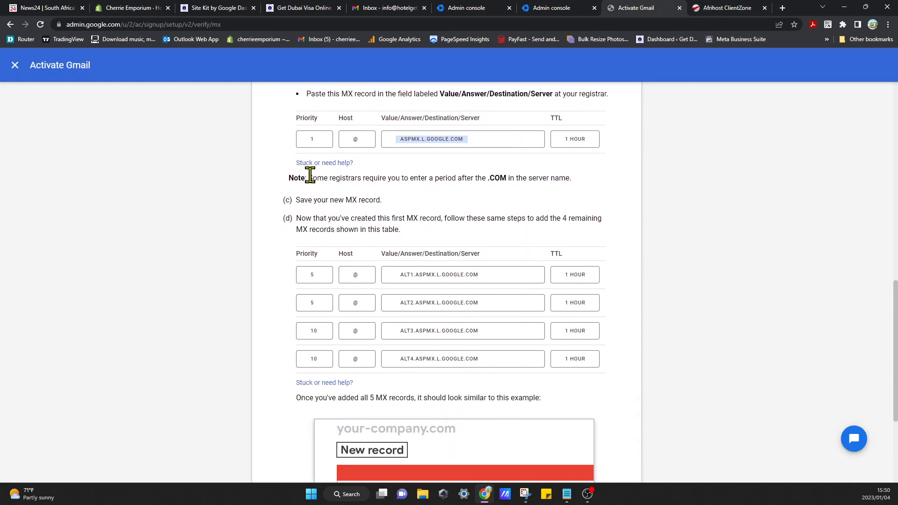
mouse_move(355, 338)
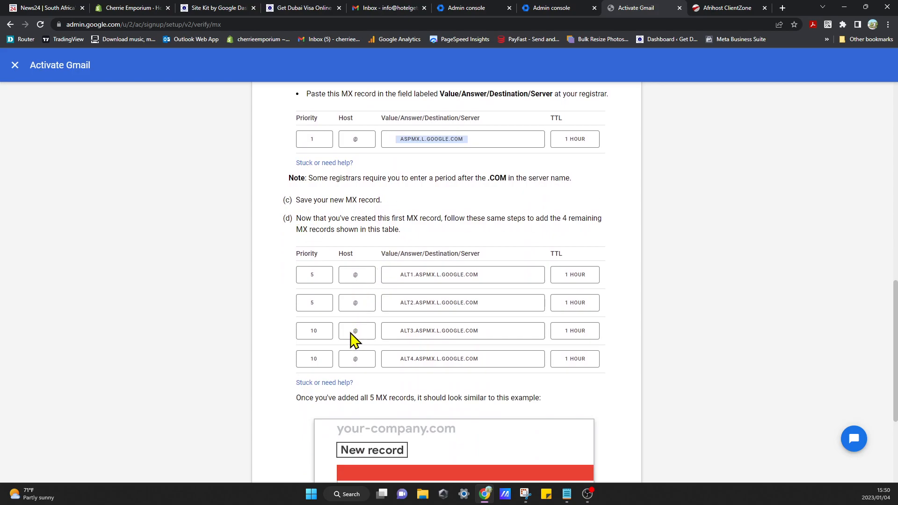
mouse_move(669, 77)
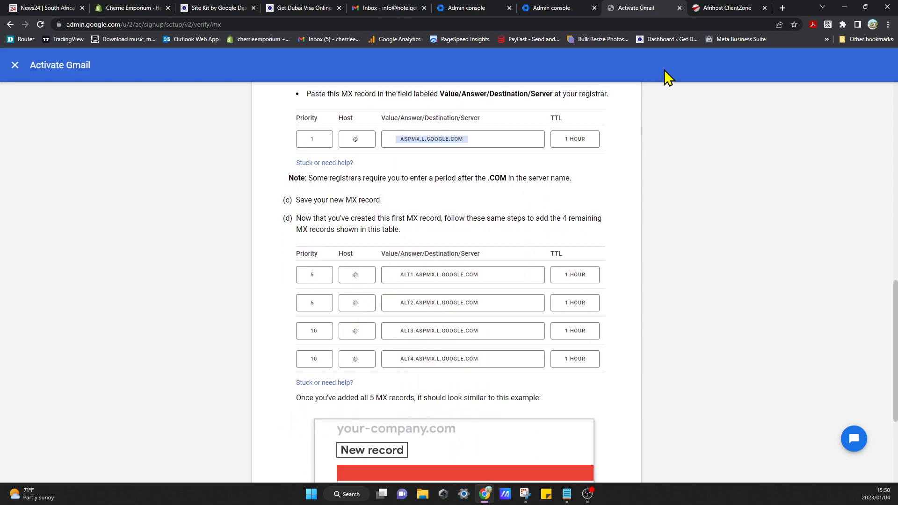
mouse_move(727, 7)
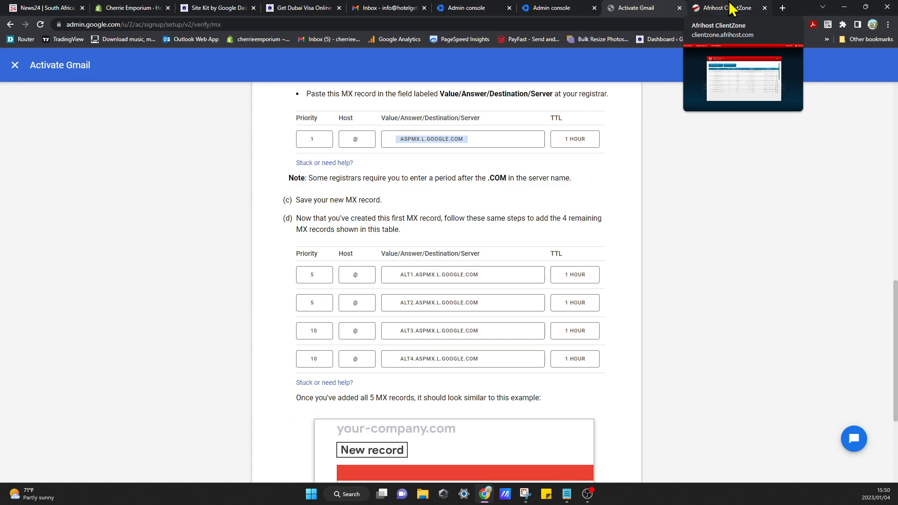
click(728, 7)
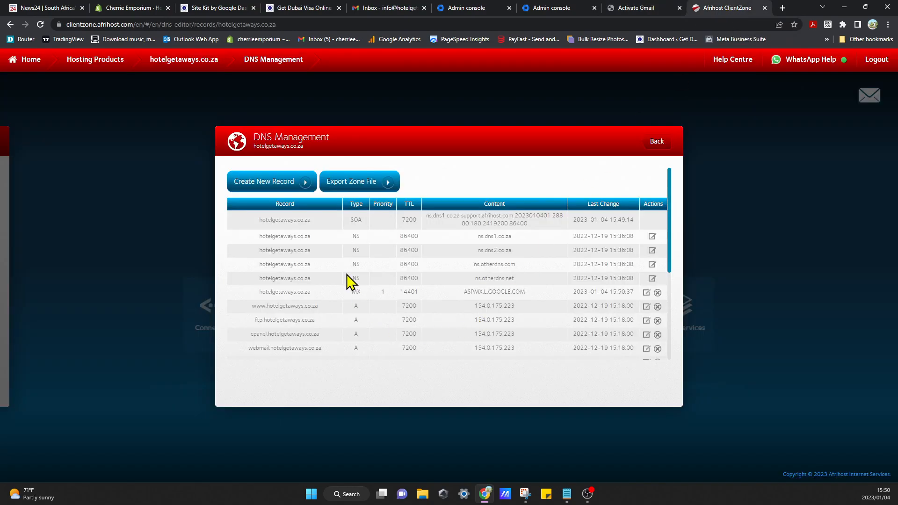
click(264, 181)
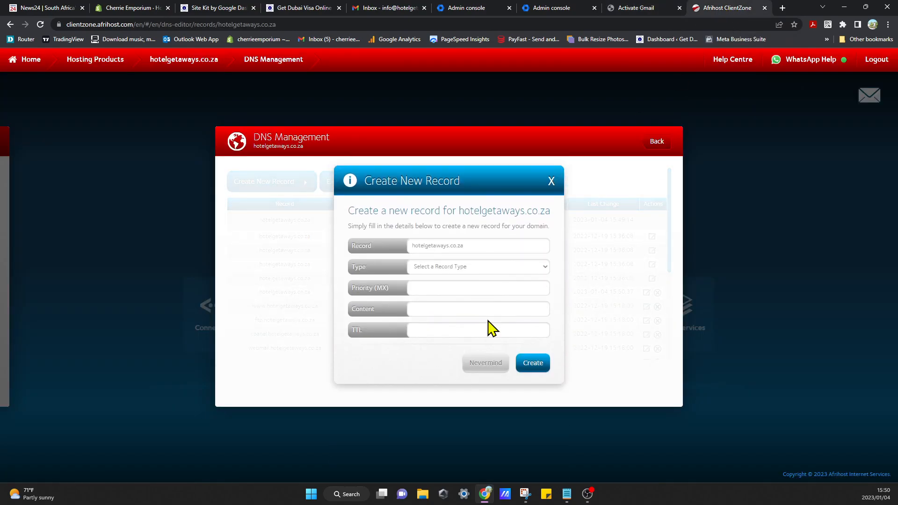
click(479, 267)
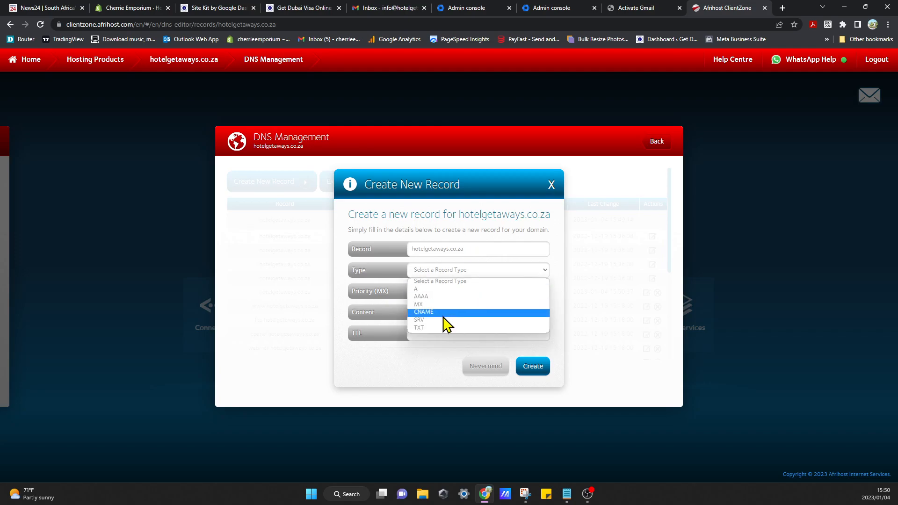
click(418, 304)
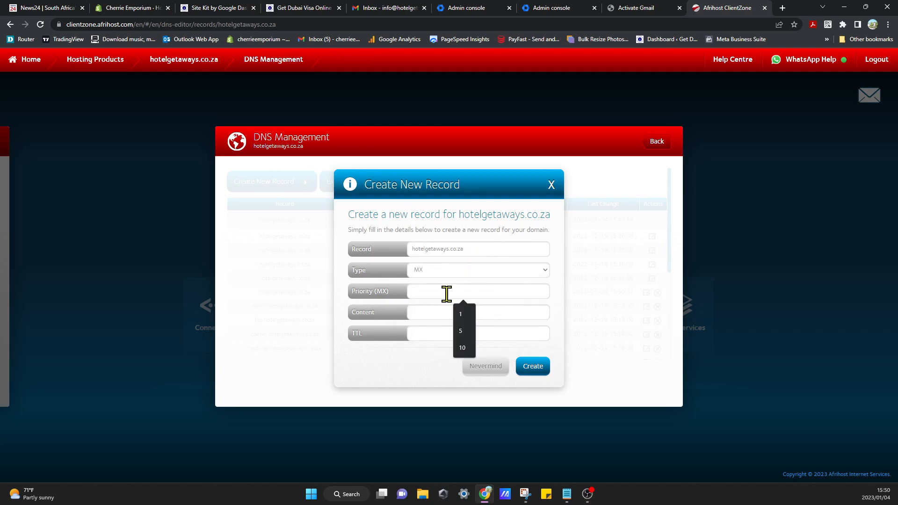
click(642, 8)
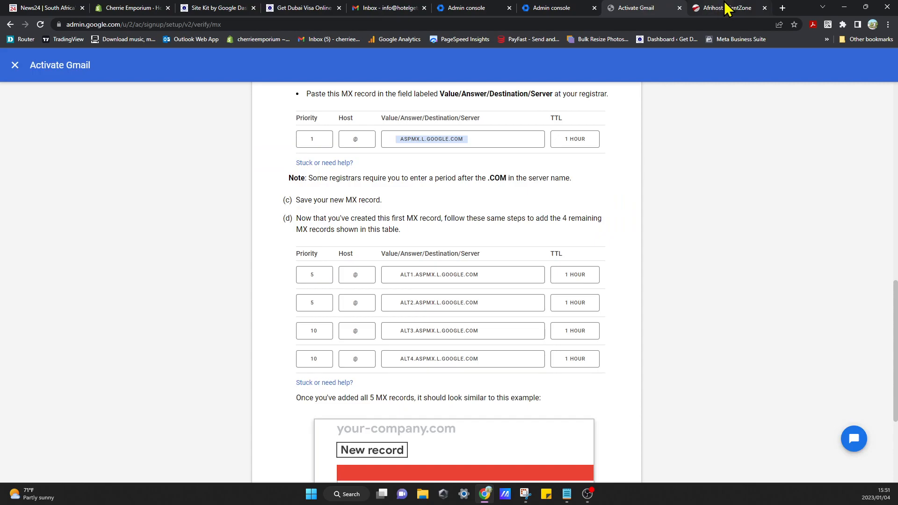
click(728, 8)
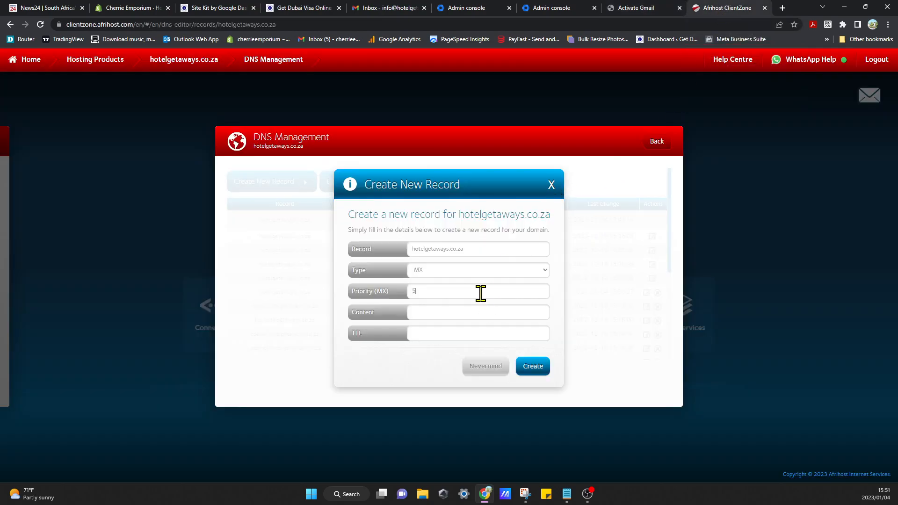
click(642, 8)
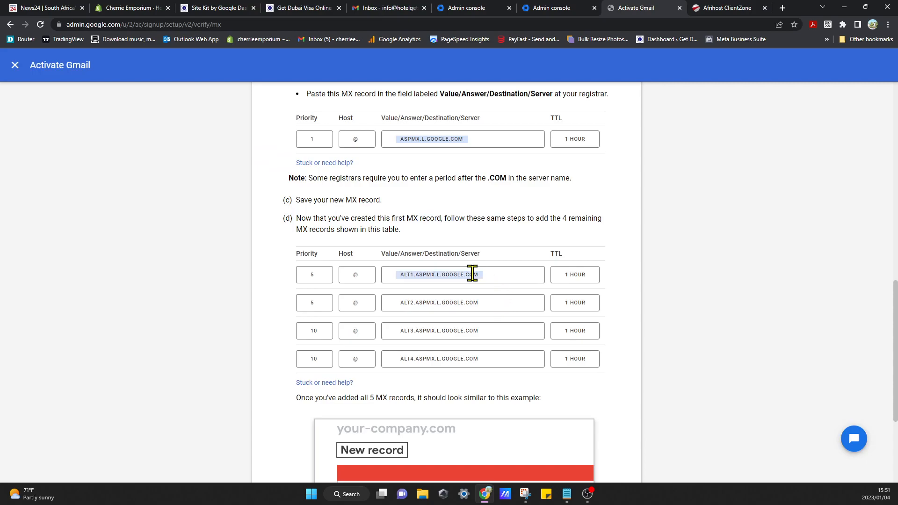
click(462, 274)
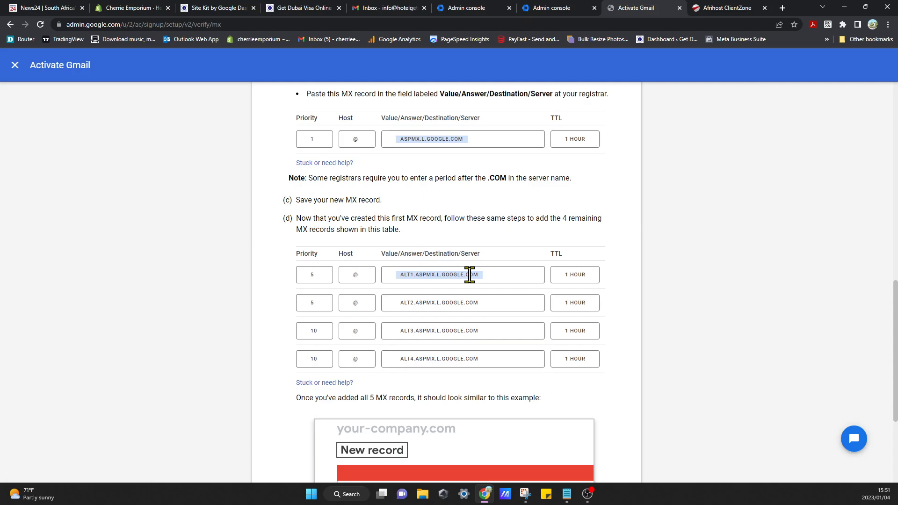
click(728, 8)
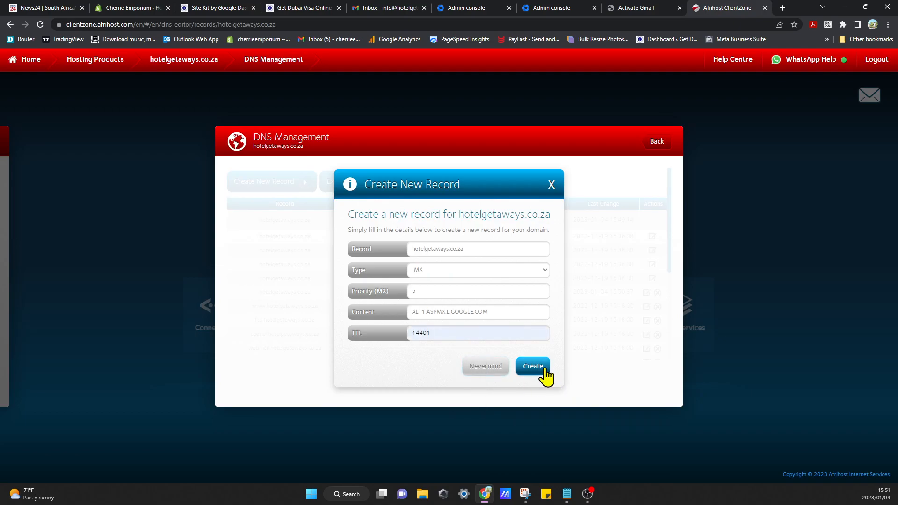
click(532, 366)
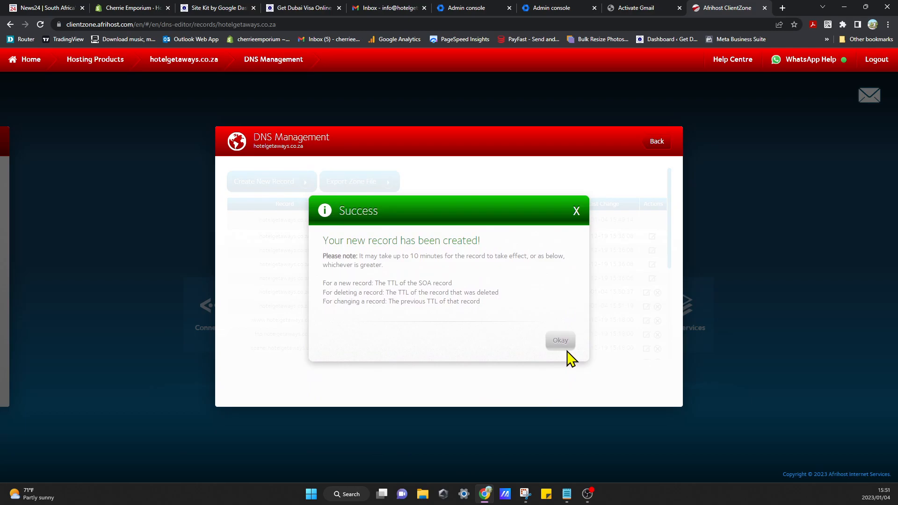
click(559, 339)
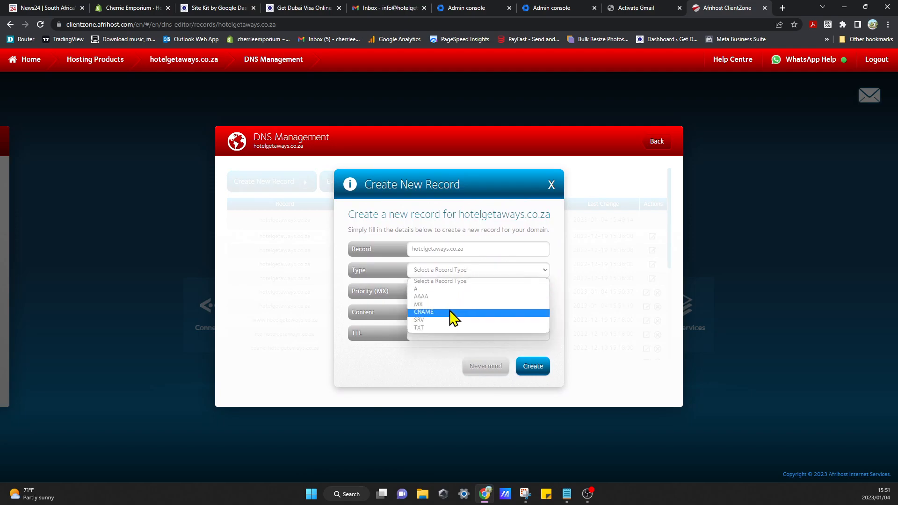
Add an MX record for ALT2.ASPMX.L.GOOGLE.COM with priority 5 and TTL 14401.
click(418, 304)
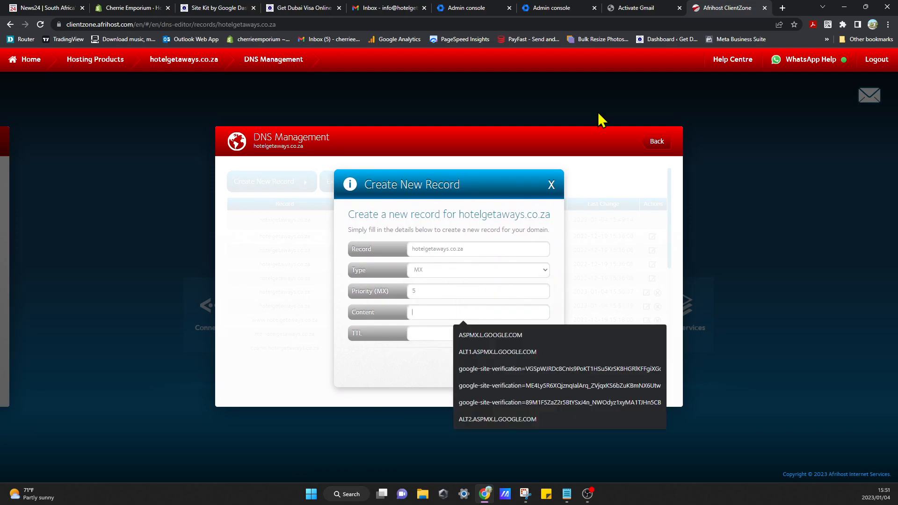
click(630, 8)
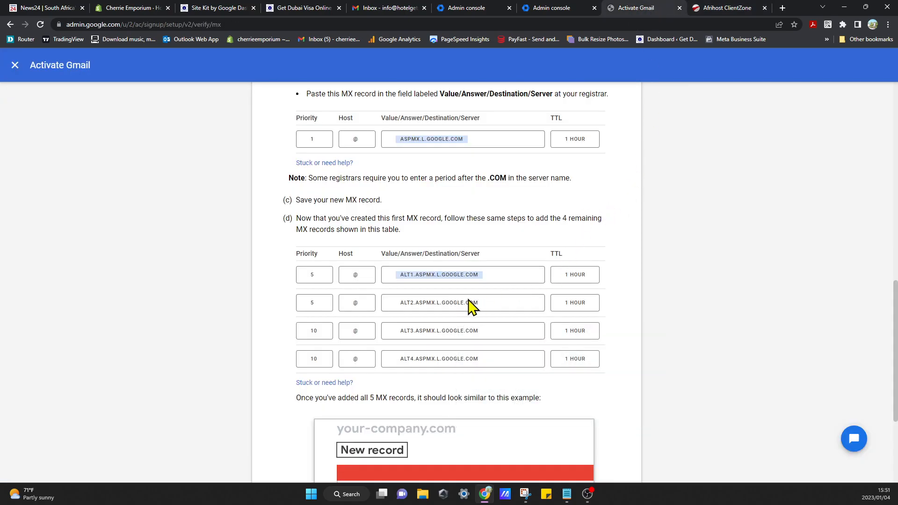
click(462, 303)
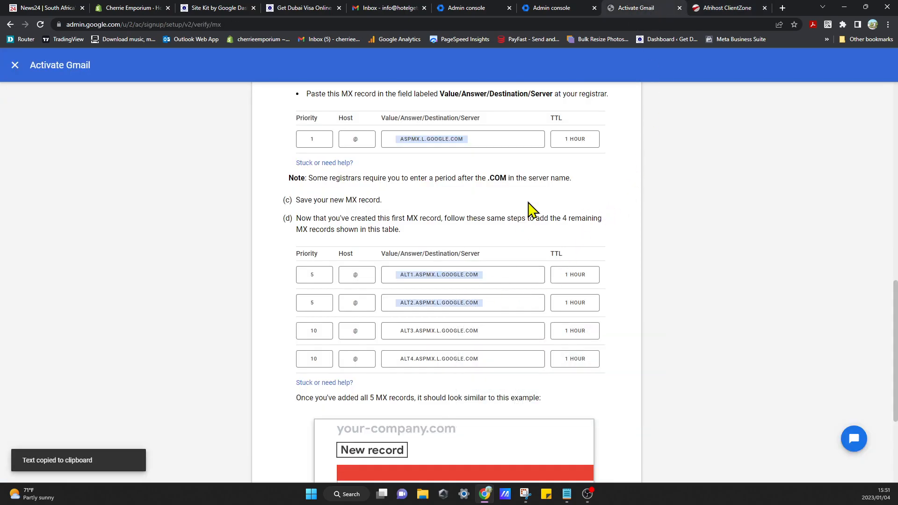
click(728, 8)
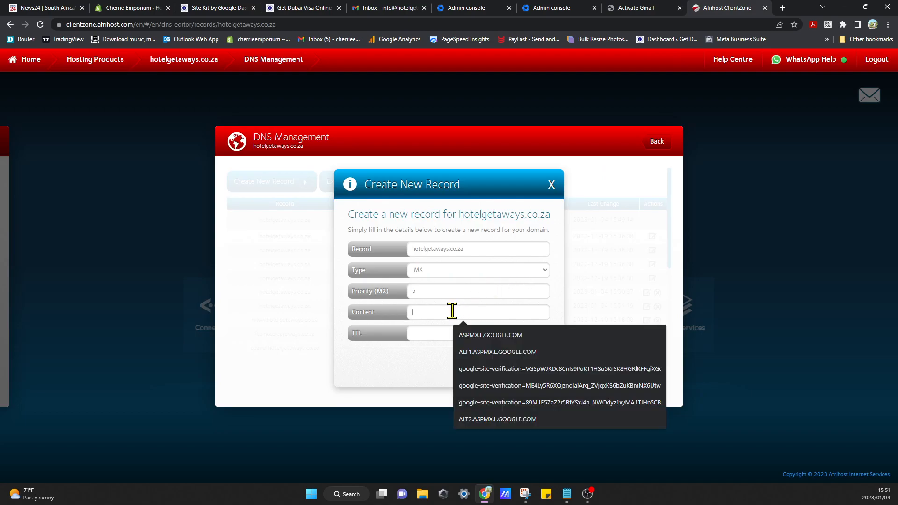
click(497, 418)
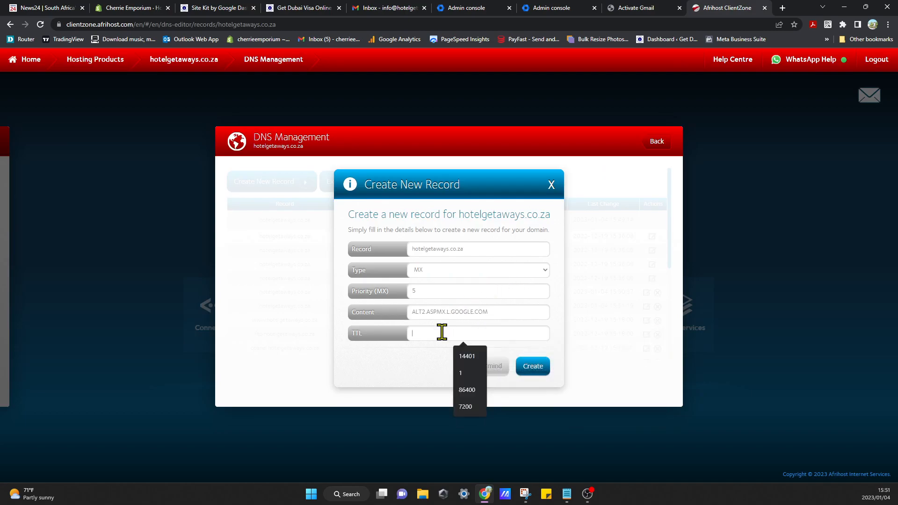
click(467, 356)
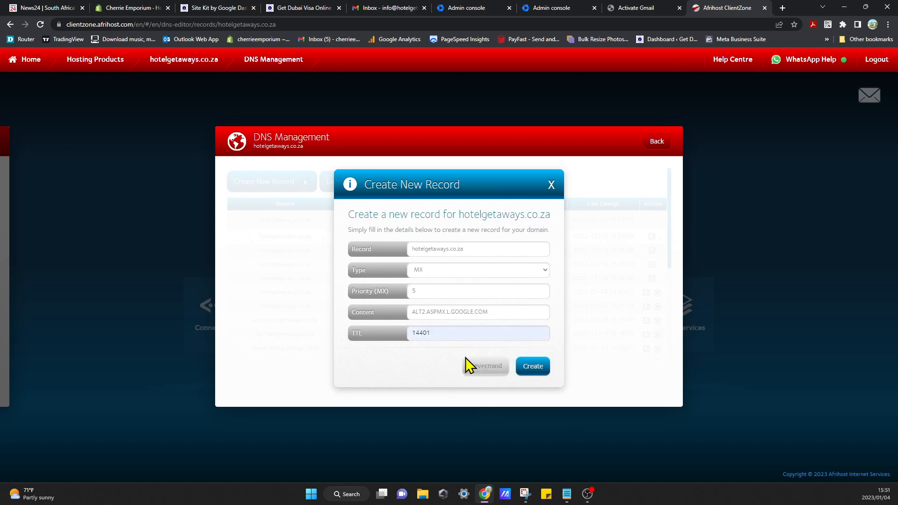
click(531, 366)
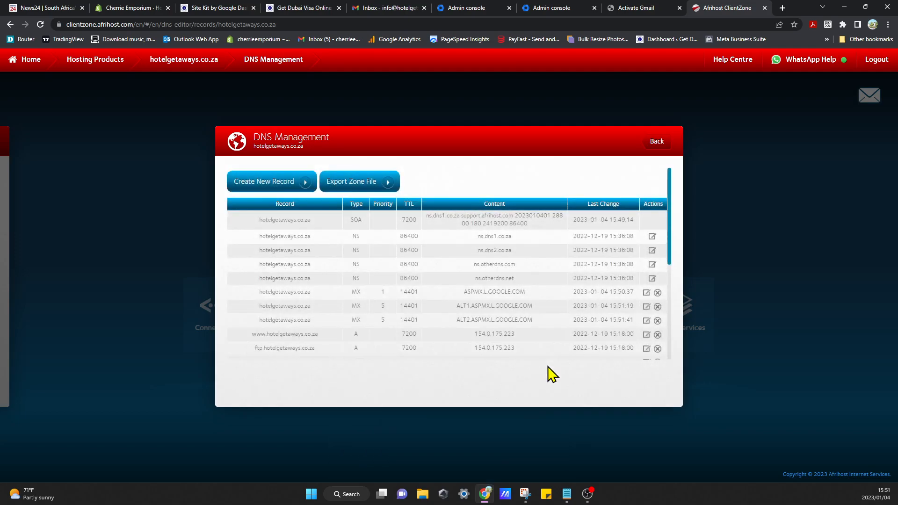
mouse_move(613, 197)
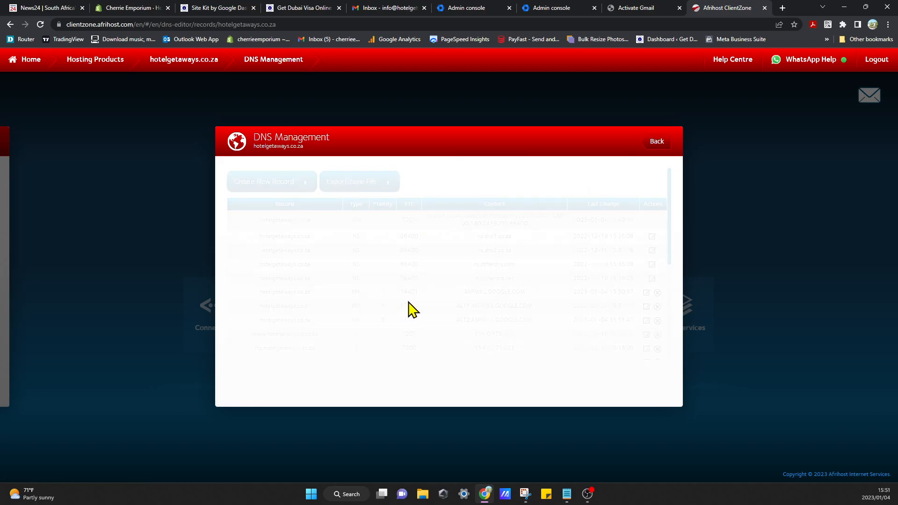
Create the ALT3.ASPMX.L.GOOGLE.COM MX record, priority 10, TTL 14401, and confirm it.
click(266, 181)
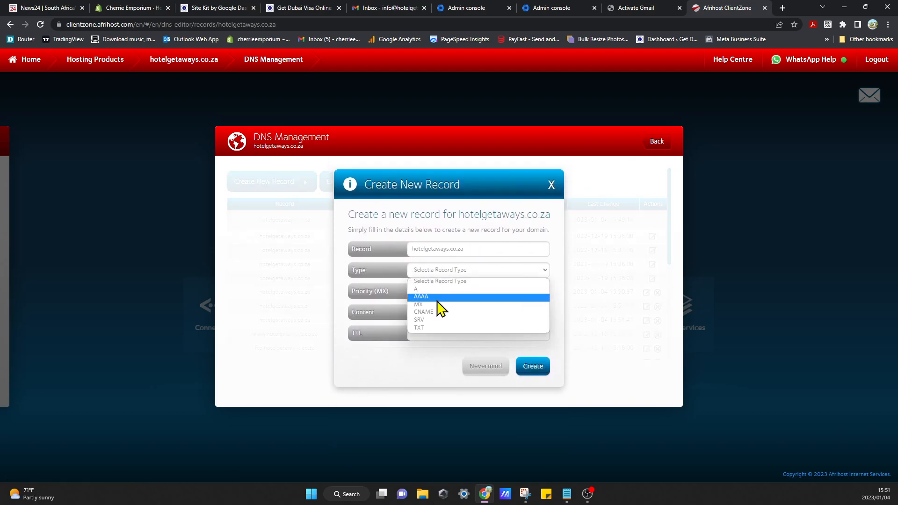
click(418, 304)
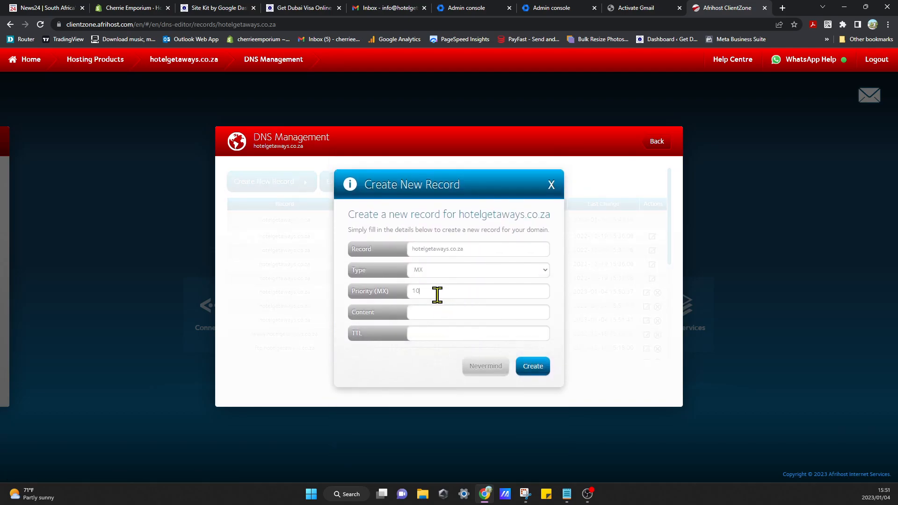
click(631, 7)
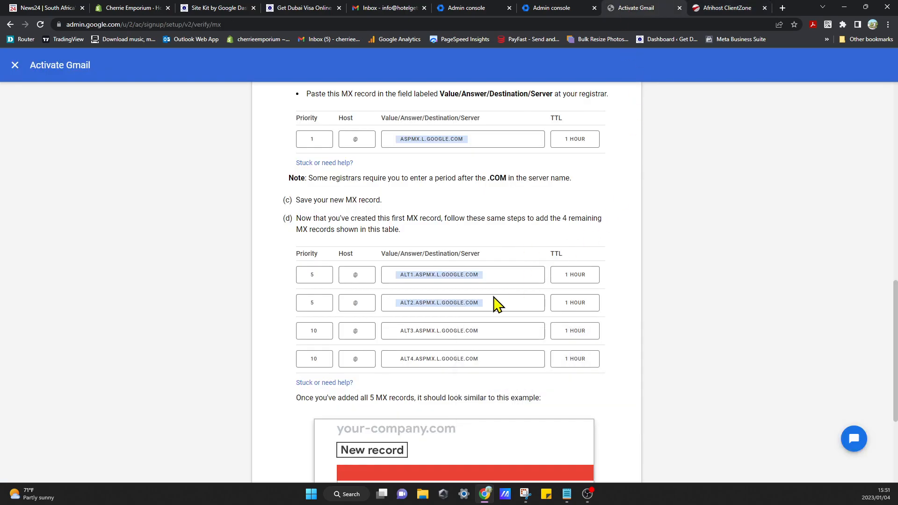
click(463, 330)
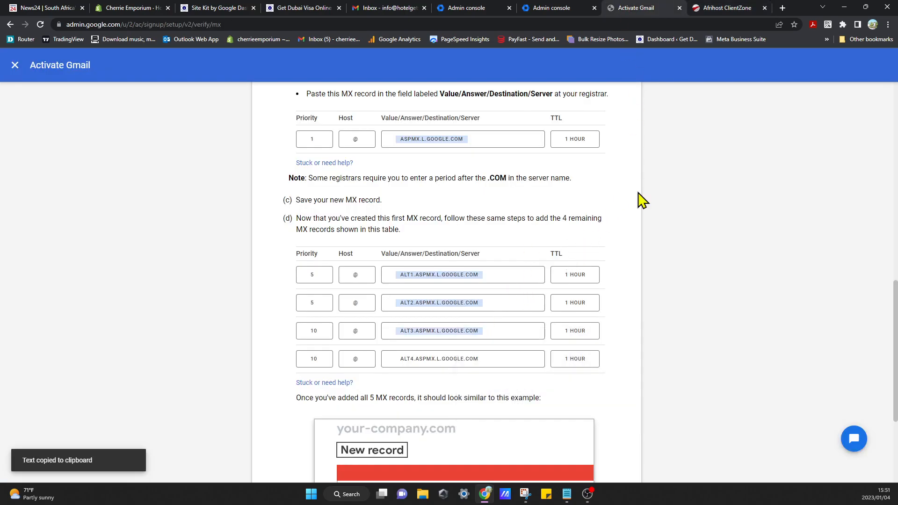
click(727, 8)
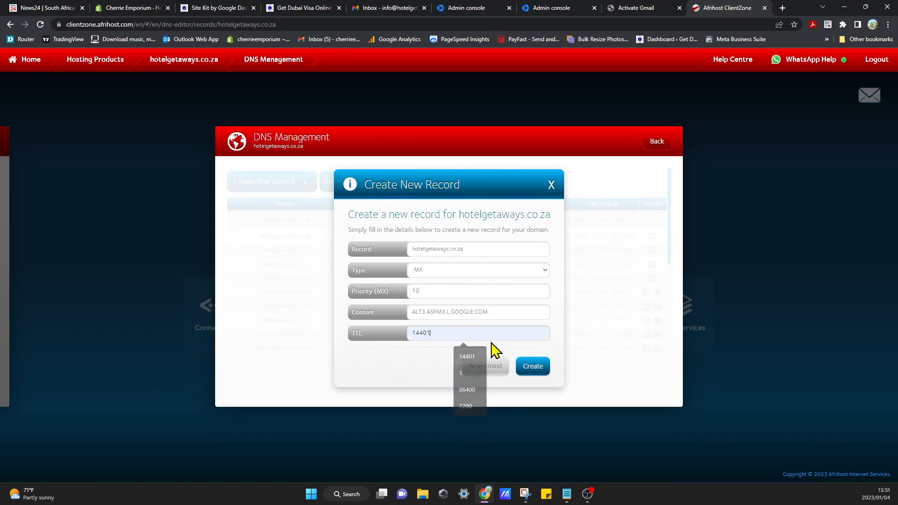
click(531, 365)
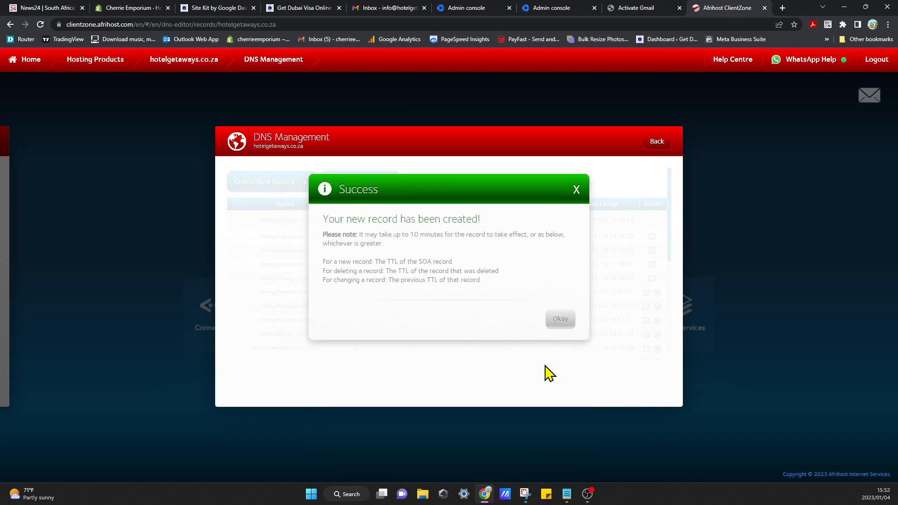
click(559, 319)
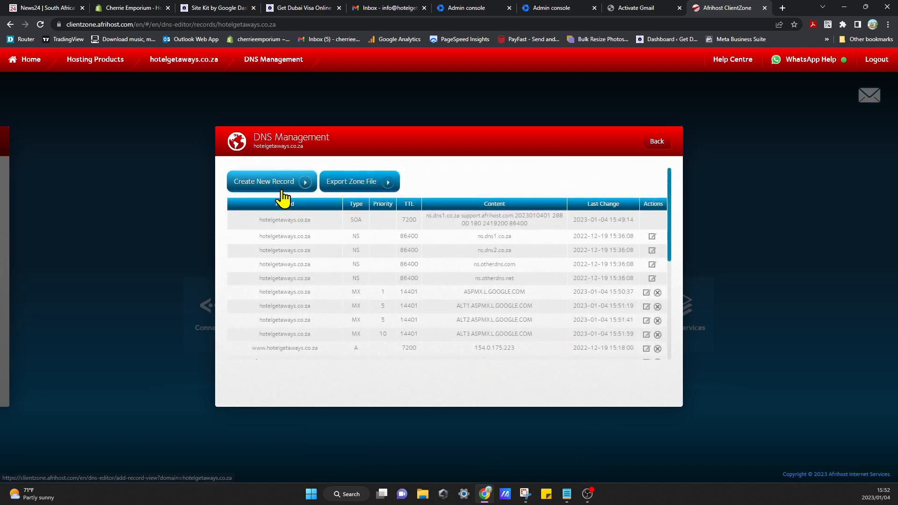
Create the ALT4.ASPMX.L.GOOGLE.COM MX record, priority 10, TTL 14401, and confirm it.
click(264, 181)
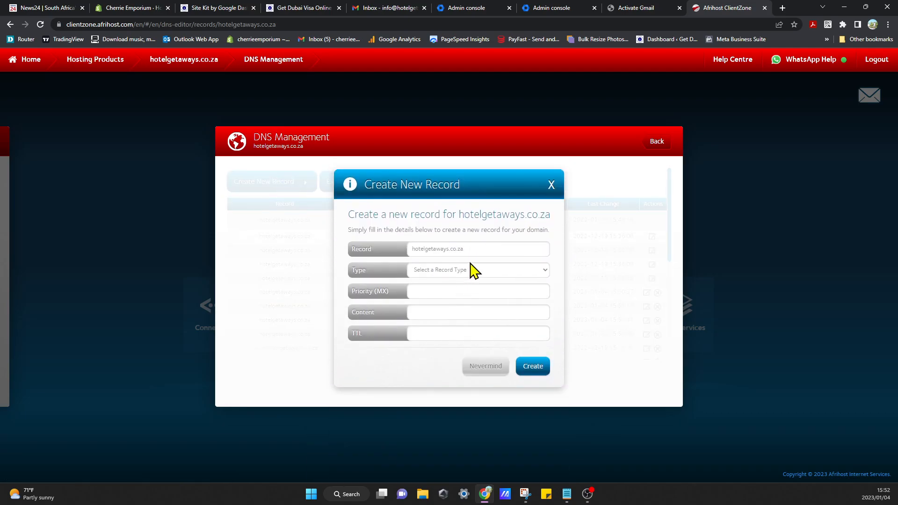
click(480, 270)
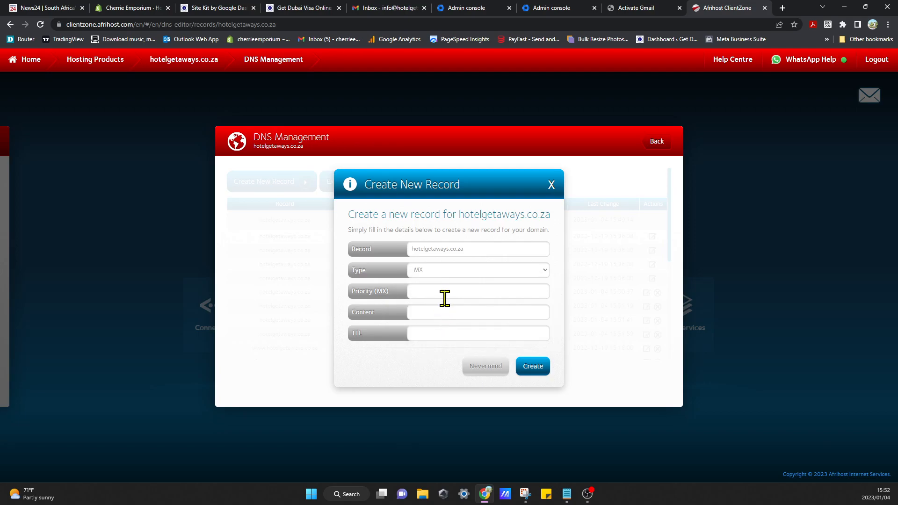
text(10)
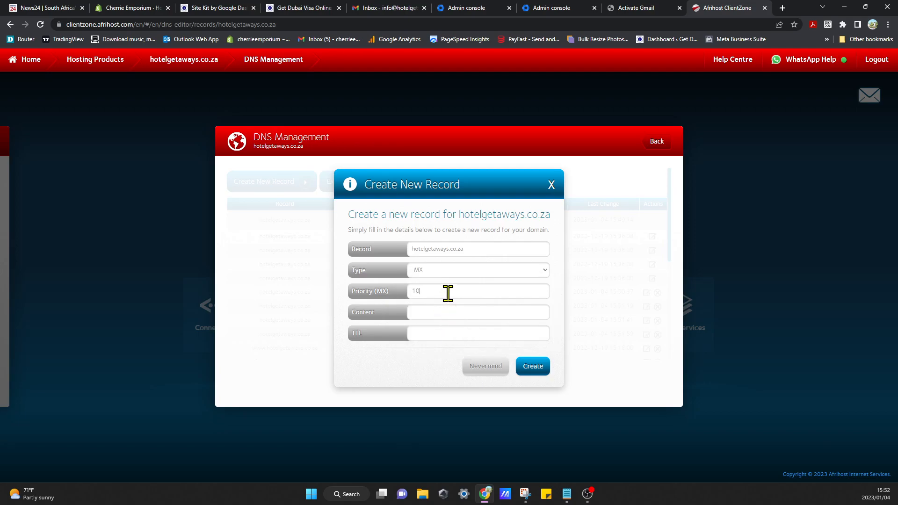
click(628, 8)
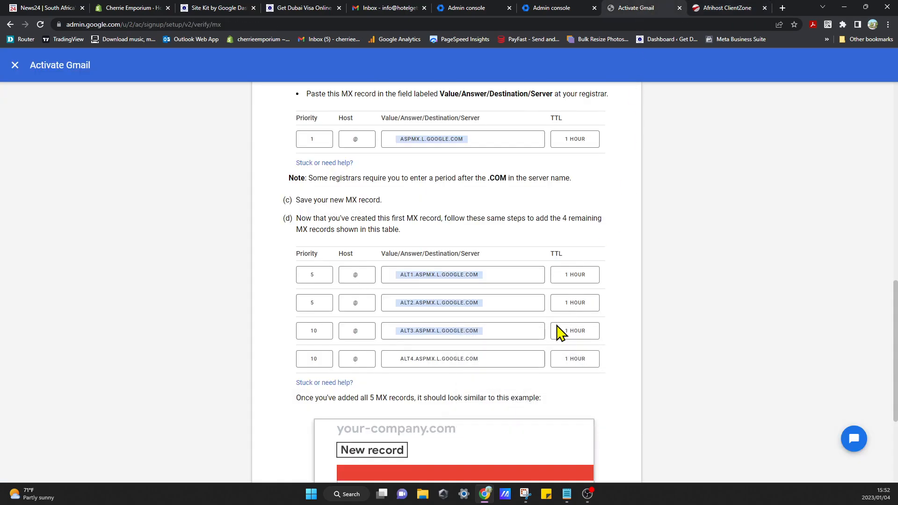
click(727, 8)
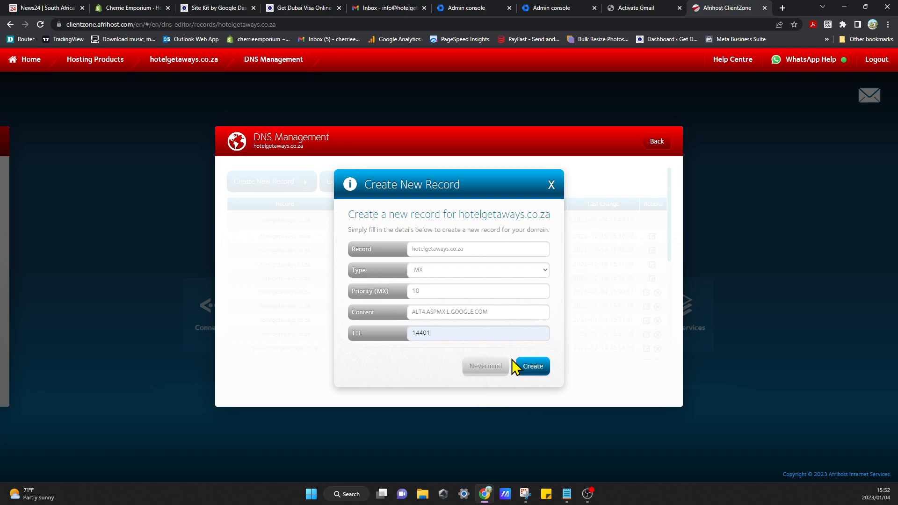
click(531, 366)
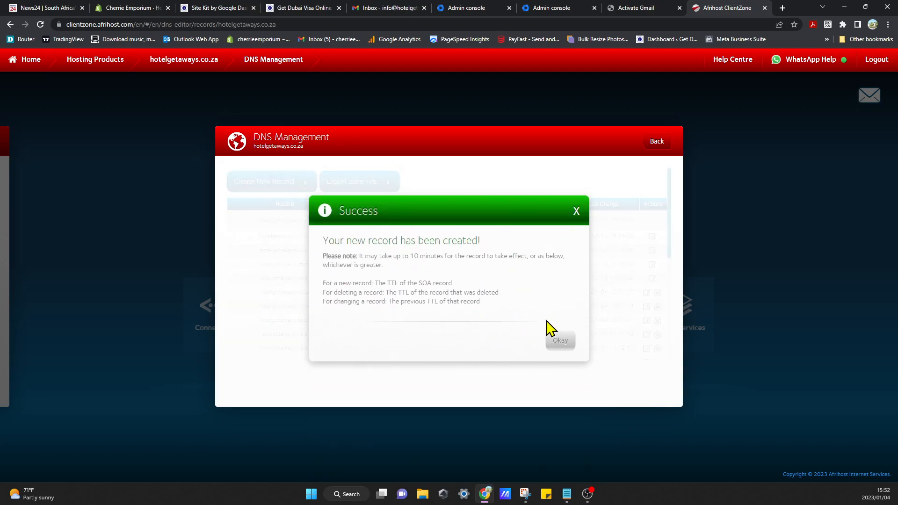
click(559, 339)
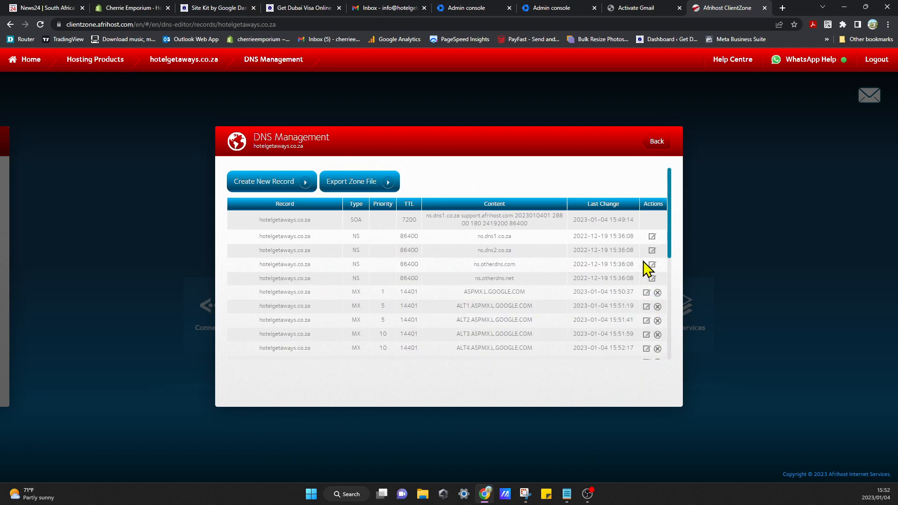
mouse_move(361, 379)
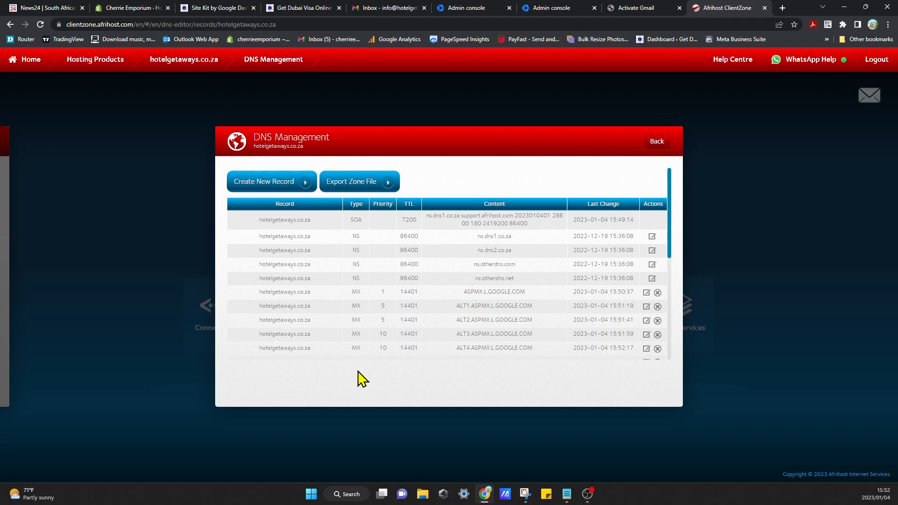
mouse_move(613, 100)
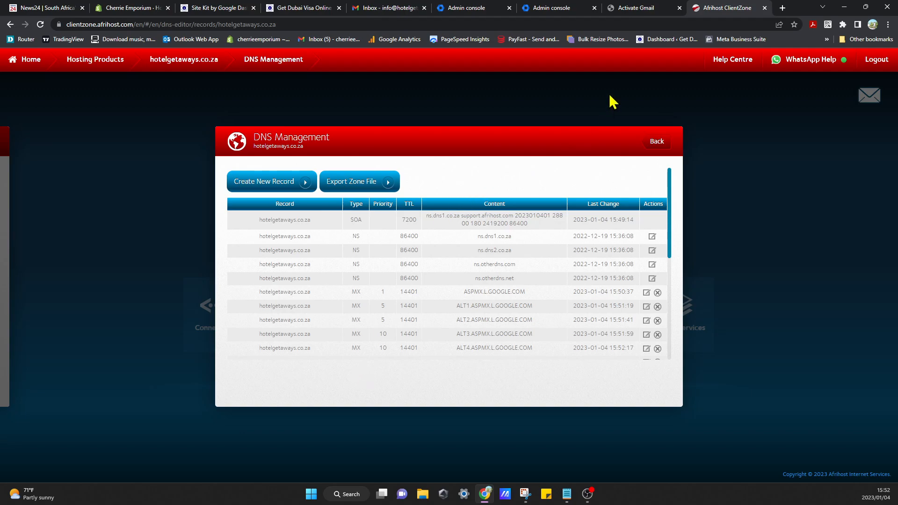
Compare the five Afrihost MX records with Google's example, ending on the Activate Gmail guide.
click(636, 8)
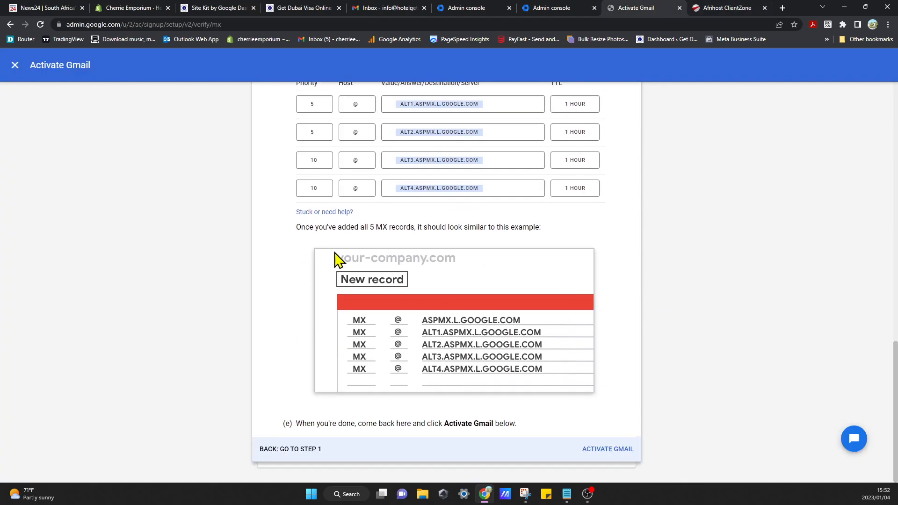
mouse_move(439, 248)
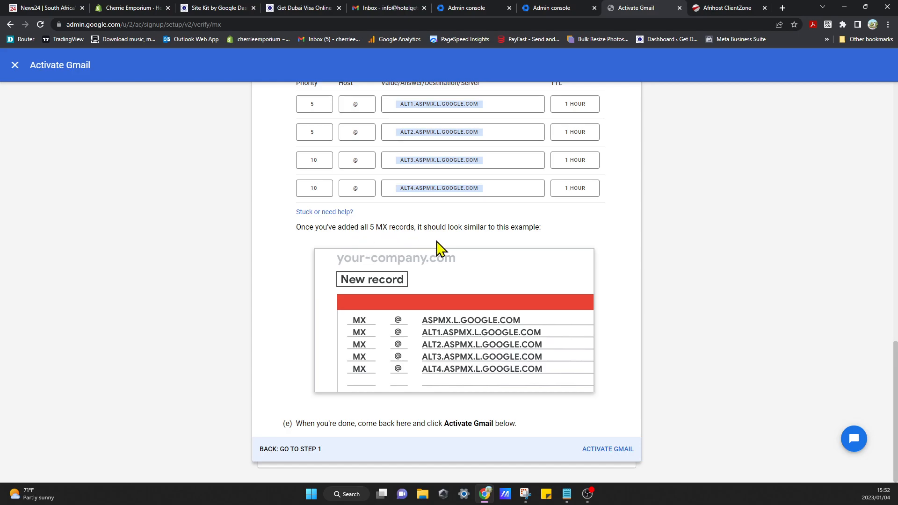
mouse_move(507, 364)
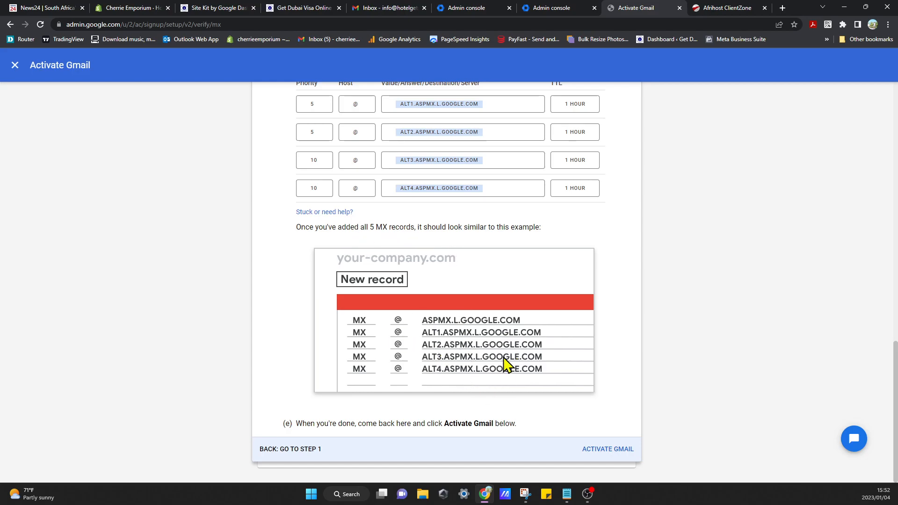
click(728, 7)
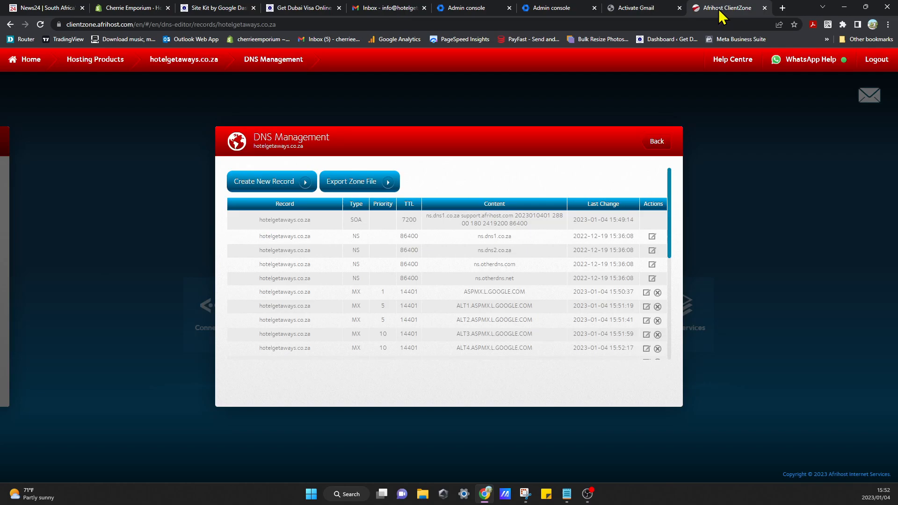
mouse_move(496, 347)
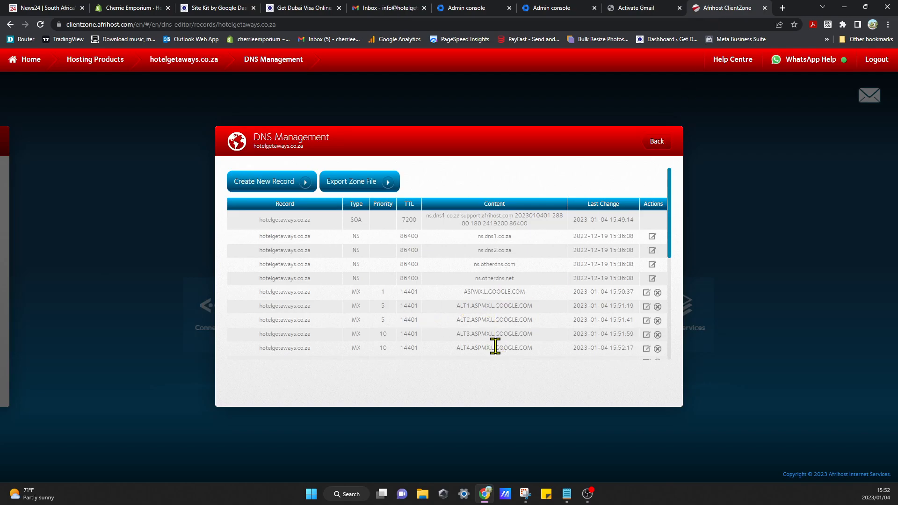
click(630, 8)
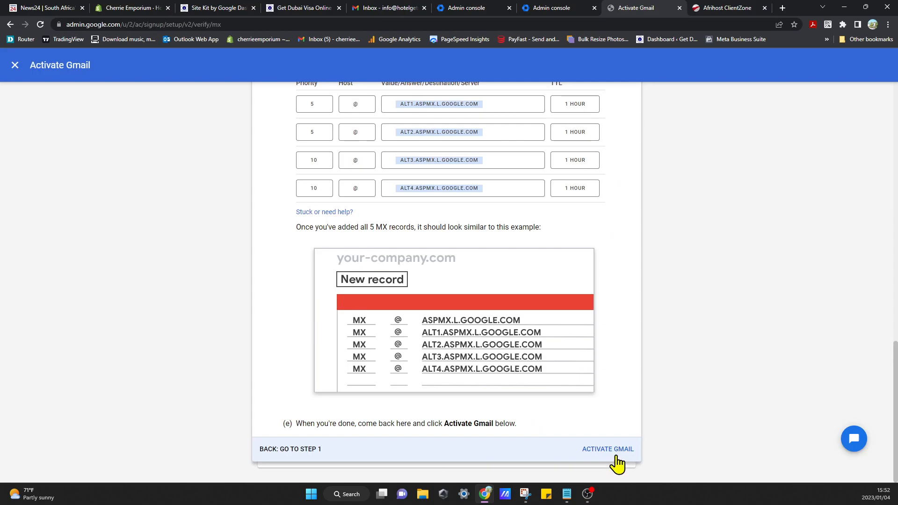
Activate Gmail, confirm all five MX records show Added, and finish to reach the inbox.
click(607, 449)
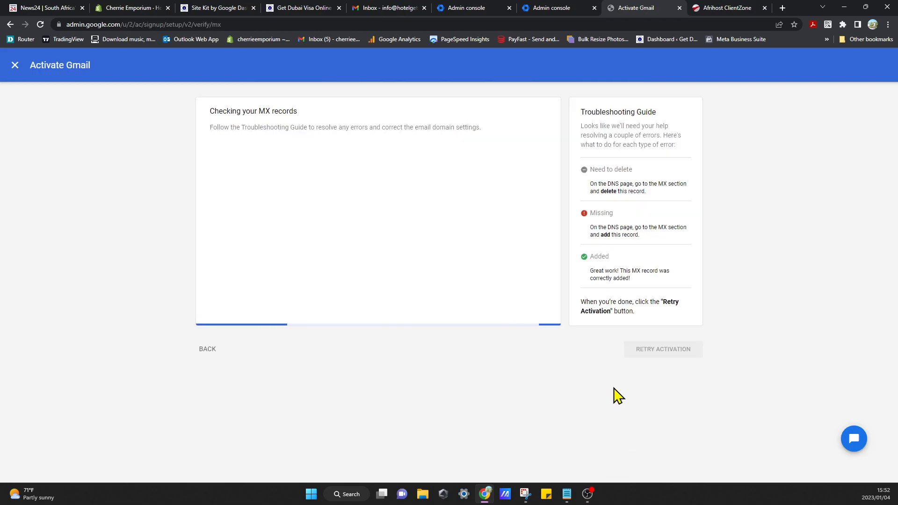
mouse_move(622, 388)
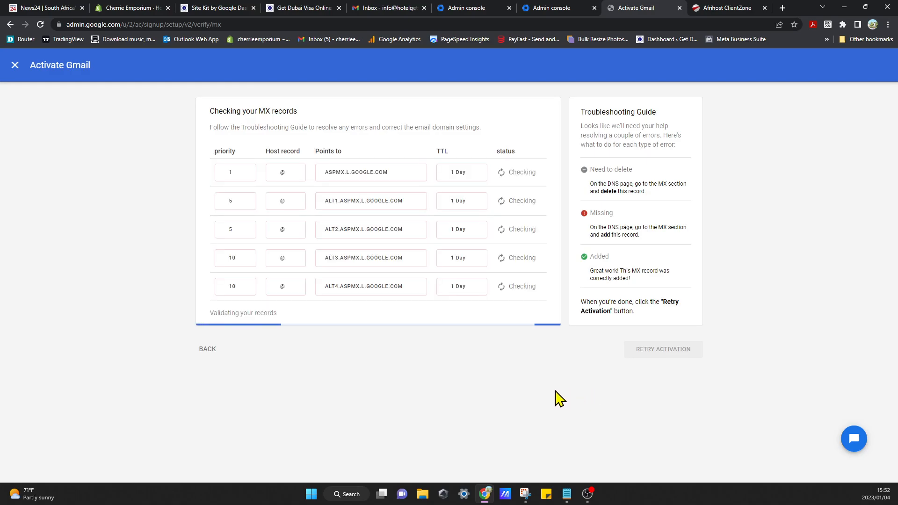
mouse_move(492, 400)
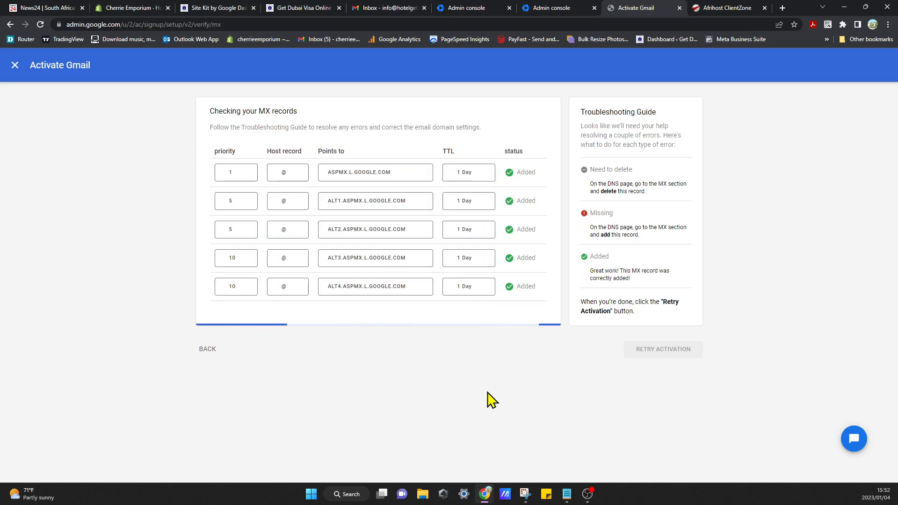
click(663, 350)
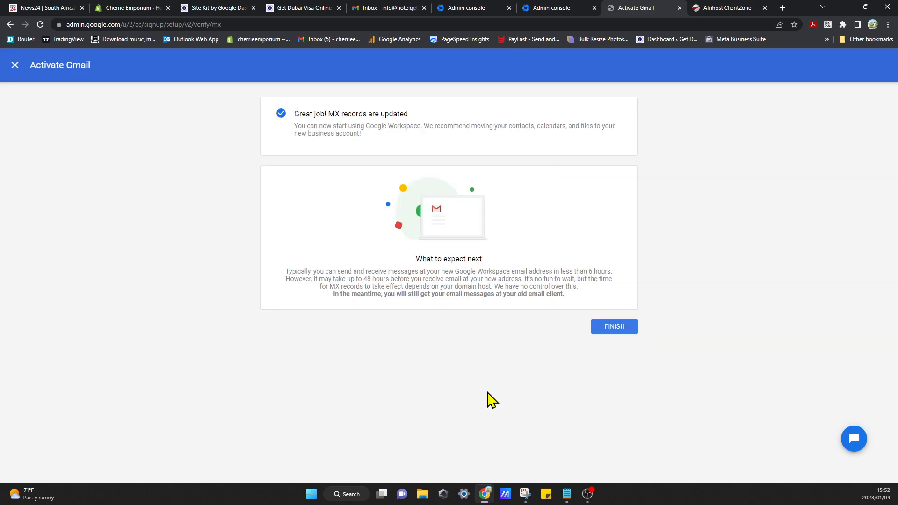
mouse_move(611, 386)
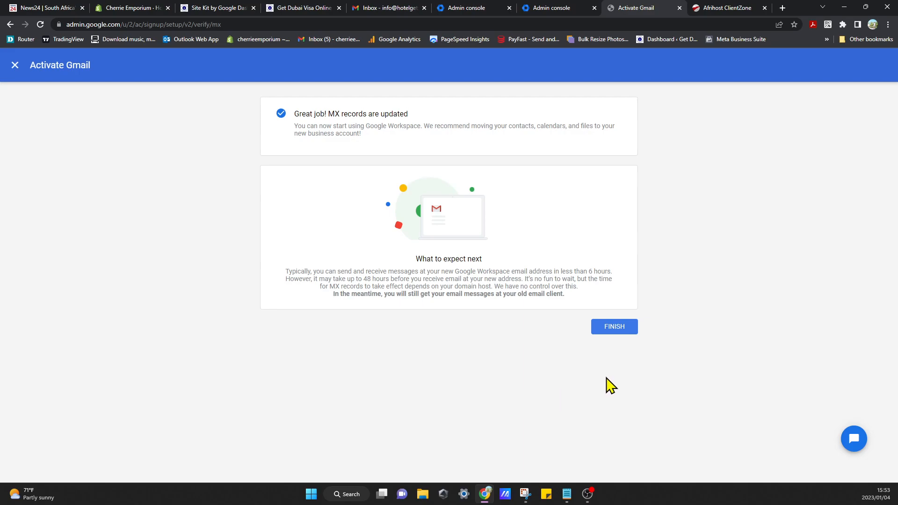
click(613, 326)
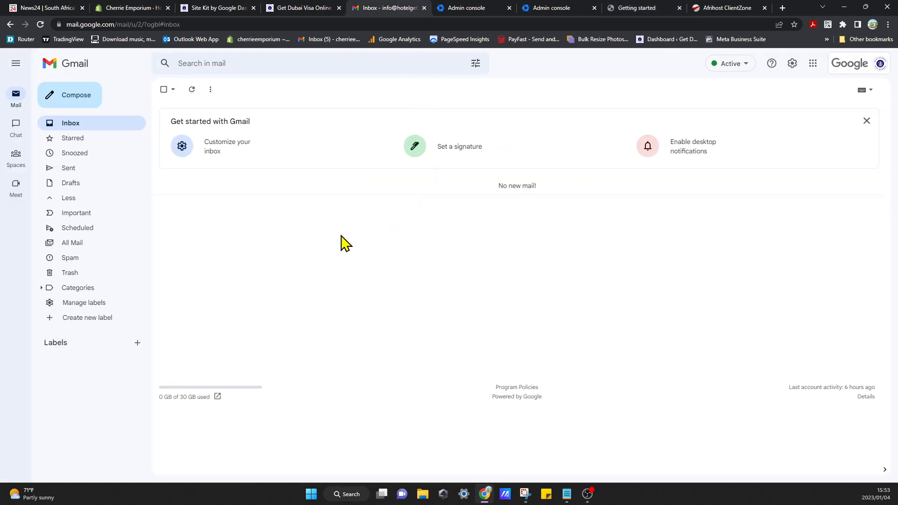
mouse_move(357, 246)
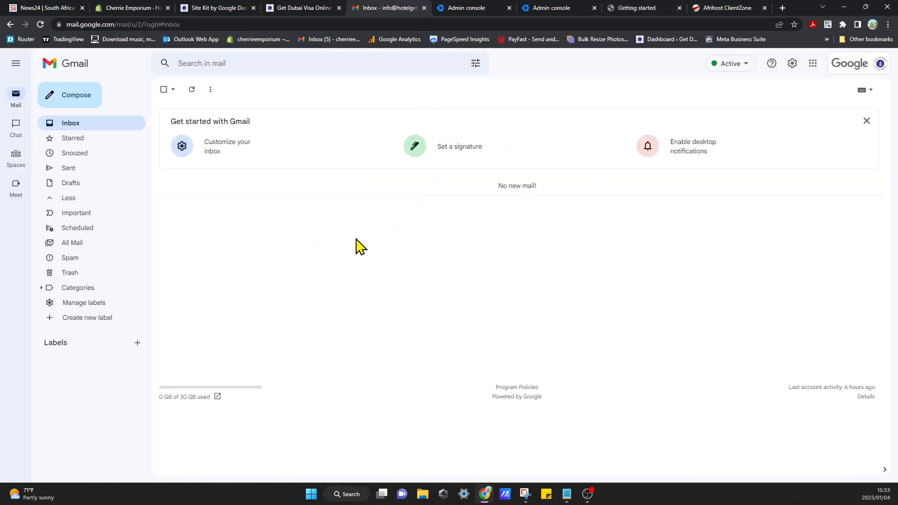
mouse_move(364, 242)
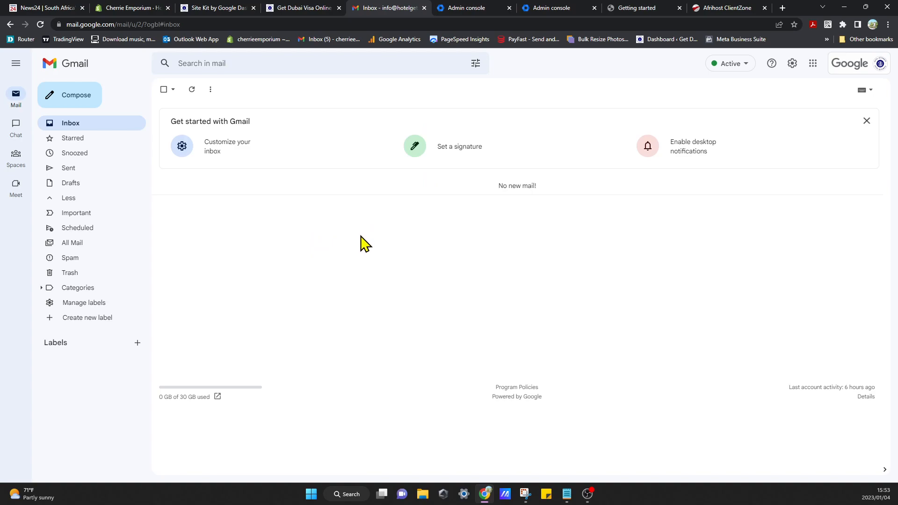
mouse_move(355, 253)
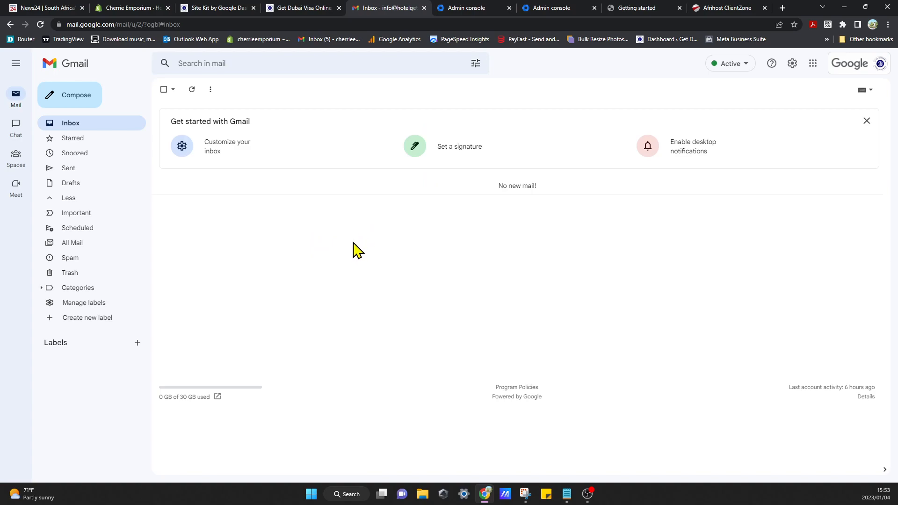
mouse_move(329, 265)
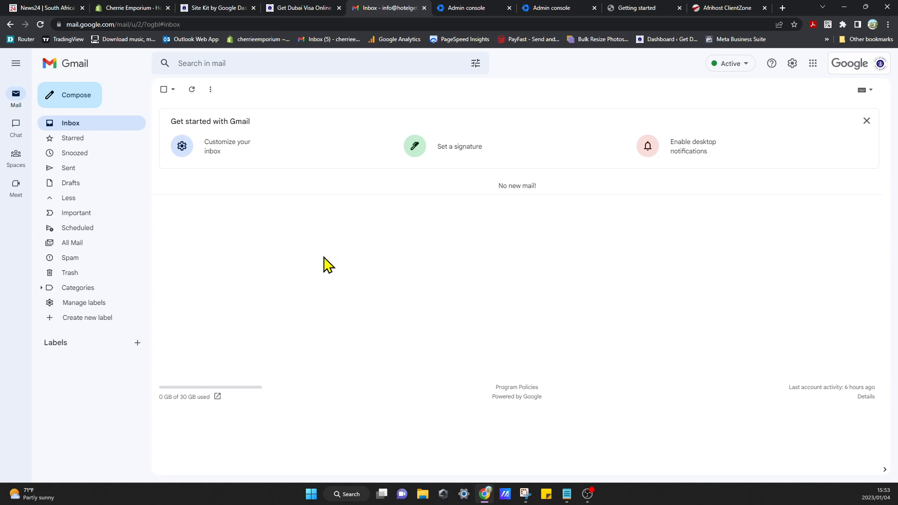